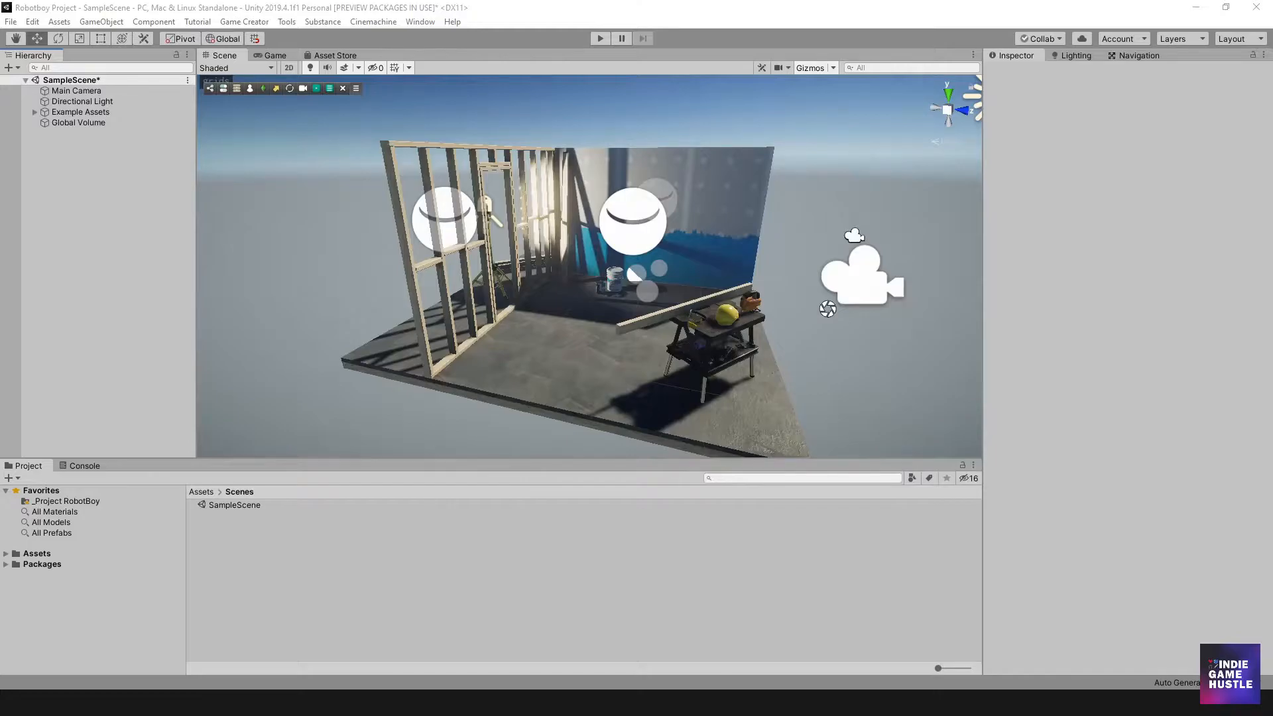
pyautogui.moveTo(109, 212)
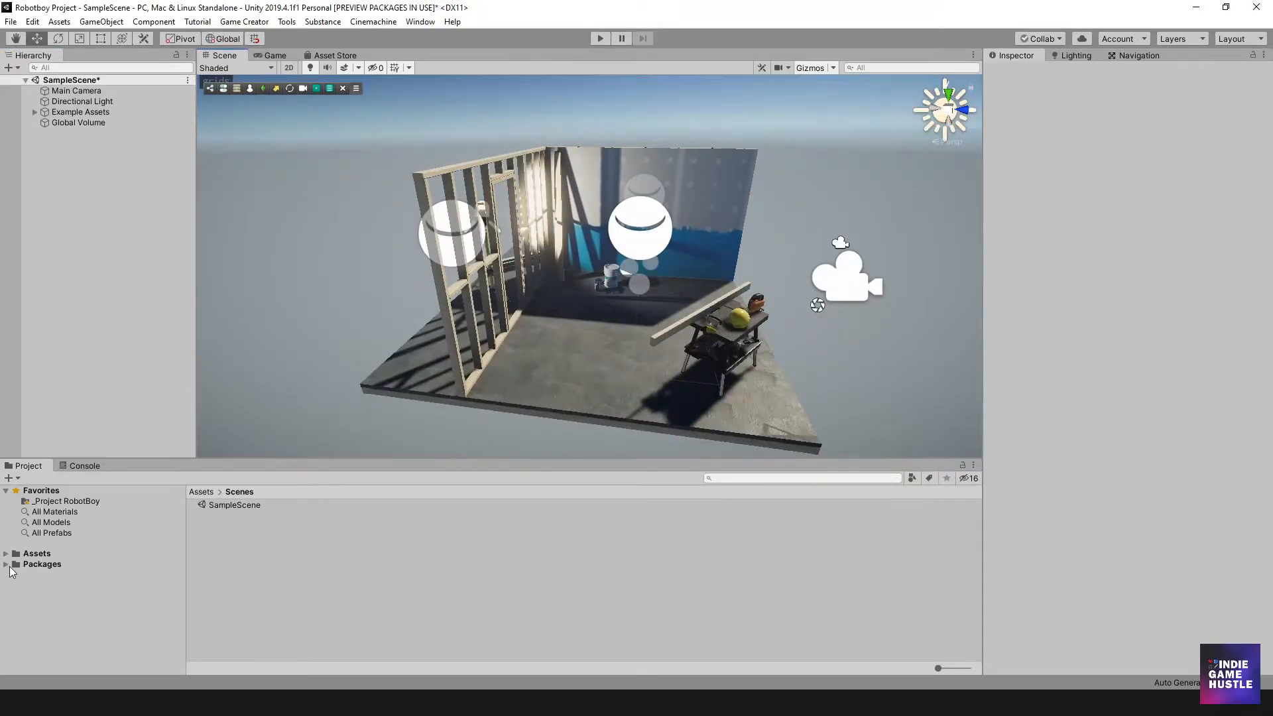
# Browse Assets > _Project RobotBoy > World into the empty Levels folder
pyautogui.click(36, 553)
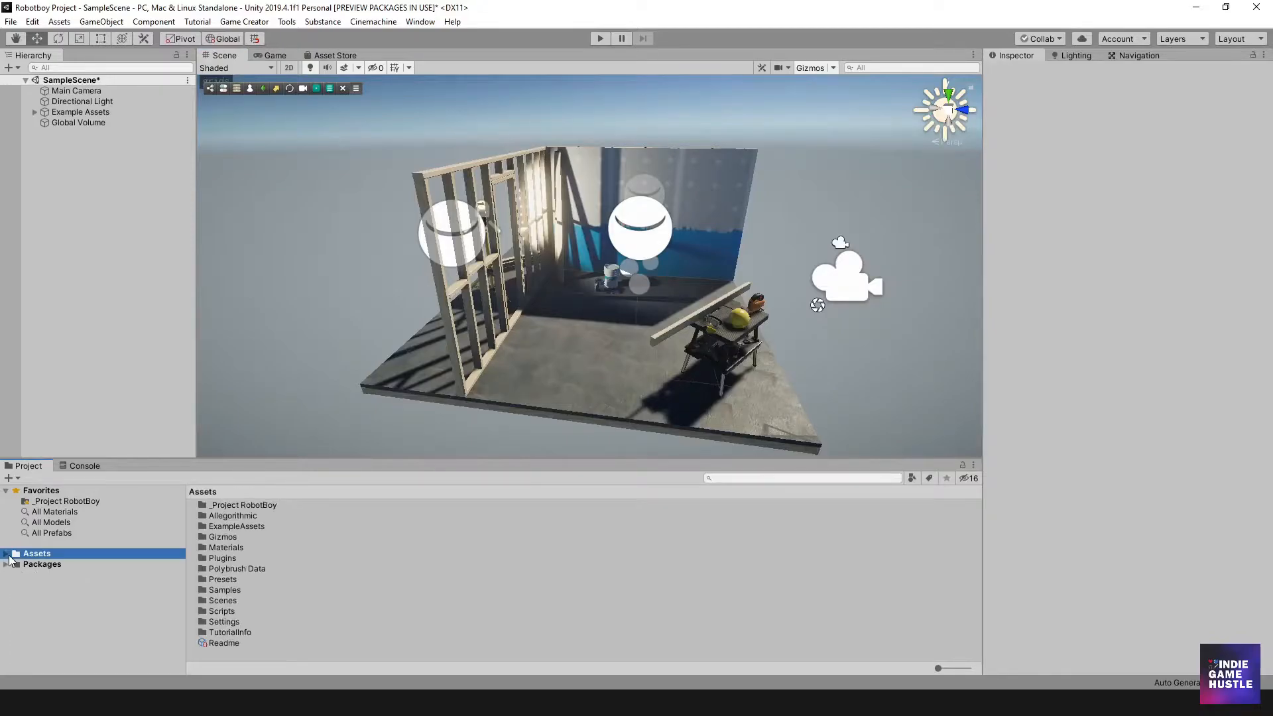
pyautogui.click(6, 553)
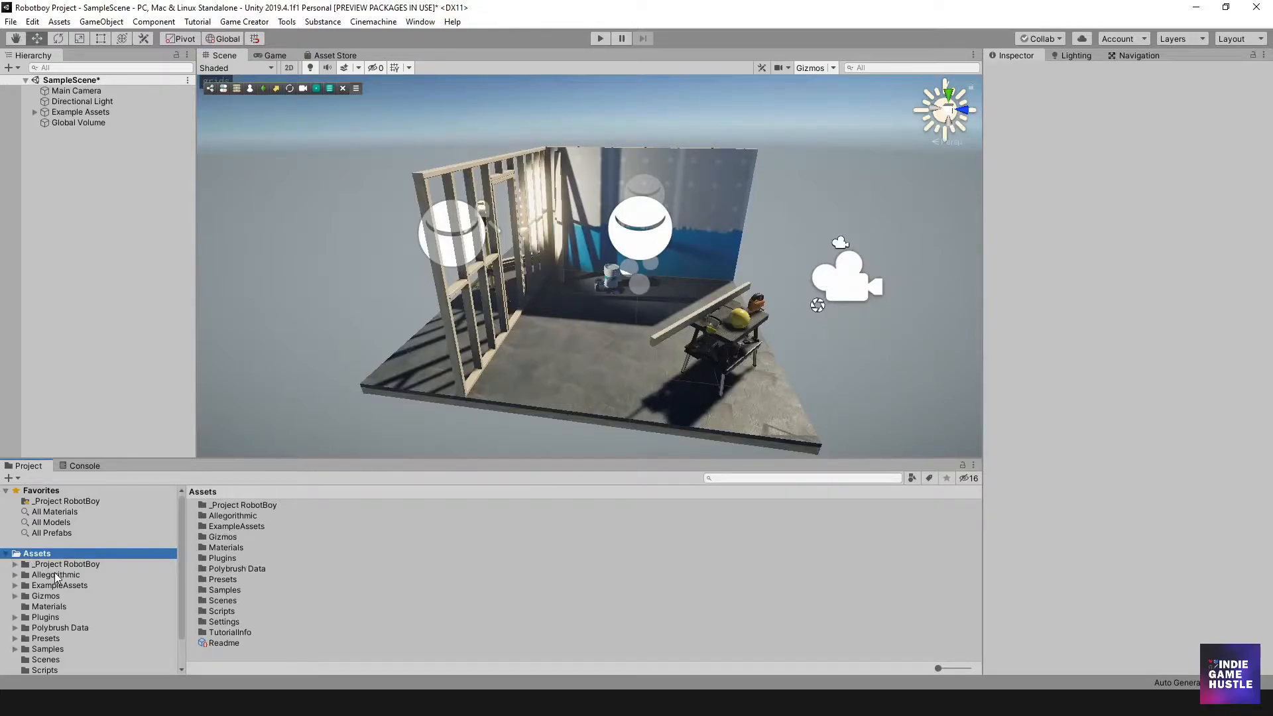
pyautogui.click(66, 564)
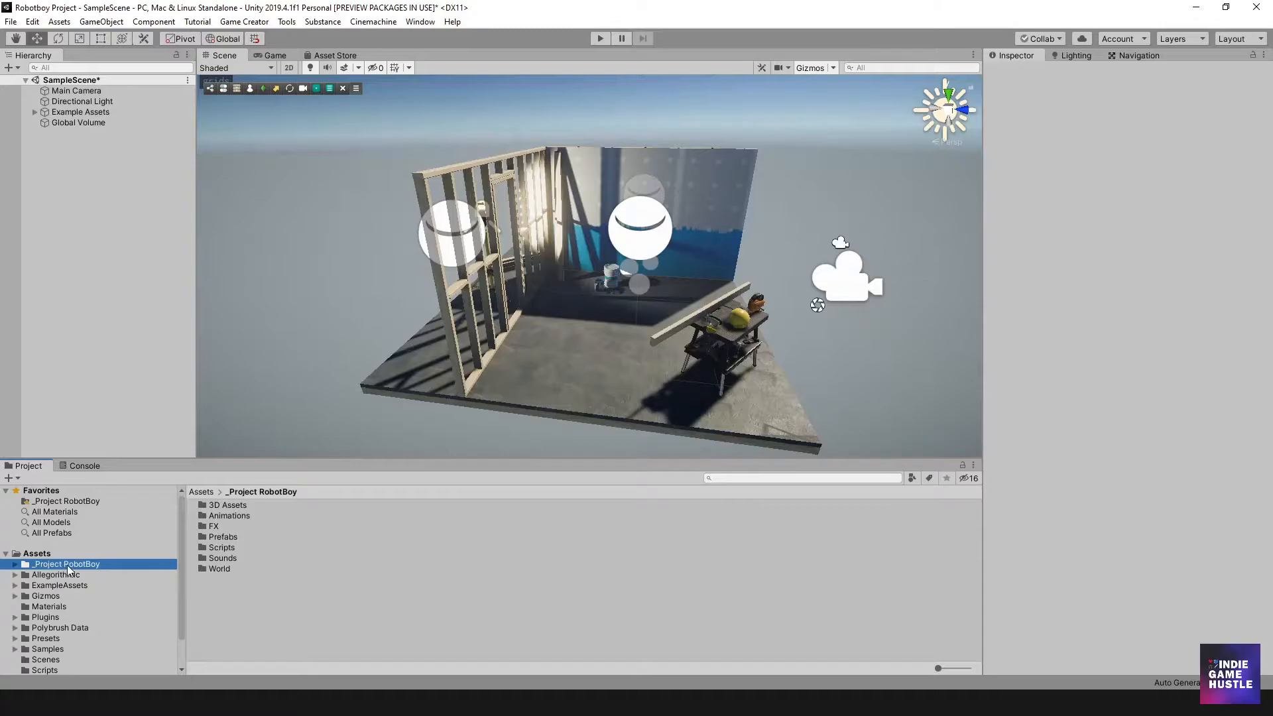
pyautogui.moveTo(225, 579)
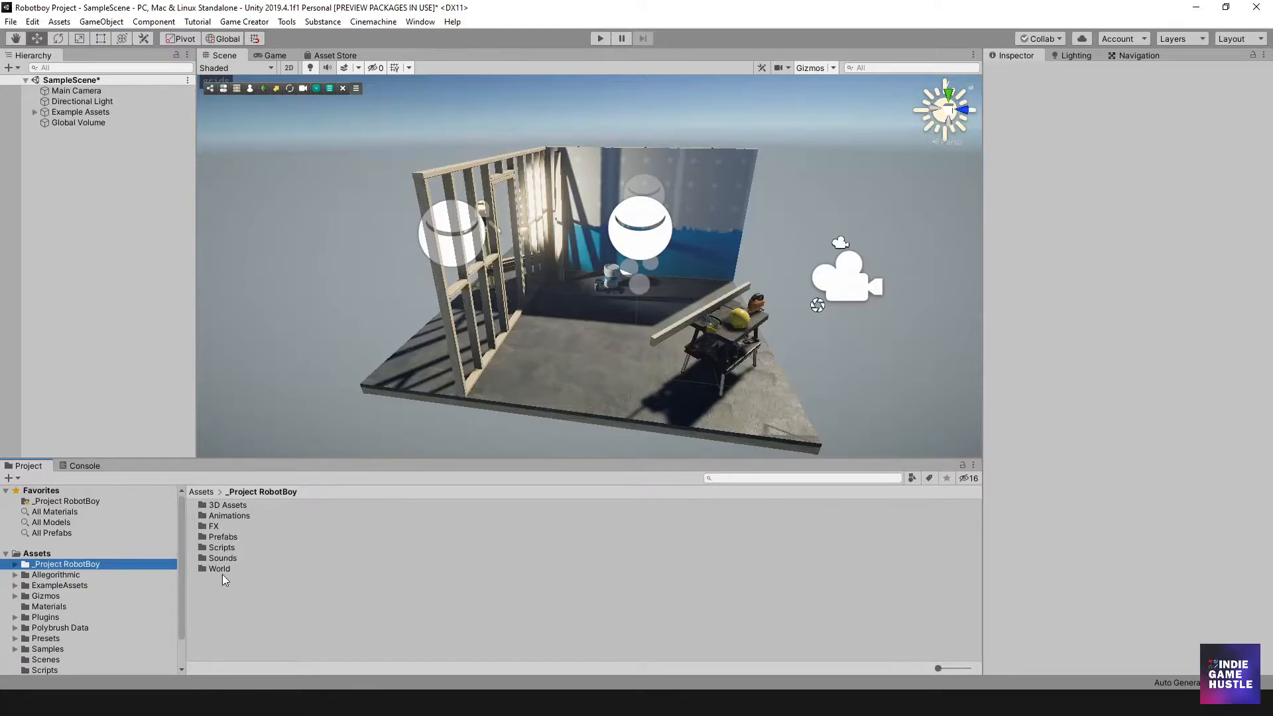
pyautogui.doubleClick(218, 569)
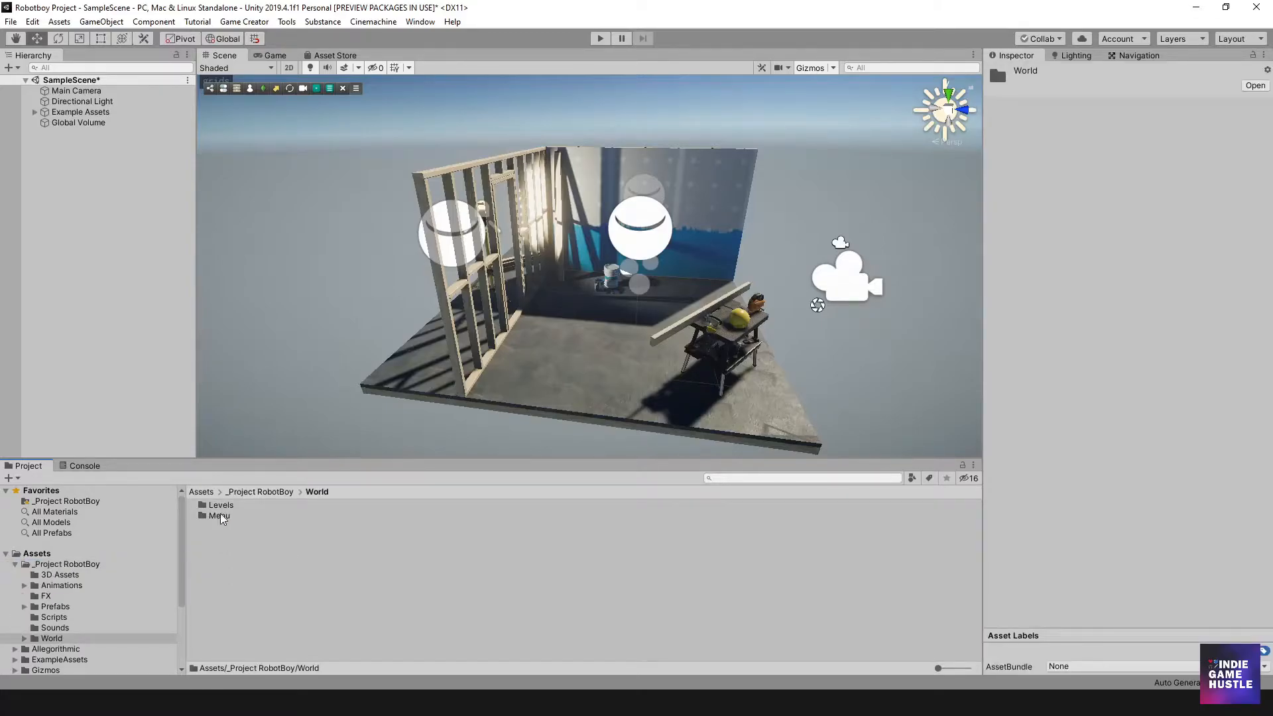
pyautogui.doubleClick(220, 504)
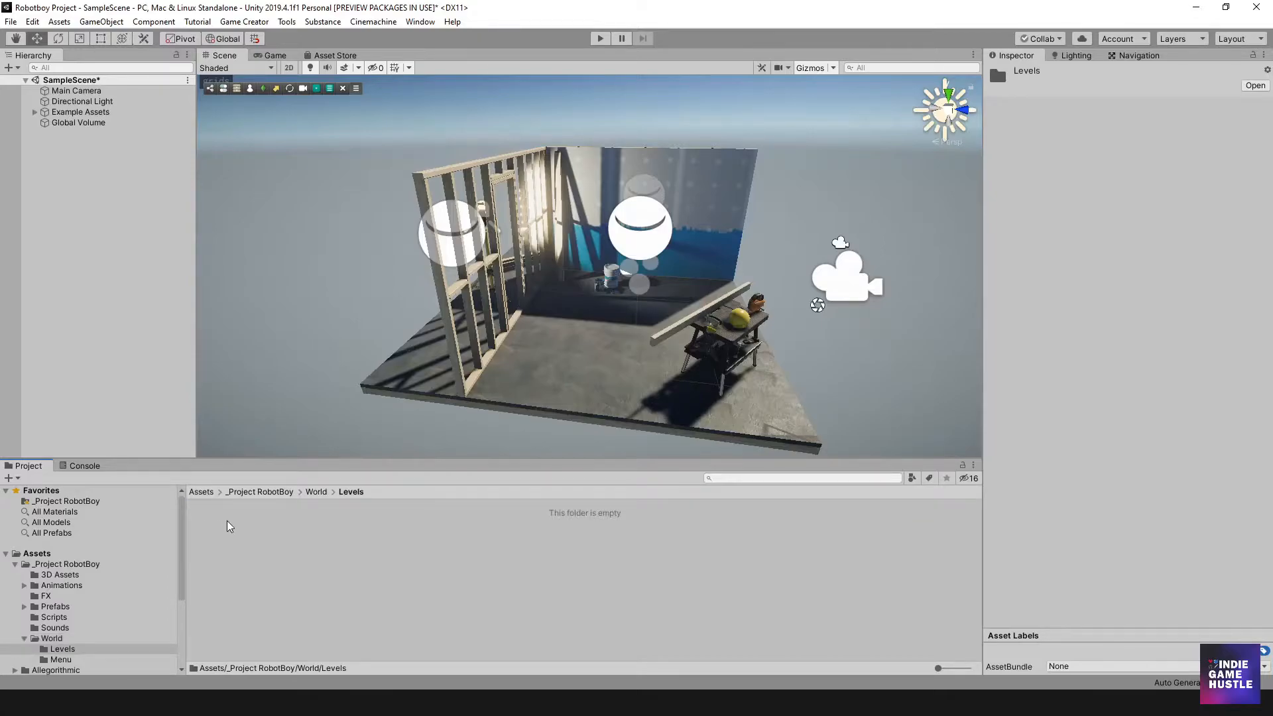
# Create a scene asset named _Base in the Levels folder
pyautogui.rightClick(230, 526)
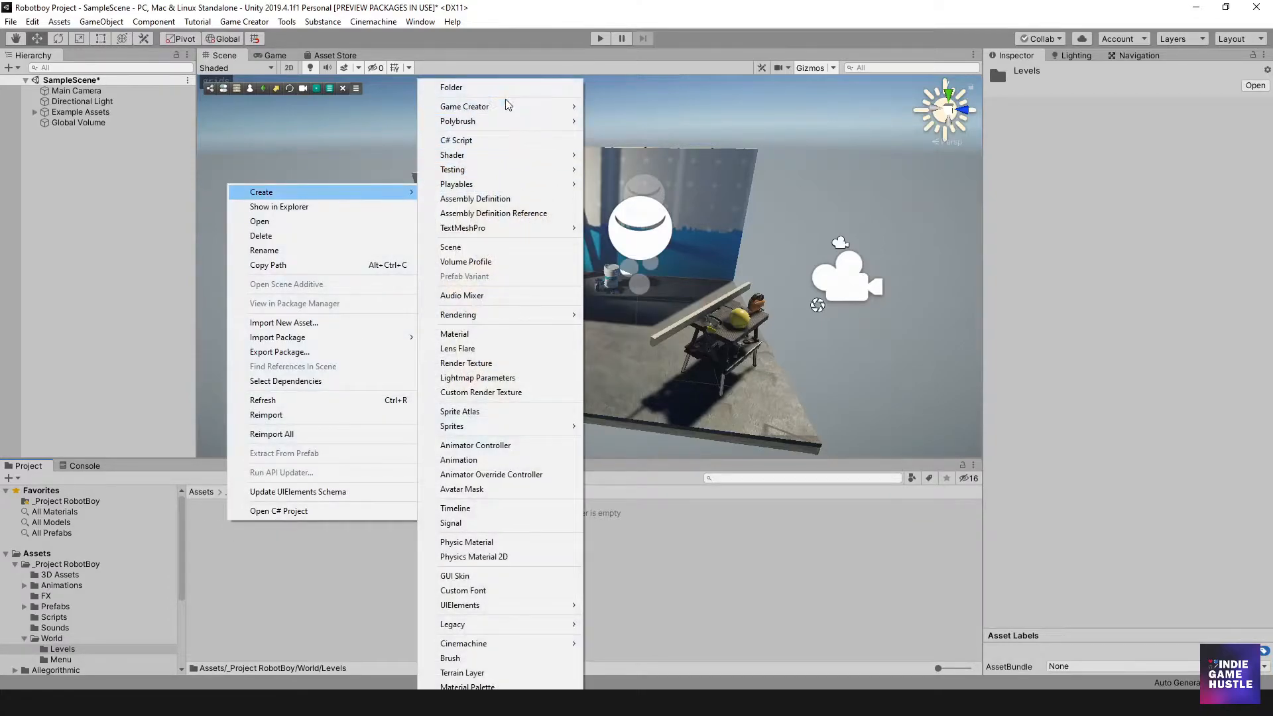
pyautogui.click(451, 247)
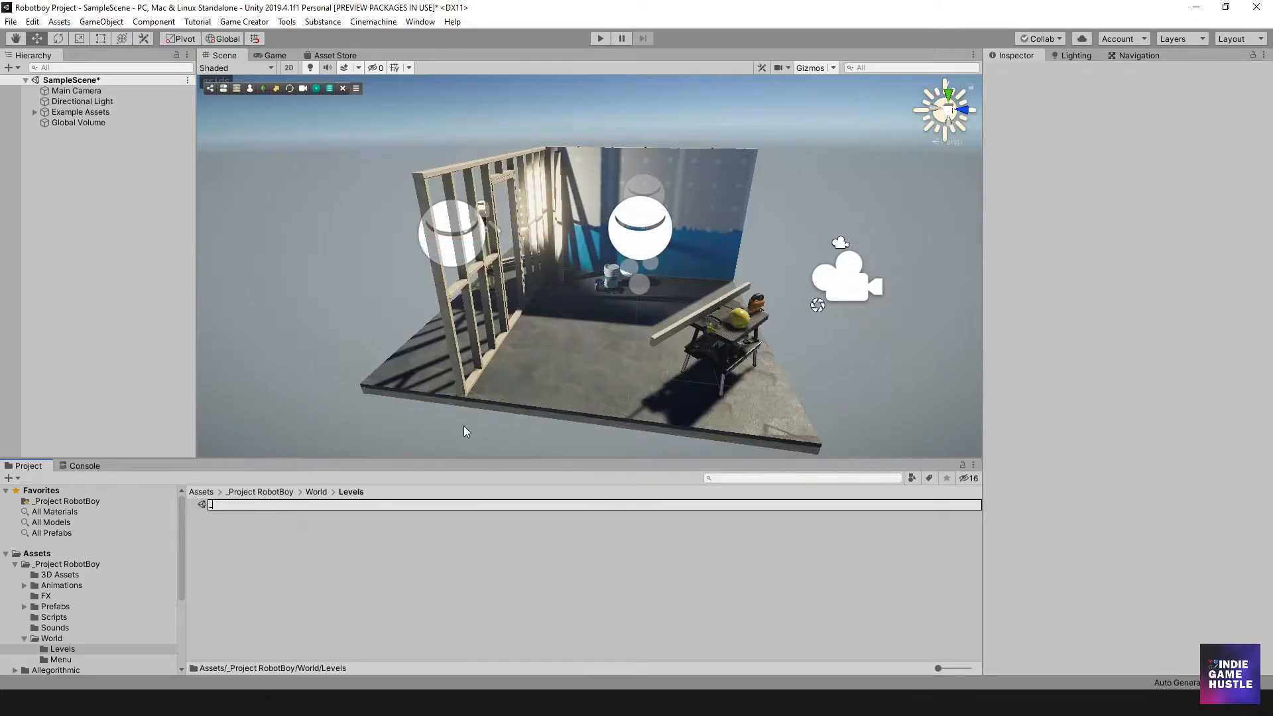
pyautogui.write('_Base')
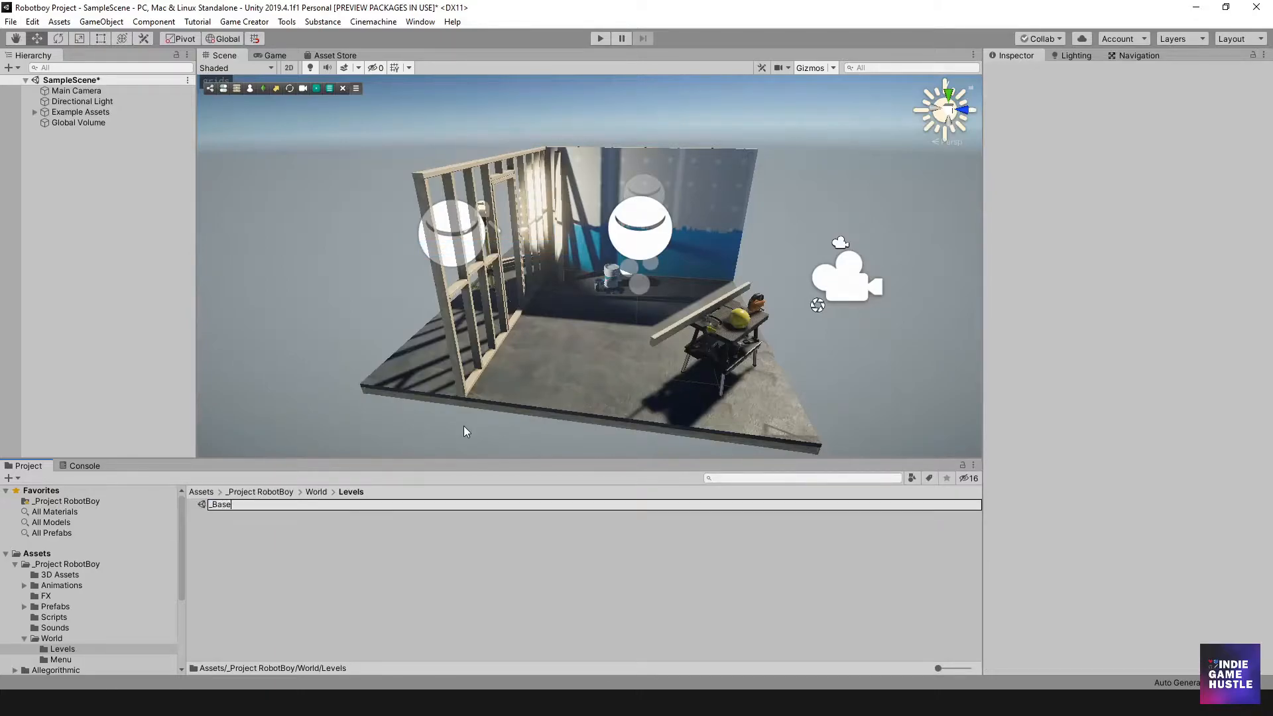
pyautogui.click(219, 504)
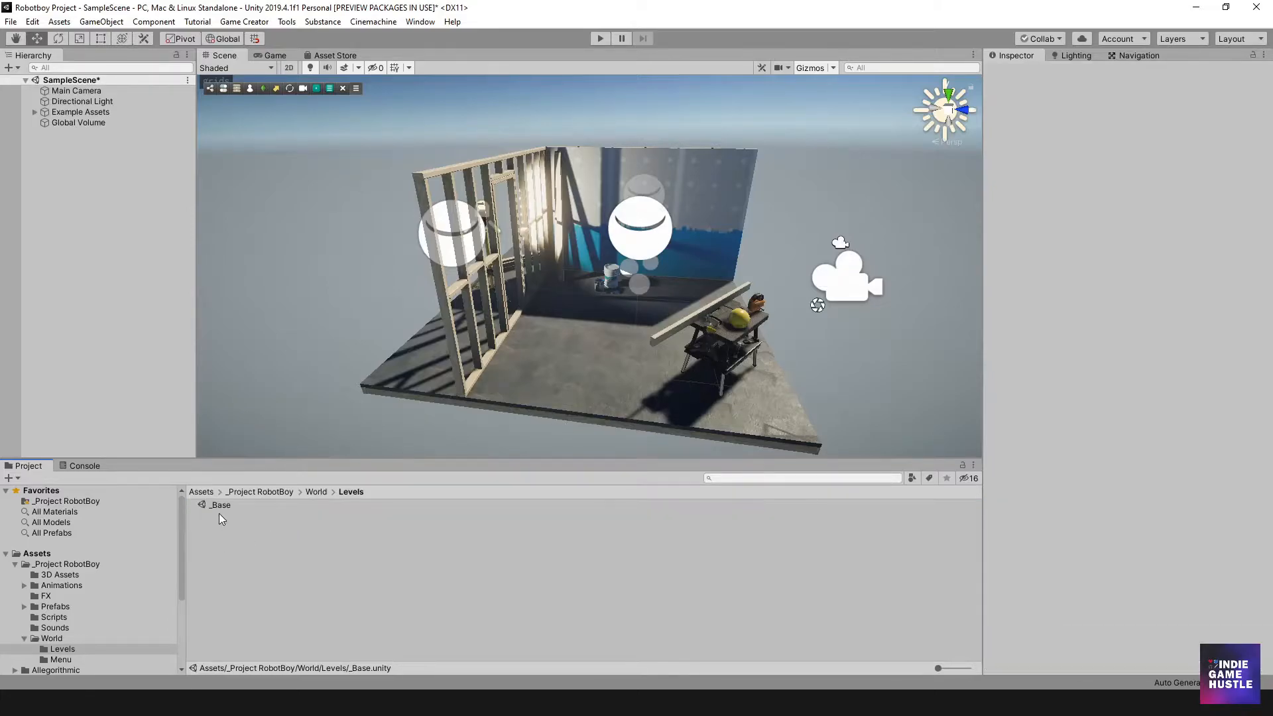
# Open _Base without saving SampleScene, then select and reposition the Directional Light
pyautogui.doubleClick(220, 504)
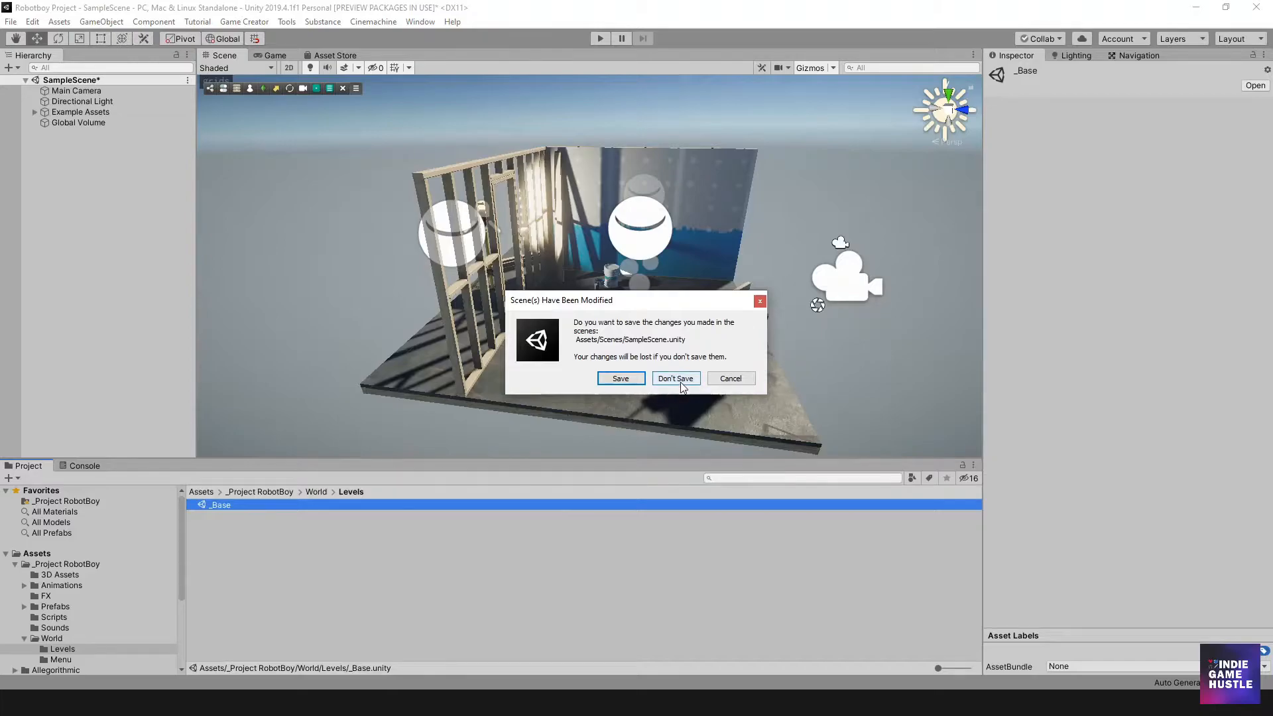
pyautogui.click(675, 379)
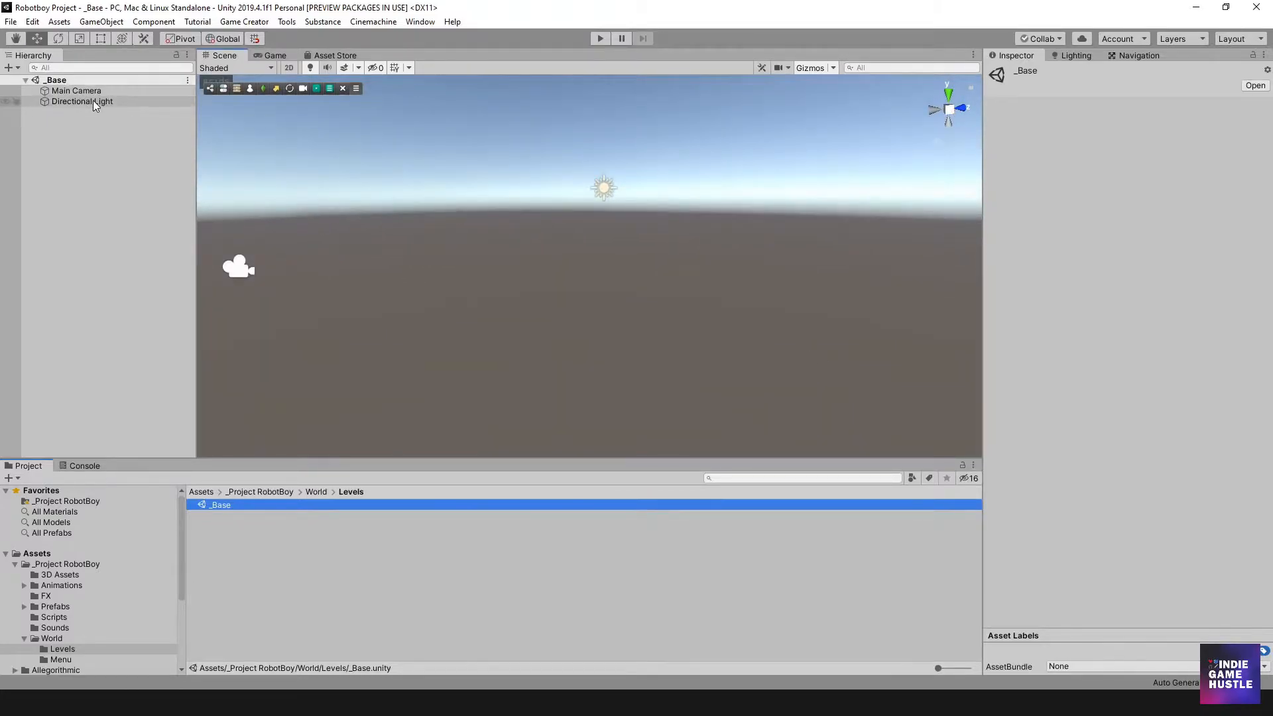
pyautogui.click(82, 101)
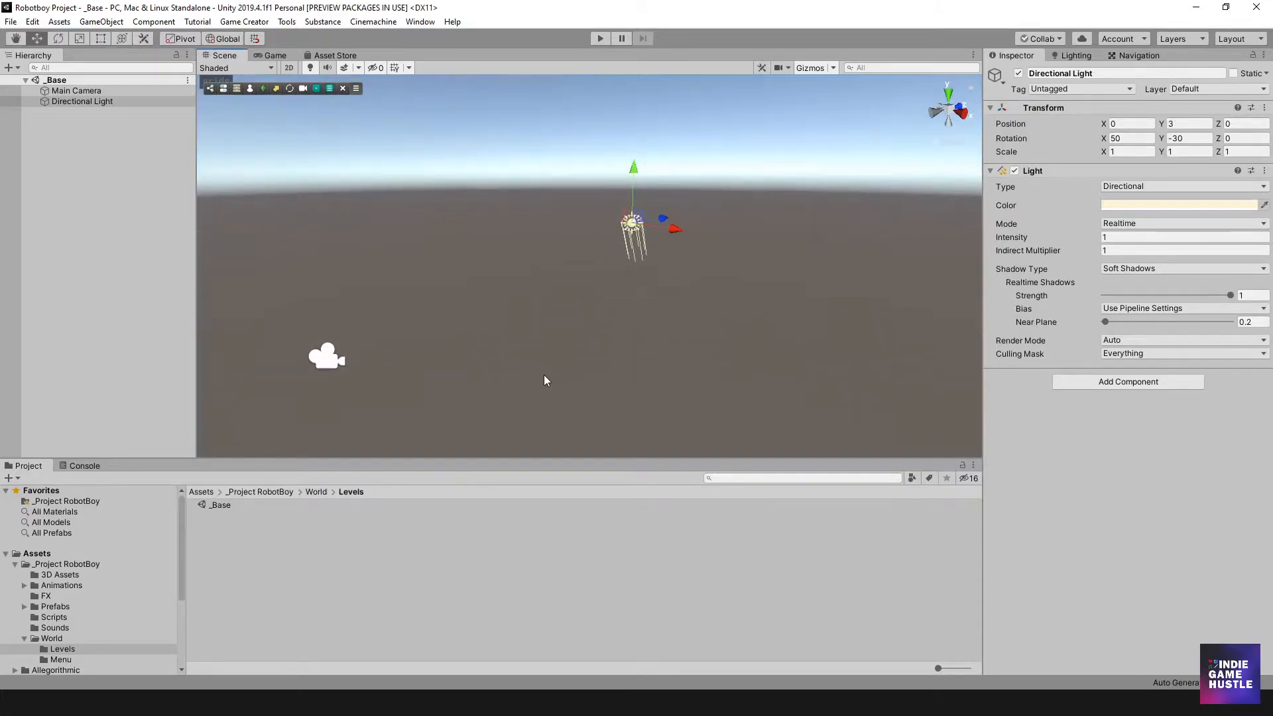
pyautogui.moveTo(544, 396)
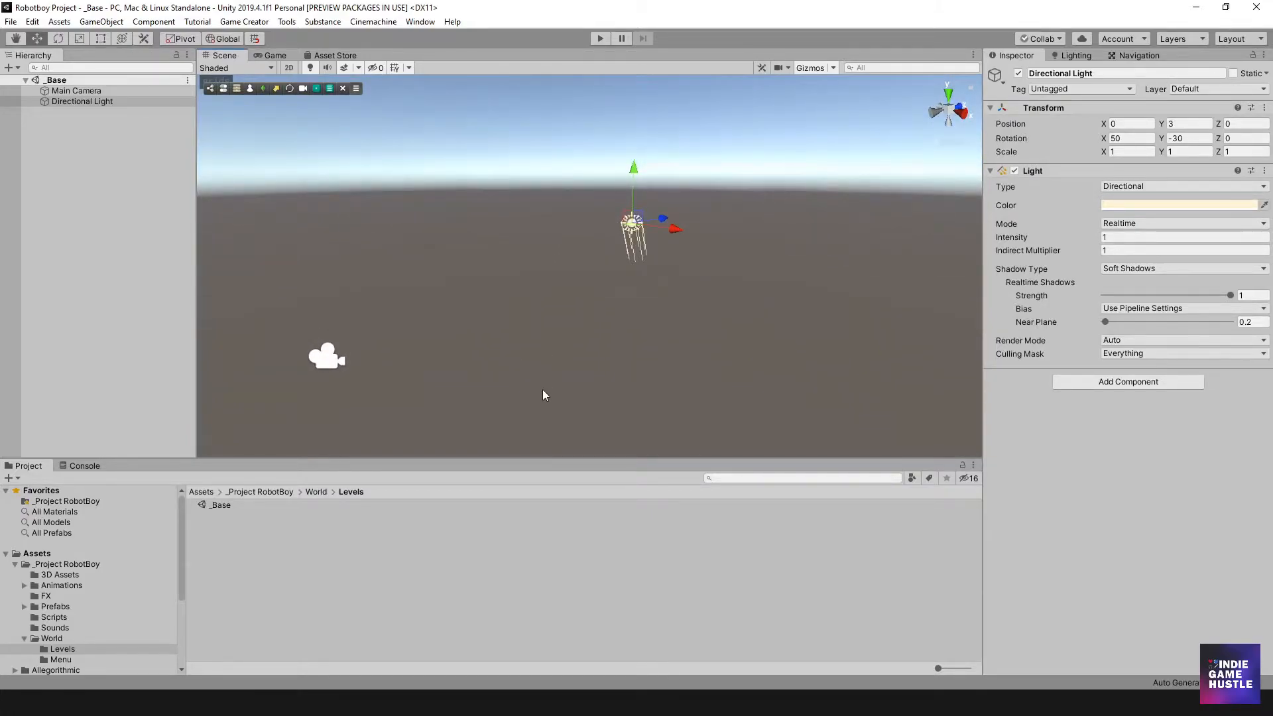
pyautogui.moveTo(535, 398)
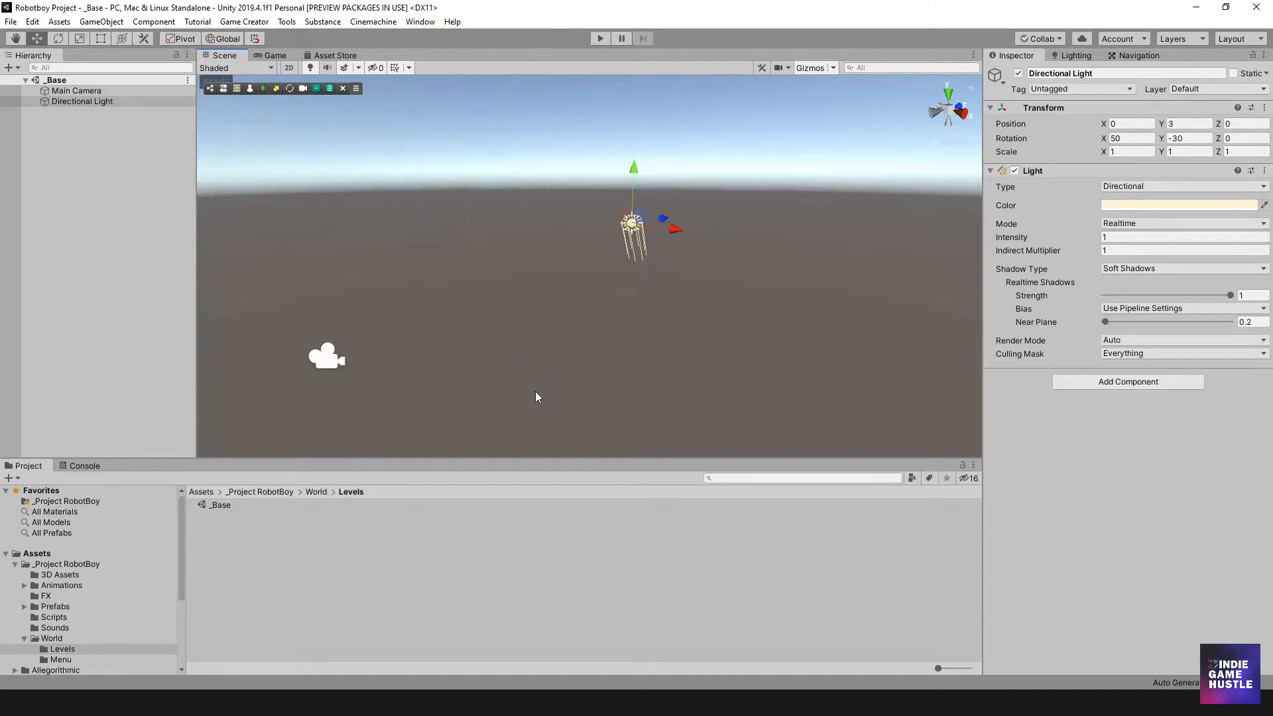
pyautogui.moveTo(593, 378)
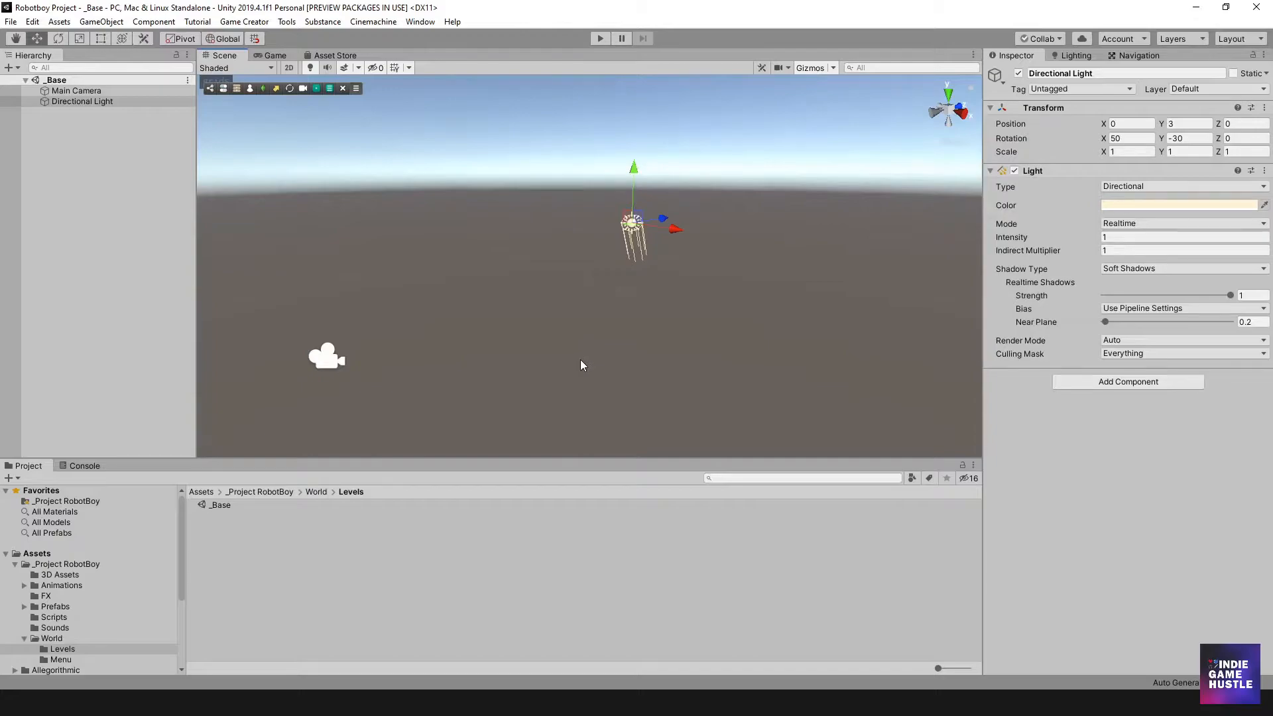
pyautogui.moveTo(91, 180)
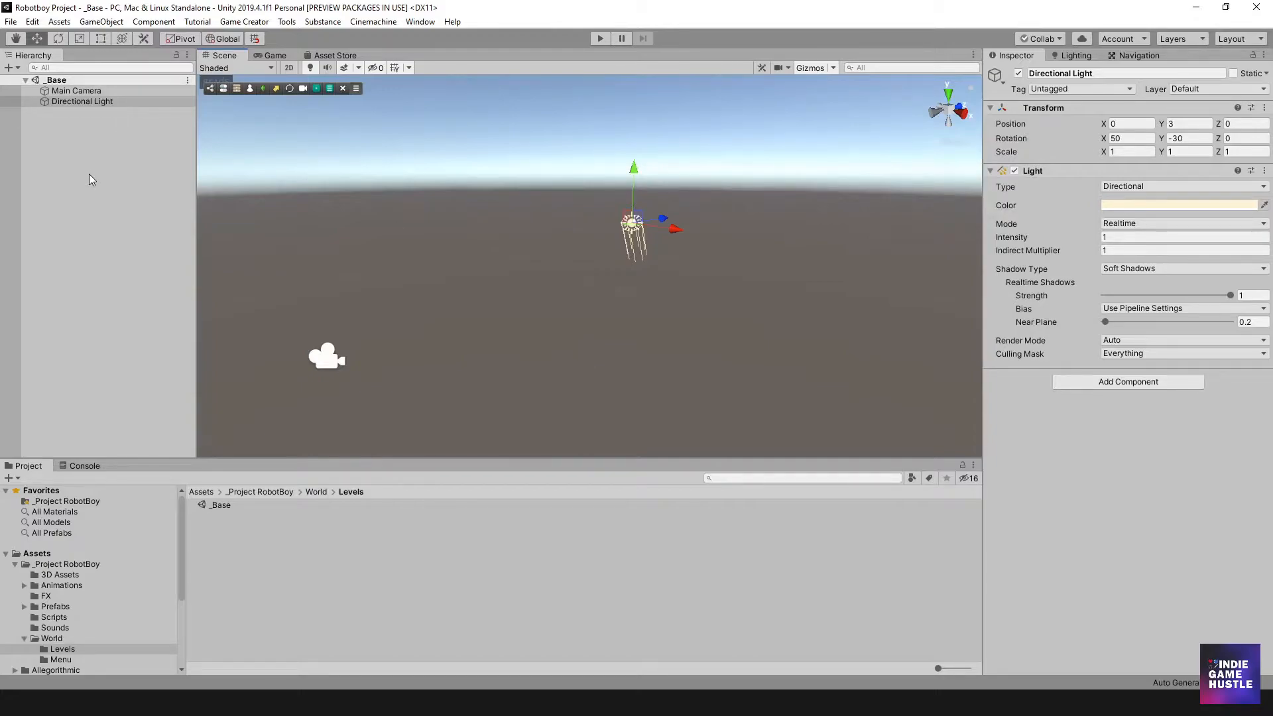
pyautogui.moveTo(199, 299)
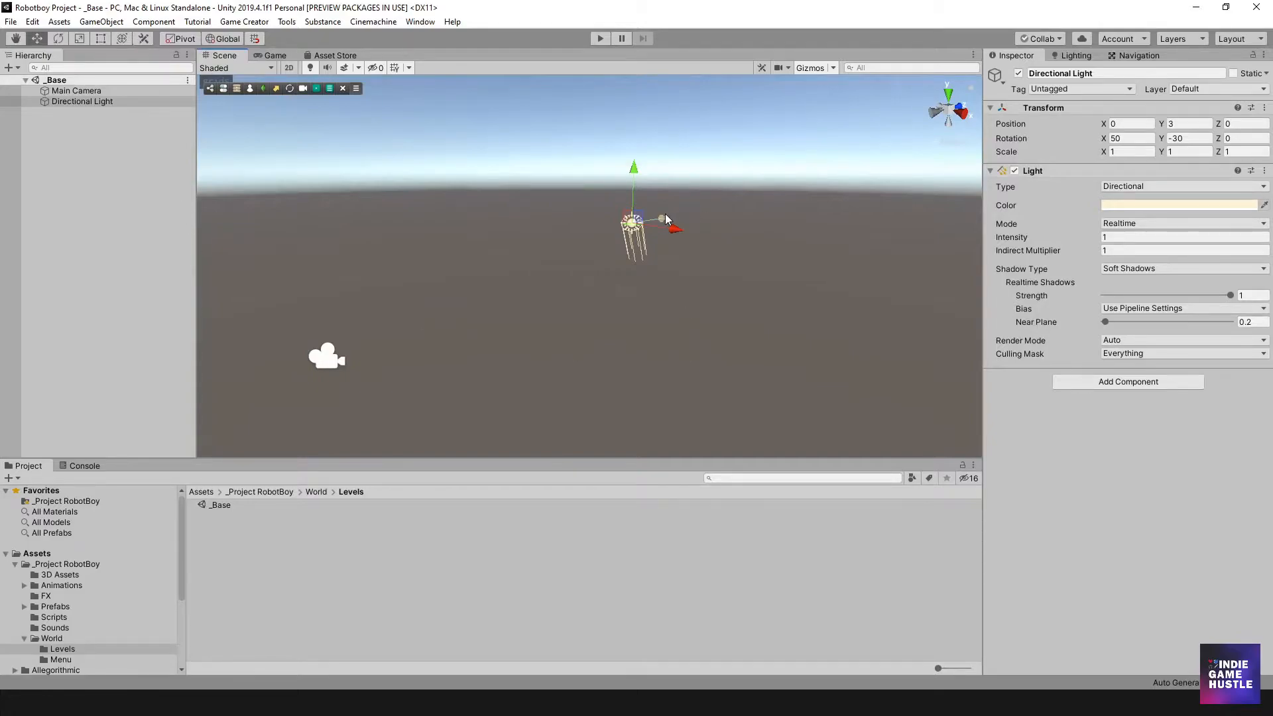
pyautogui.moveTo(661, 219); pyautogui.dragTo(618, 226)
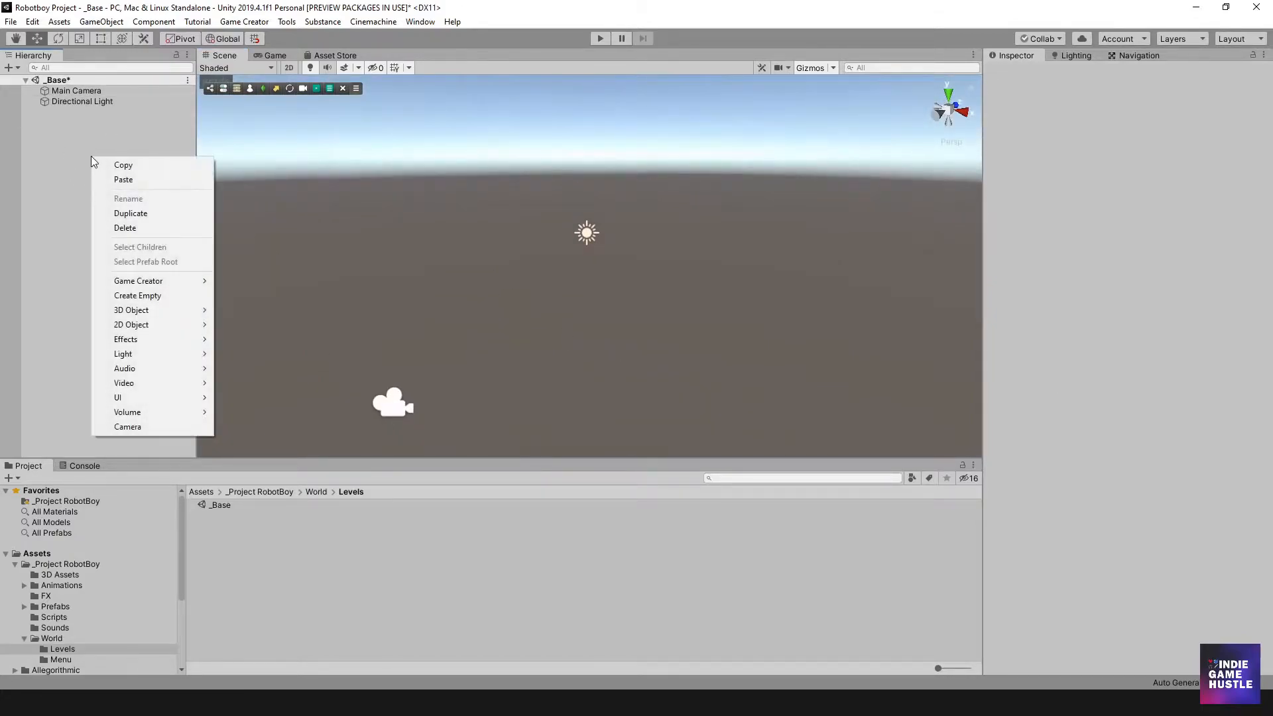
pyautogui.moveTo(127, 412)
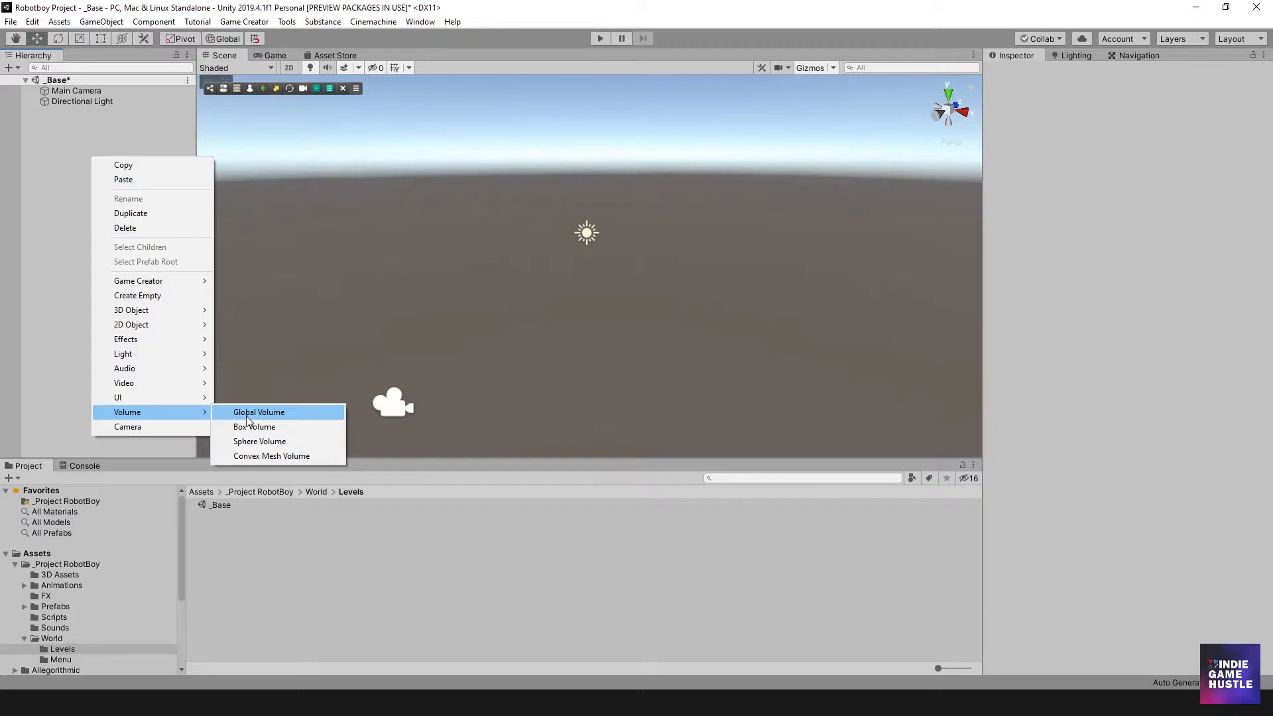
pyautogui.moveTo(260, 441)
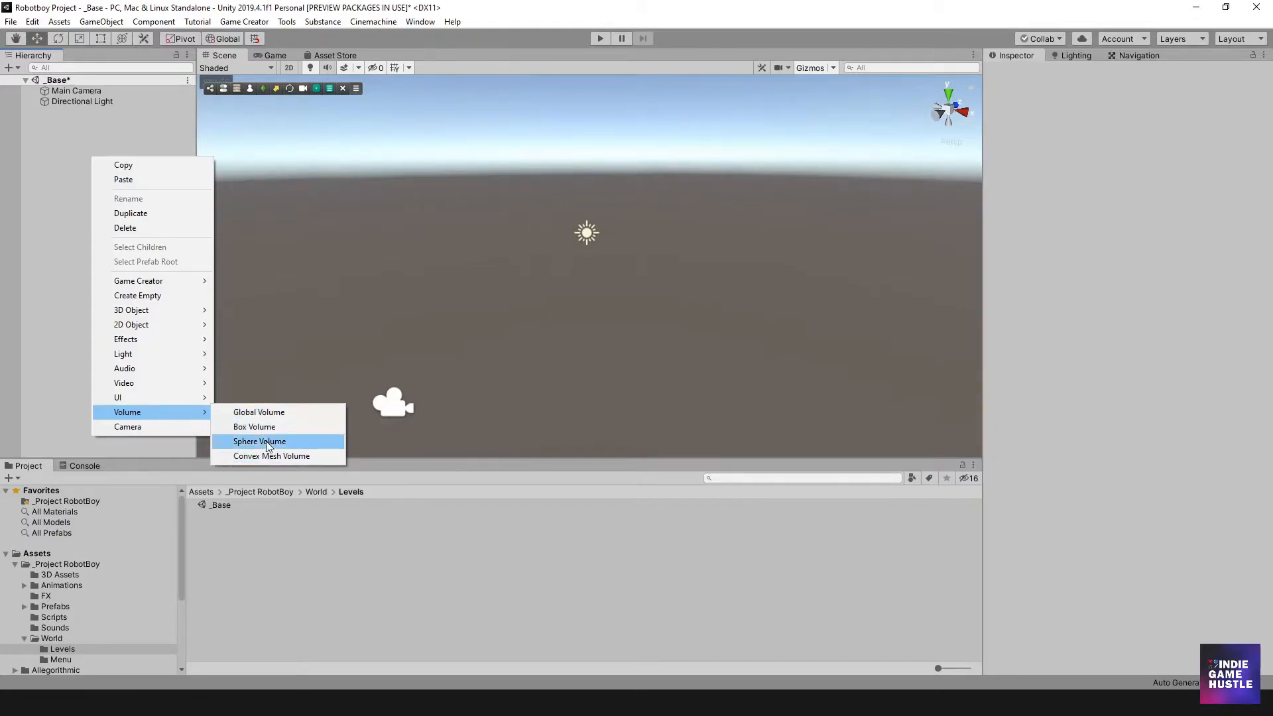
pyautogui.moveTo(254, 426)
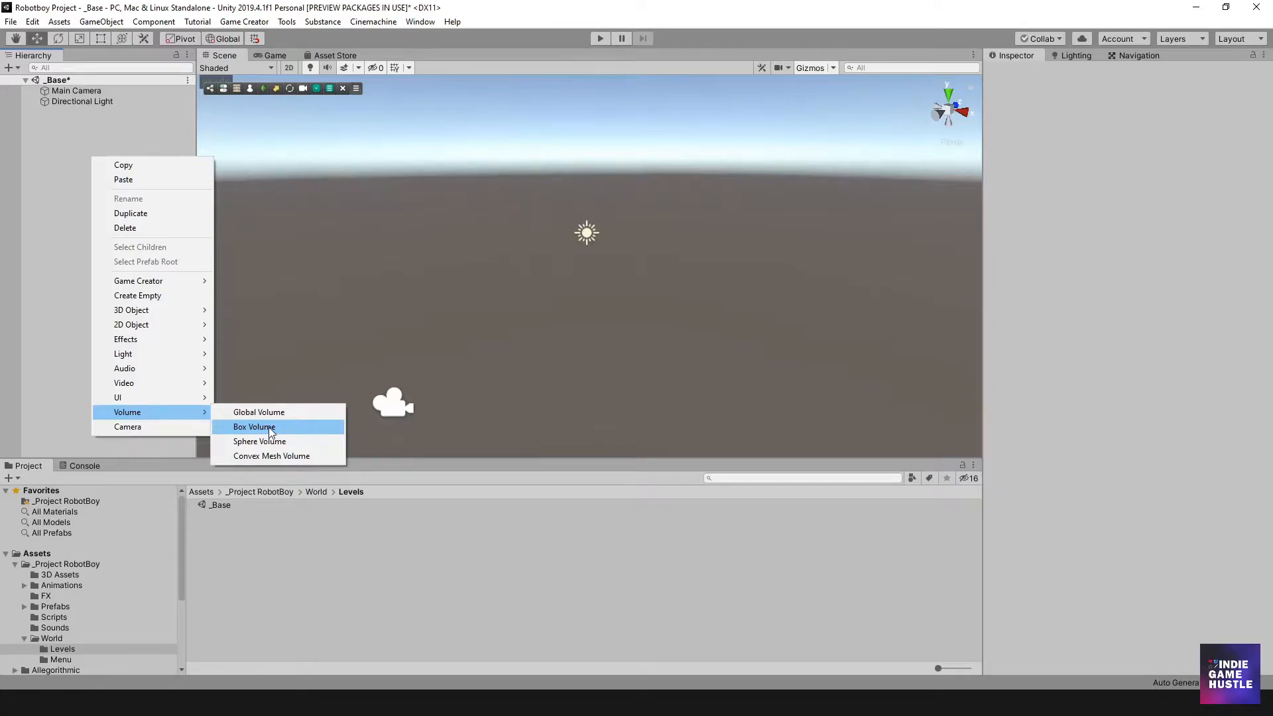
# Add a Volume > Global Volume object to the Hierarchy
pyautogui.click(258, 411)
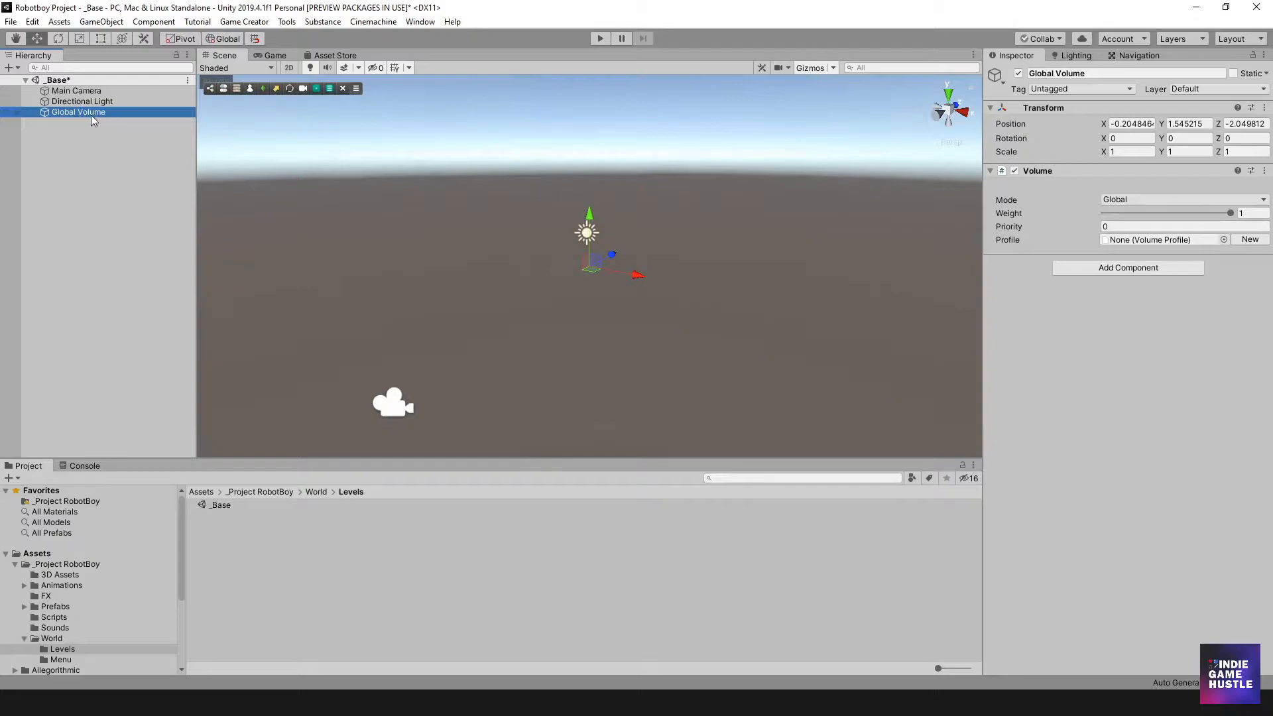
# Reset the Global Volume's transform and set its Volume Mode to Global
pyautogui.click(1129, 123)
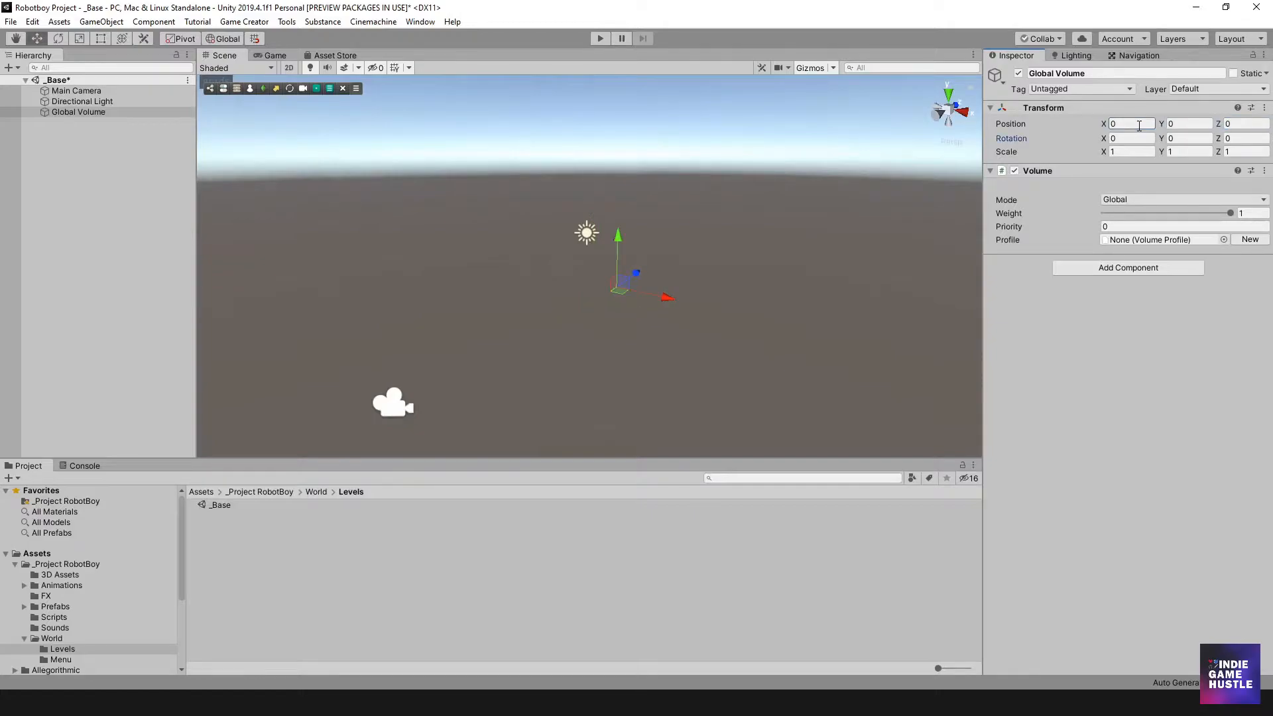
pyautogui.moveTo(593, 282)
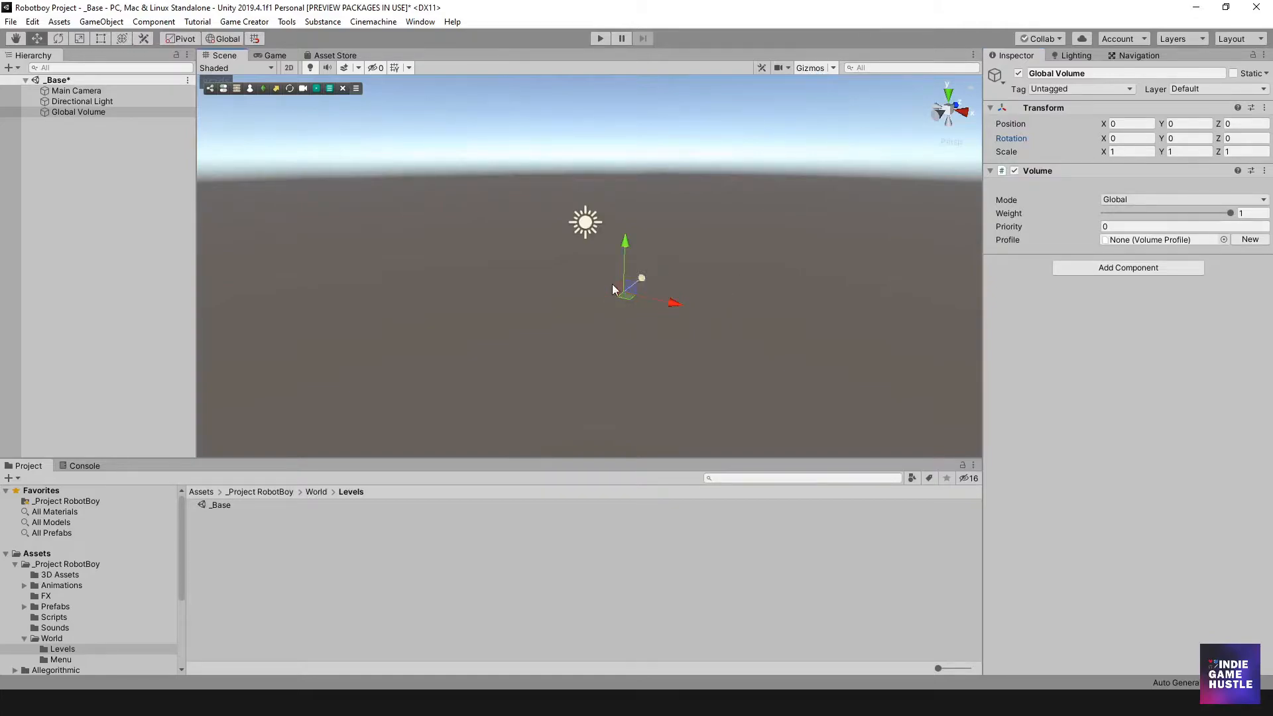
pyautogui.click(78, 112)
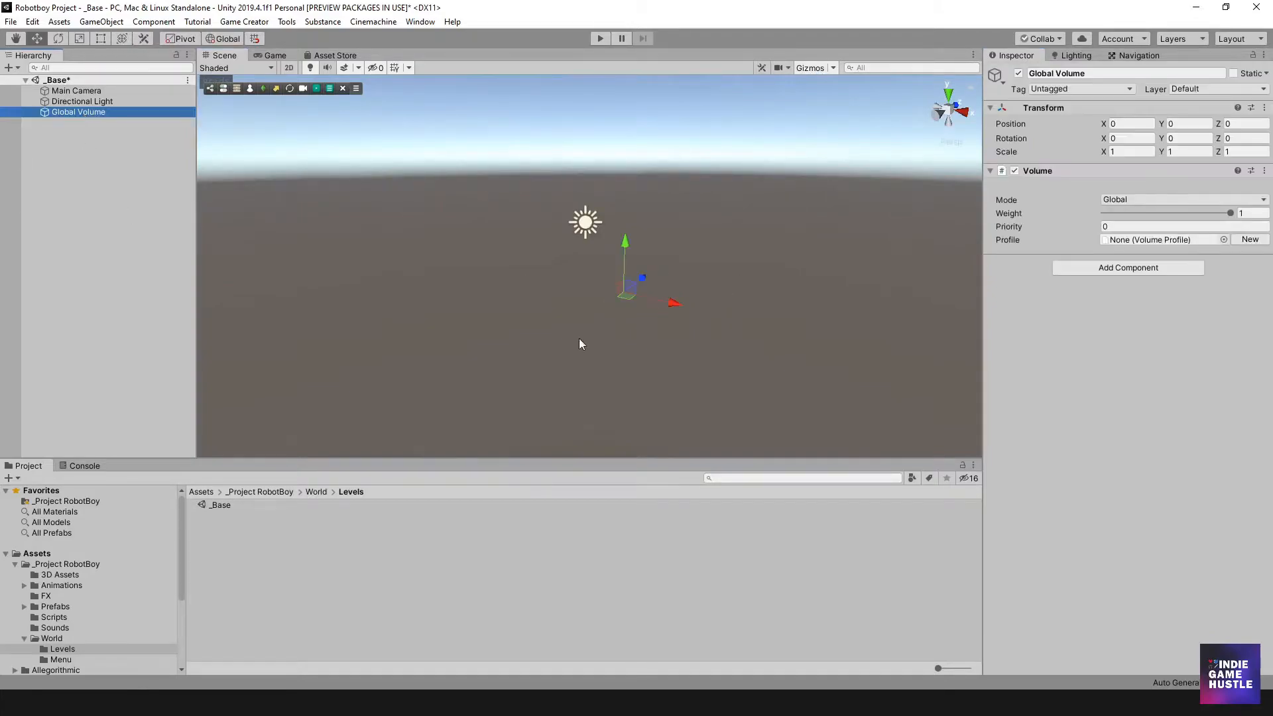
pyautogui.moveTo(1102, 359)
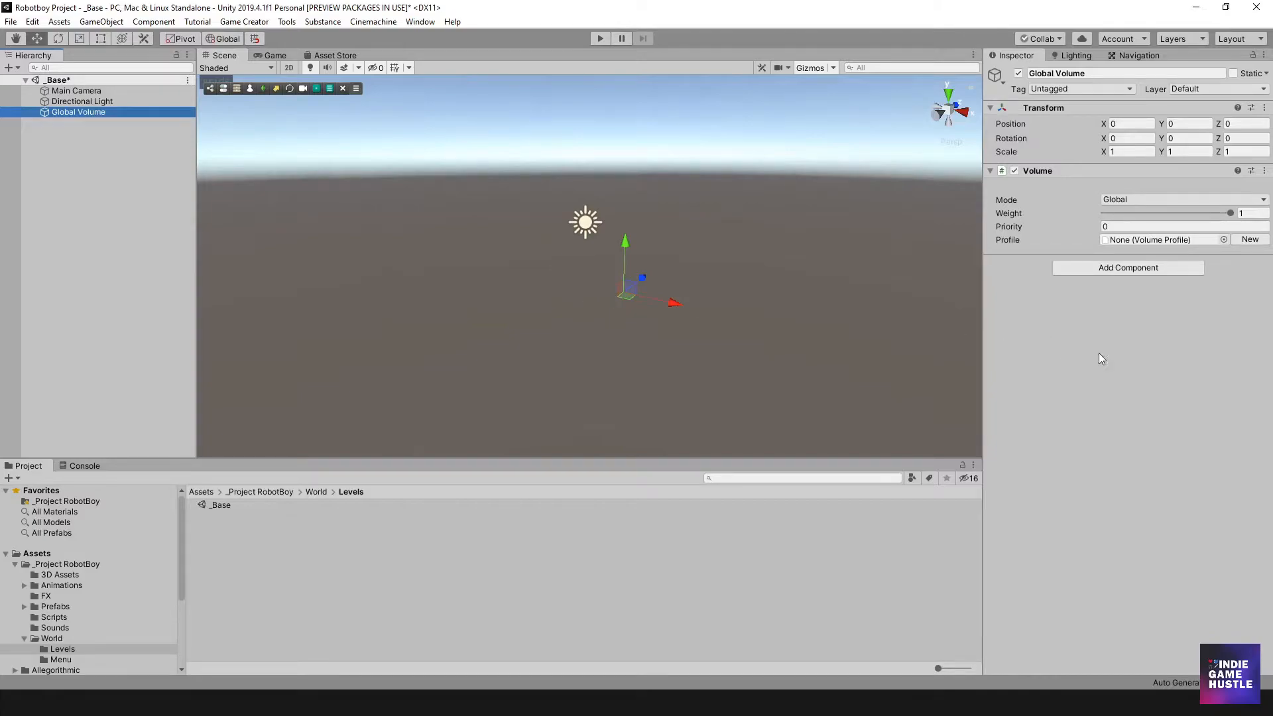
pyautogui.moveTo(1071, 189)
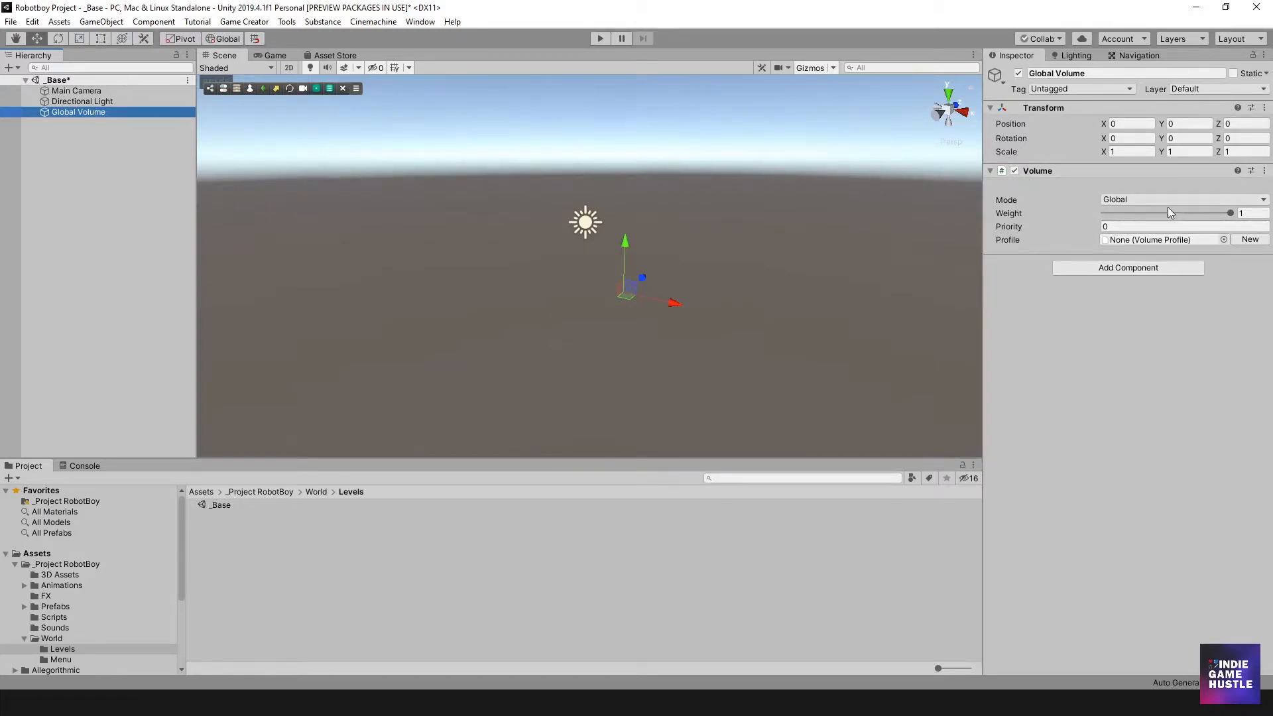
pyautogui.click(1182, 200)
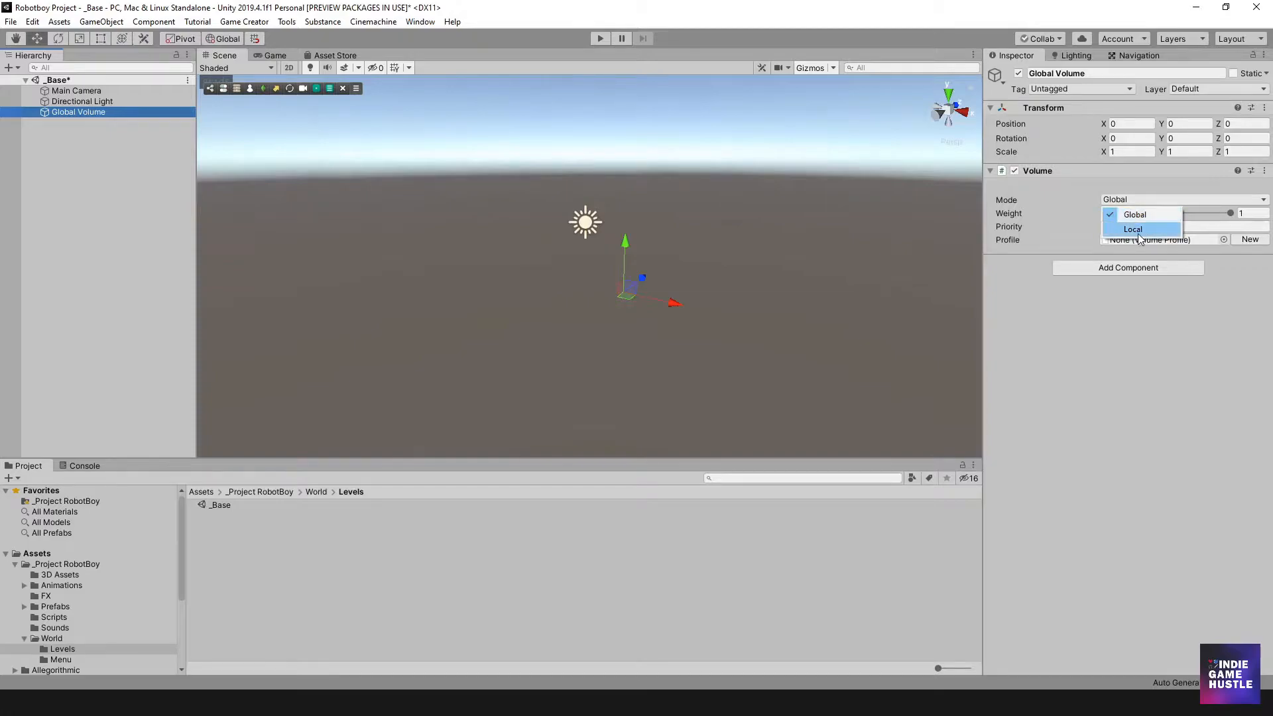
pyautogui.click(1136, 214)
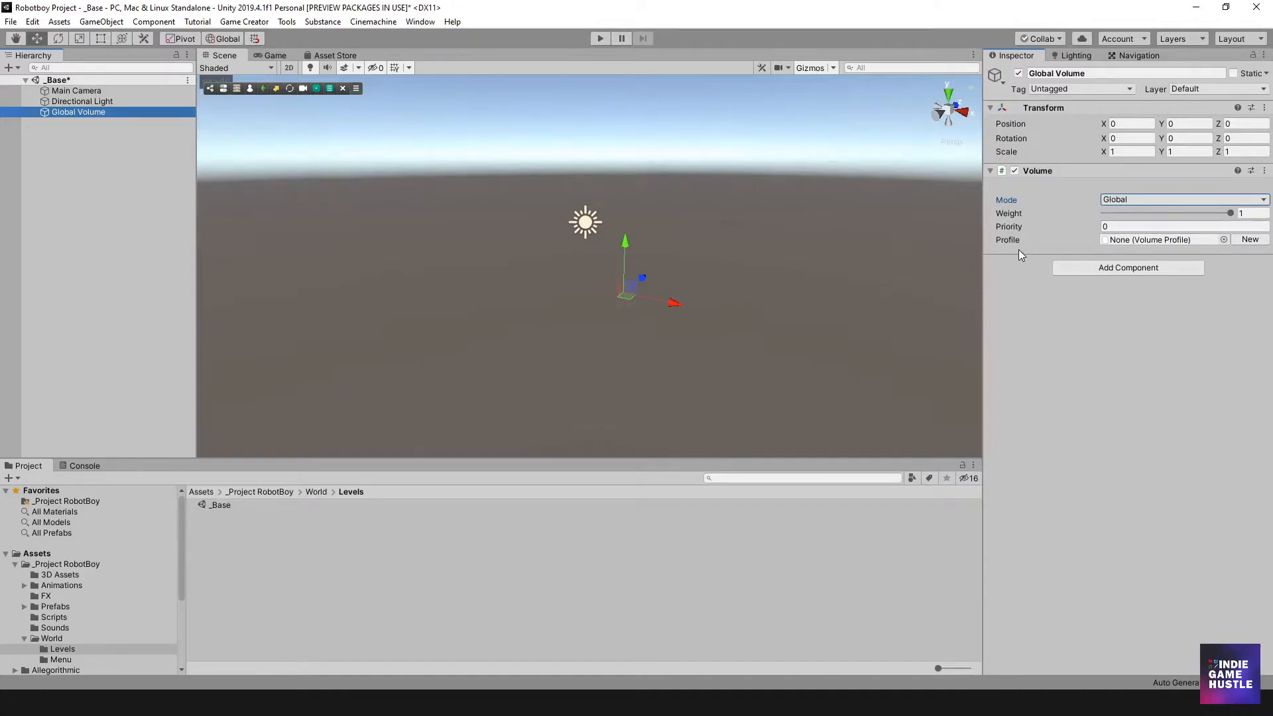
pyautogui.moveTo(1008, 239)
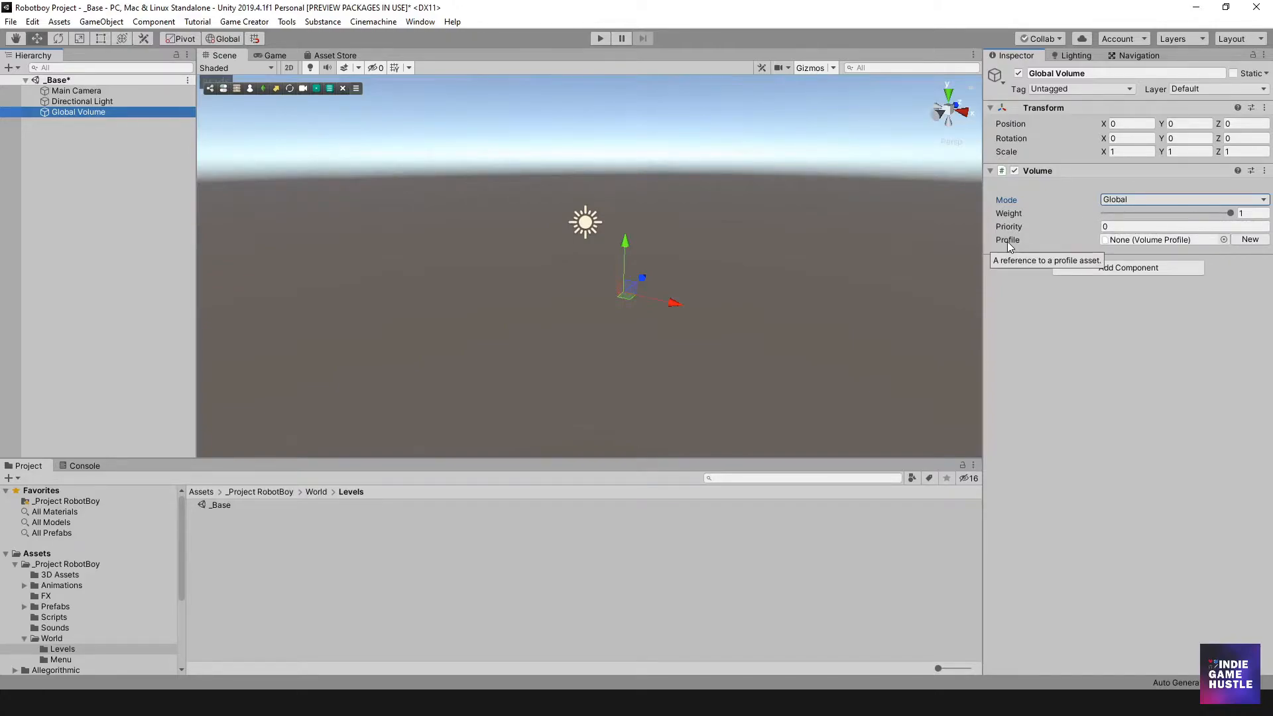
pyautogui.moveTo(1161, 239)
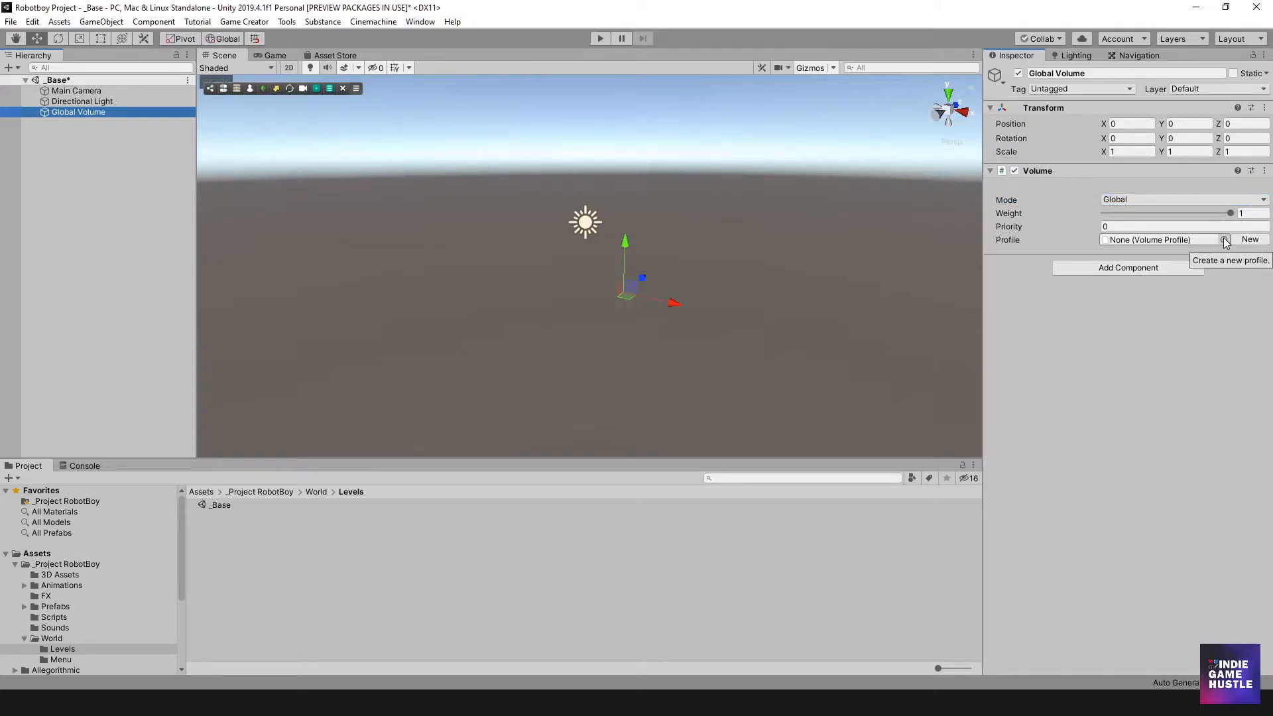
# Open the Select VolumeProfile picker on the Global Volume's Profile field
pyautogui.click(1227, 240)
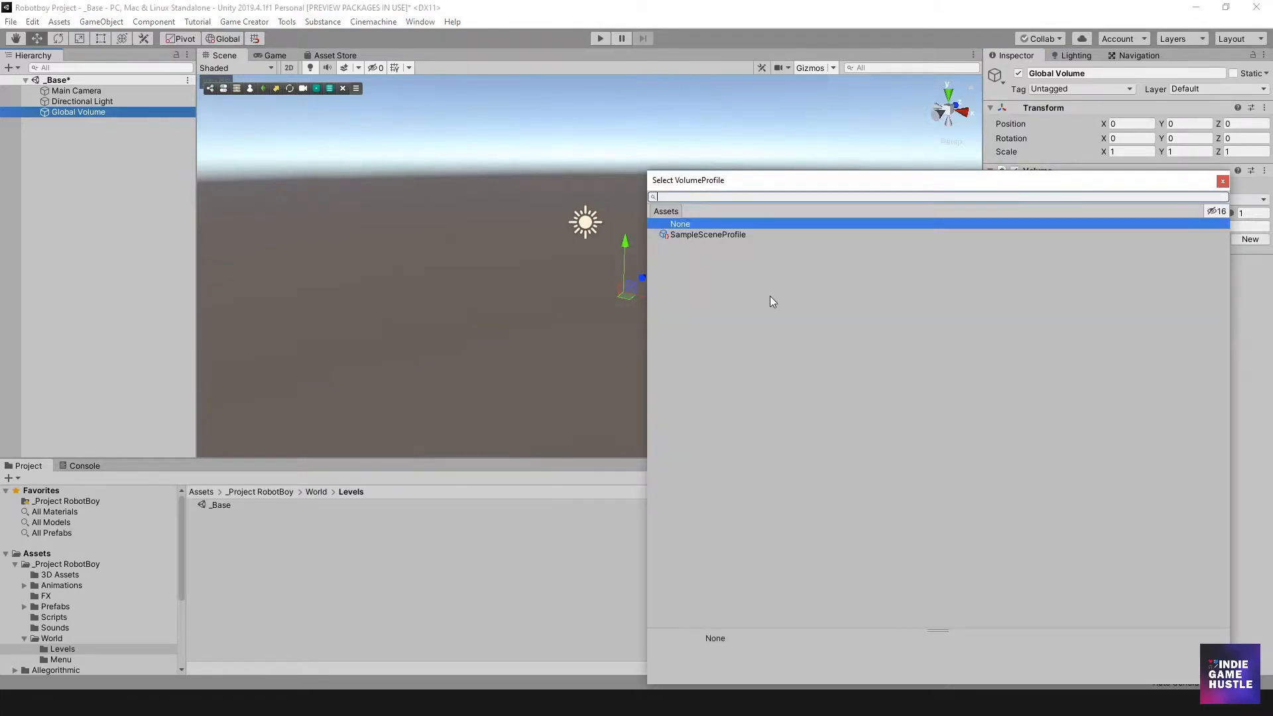
pyautogui.moveTo(711, 245)
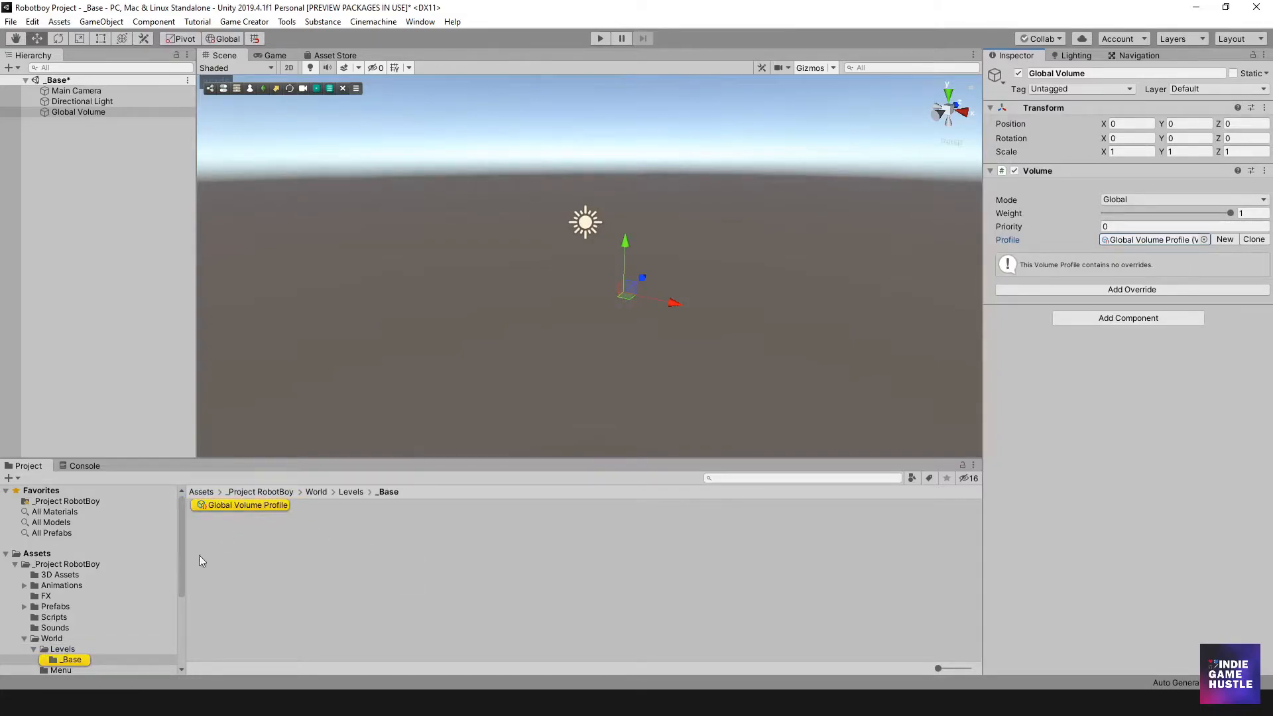
# Locate the new Global Volume Profile in the _Base folder inside Levels
pyautogui.click(167, 631)
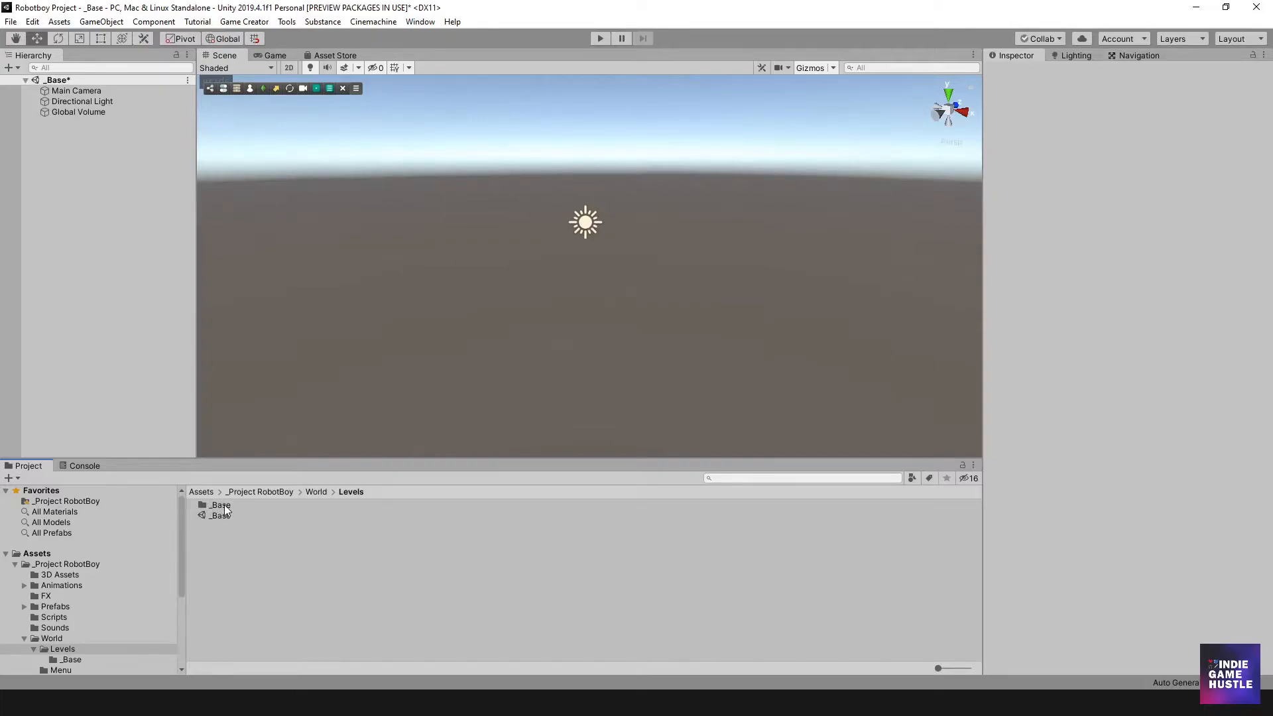
pyautogui.doubleClick(220, 504)
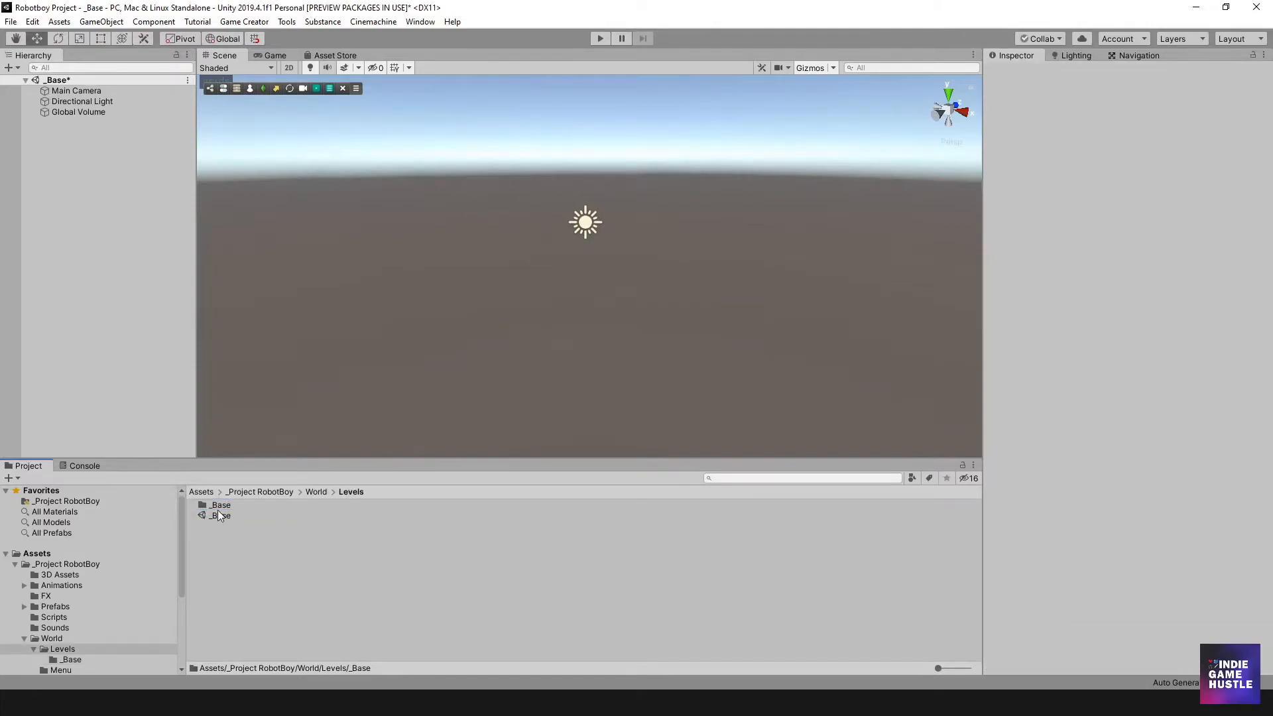
pyautogui.click(219, 504)
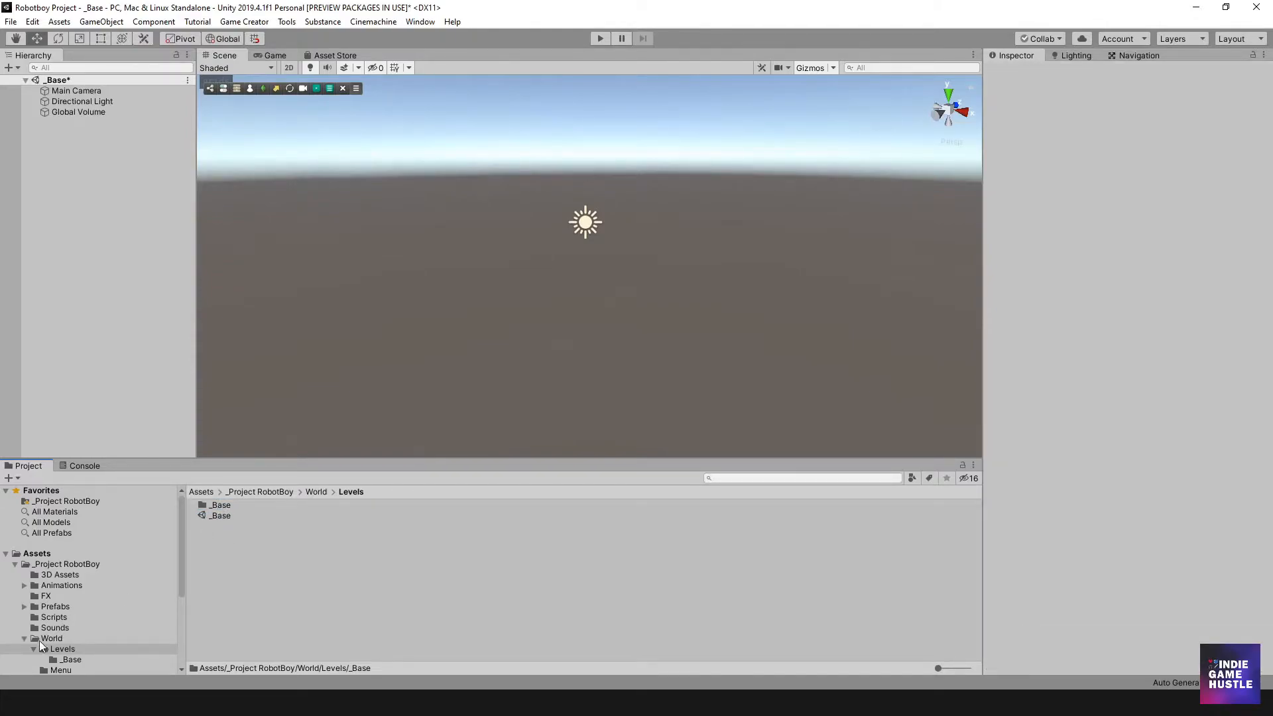
pyautogui.moveTo(323, 505)
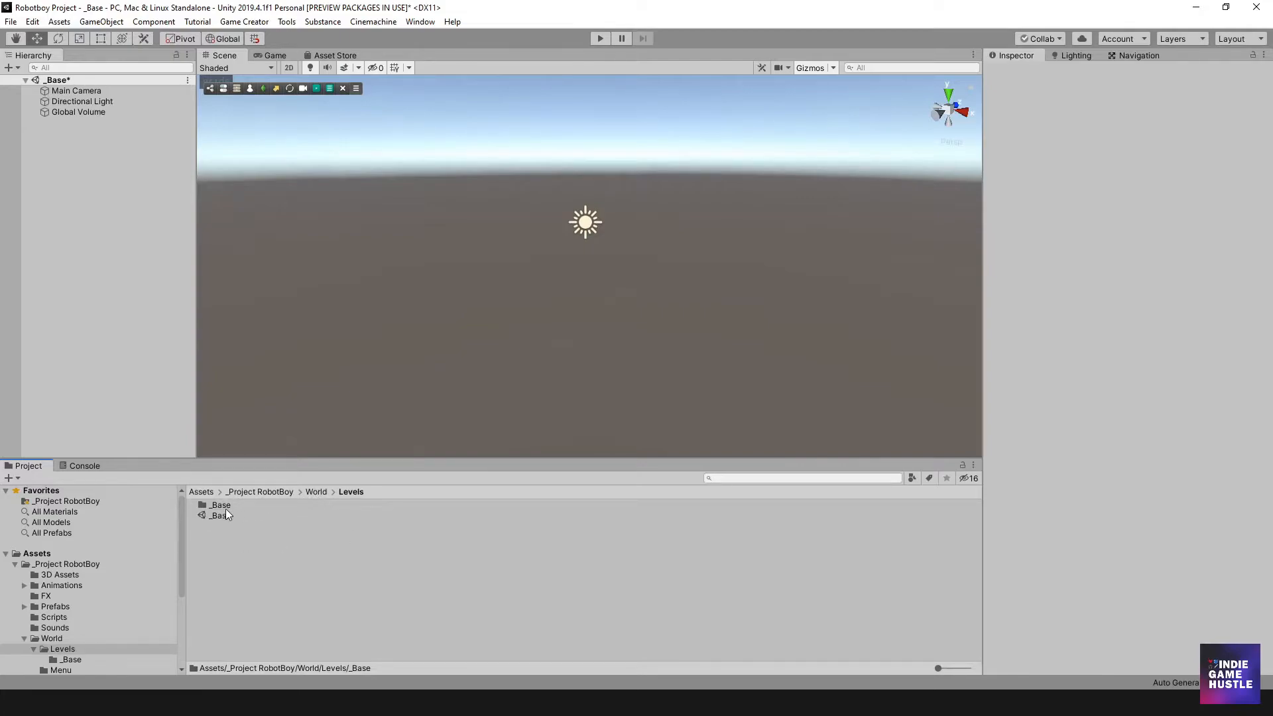
pyautogui.click(219, 504)
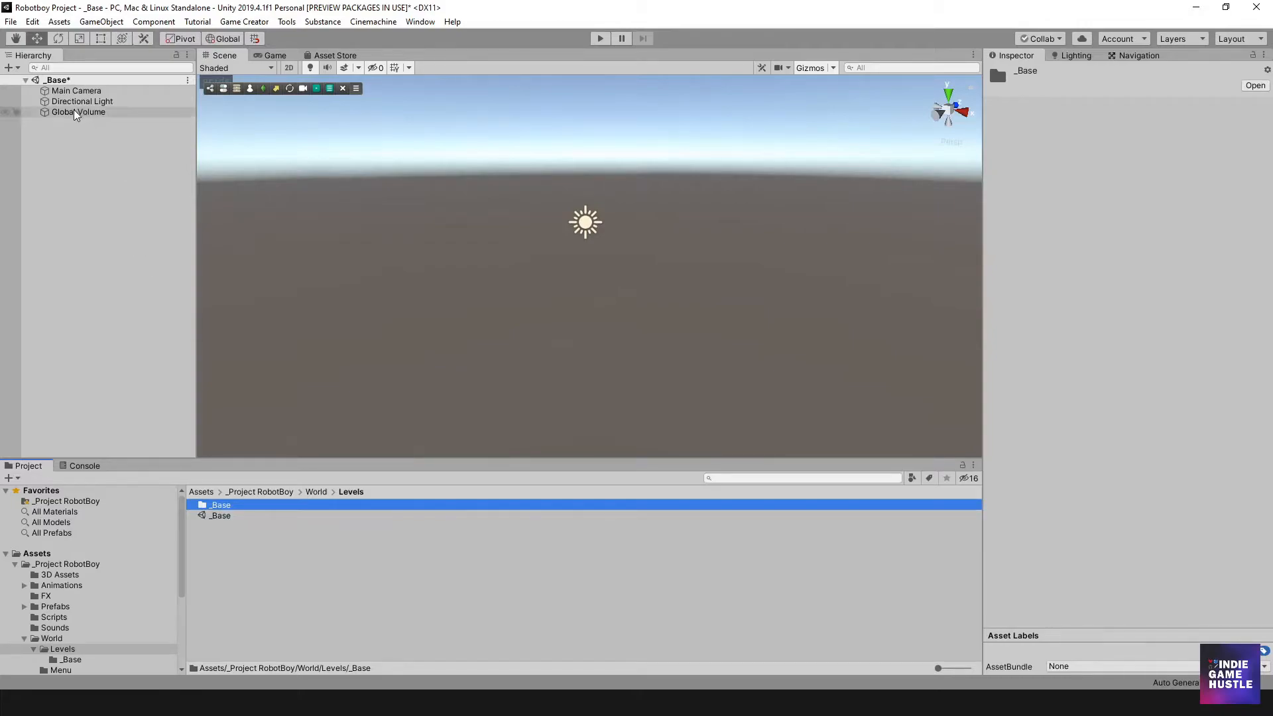
# Add a Bloom override with all settings enabled and Threshold set to 2.14
pyautogui.click(79, 112)
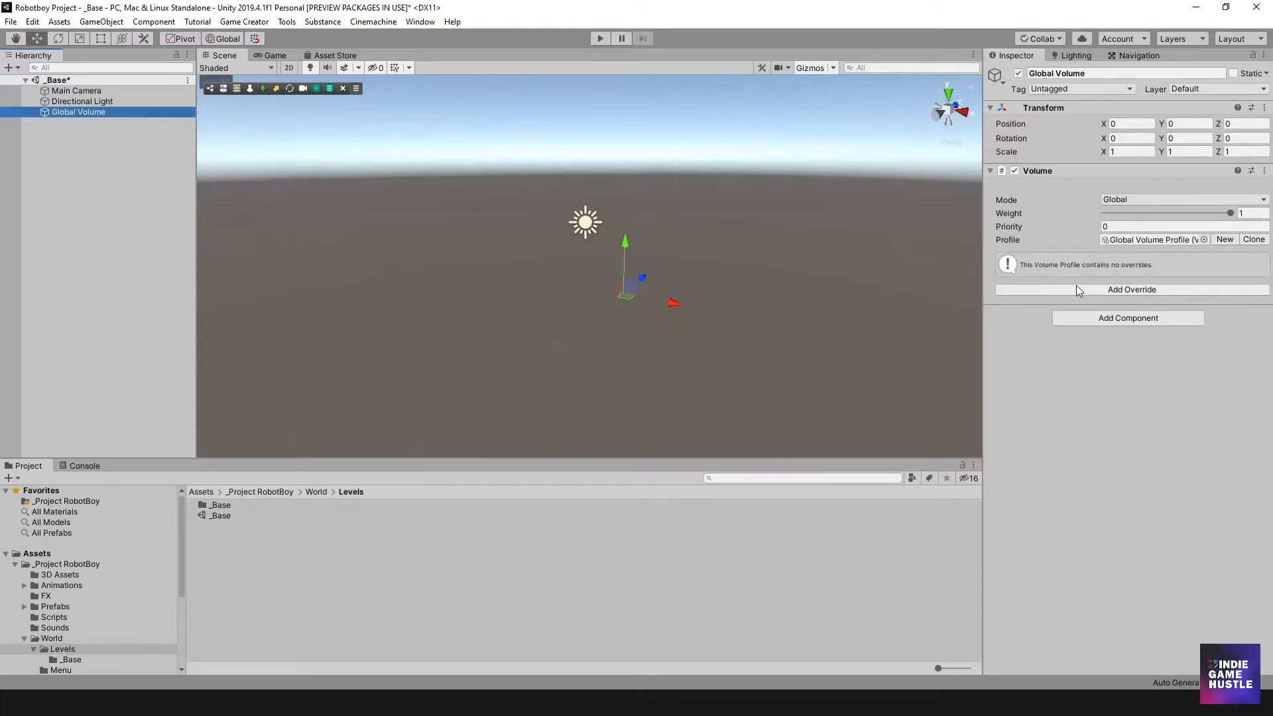
pyautogui.moveTo(1107, 295)
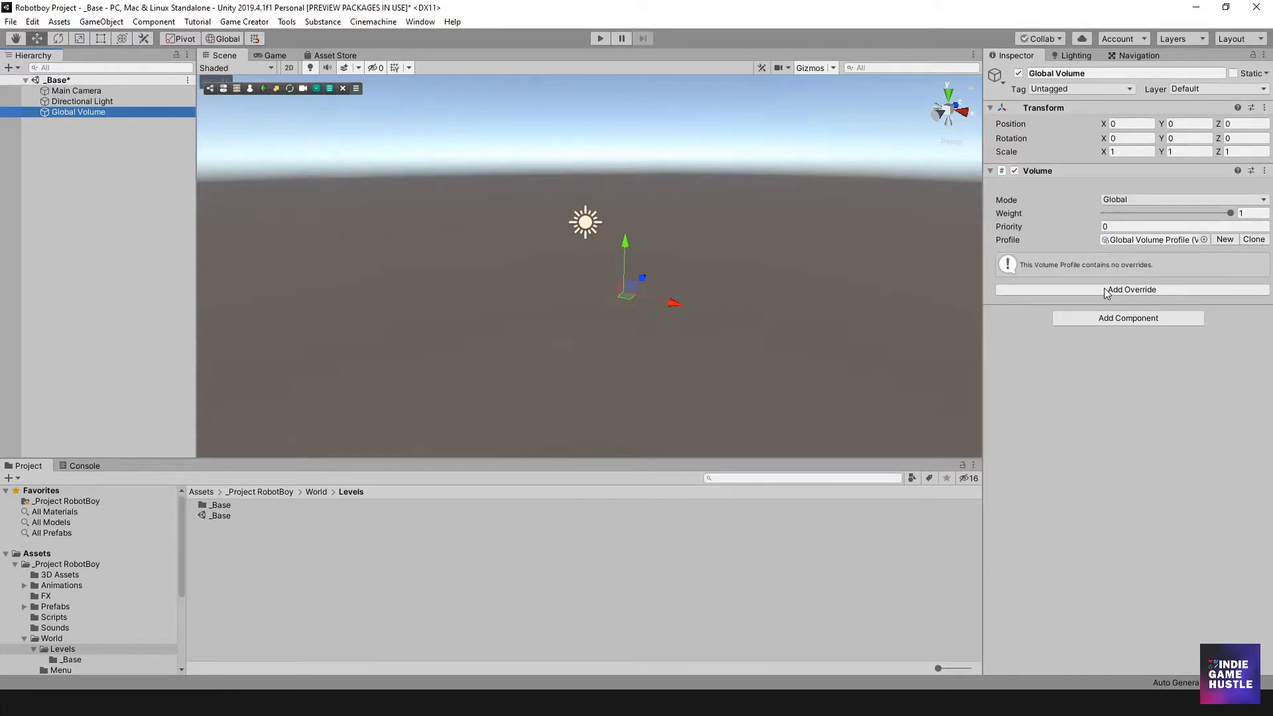
pyautogui.click(1132, 289)
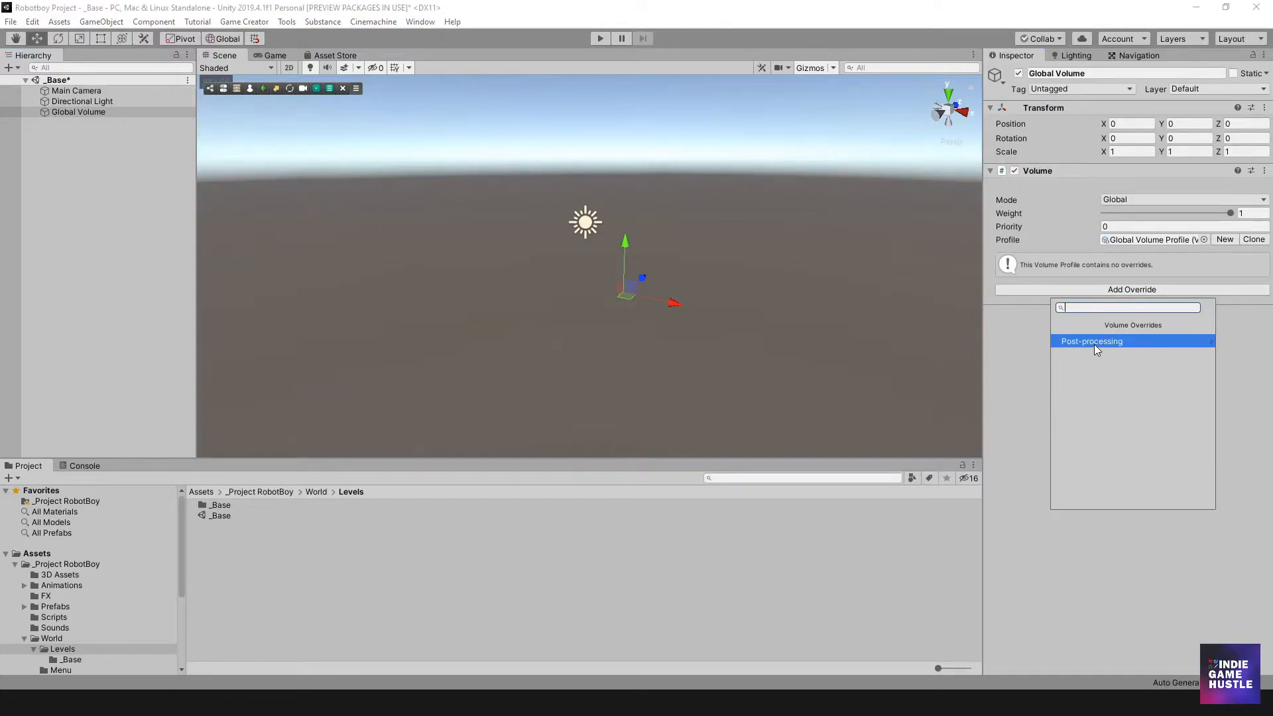
pyautogui.click(1092, 341)
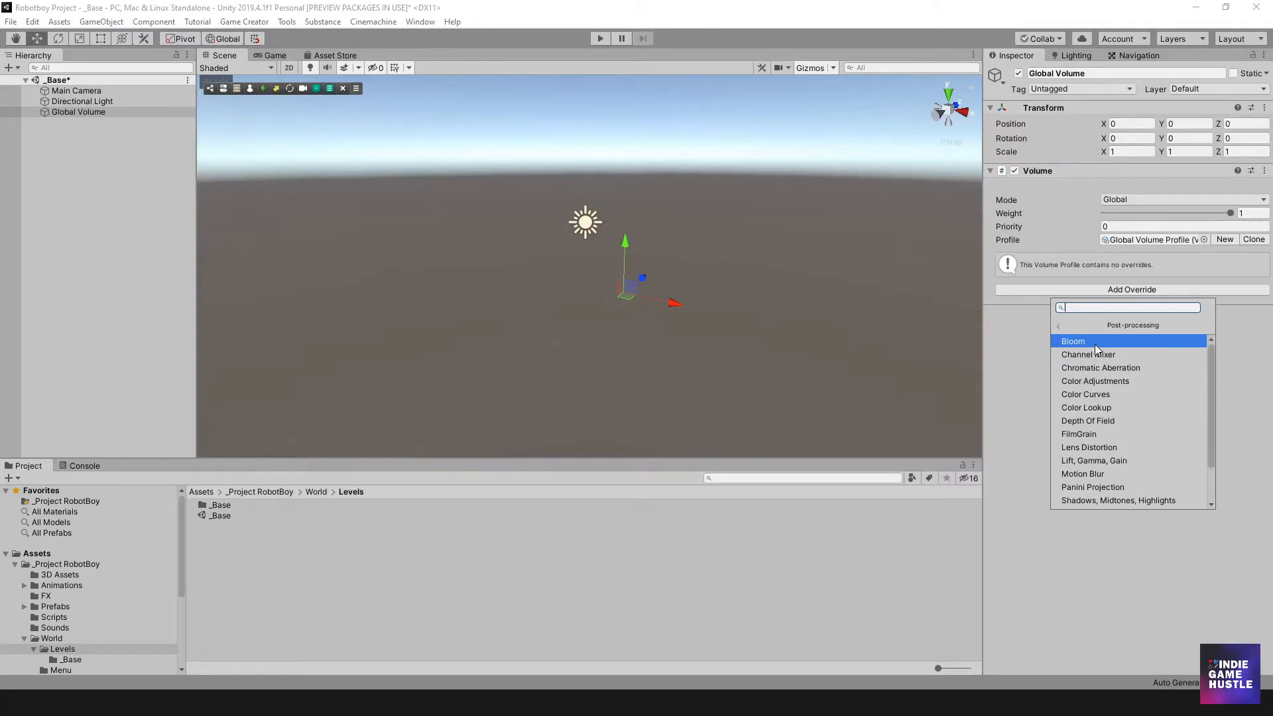
pyautogui.moveTo(1101, 368)
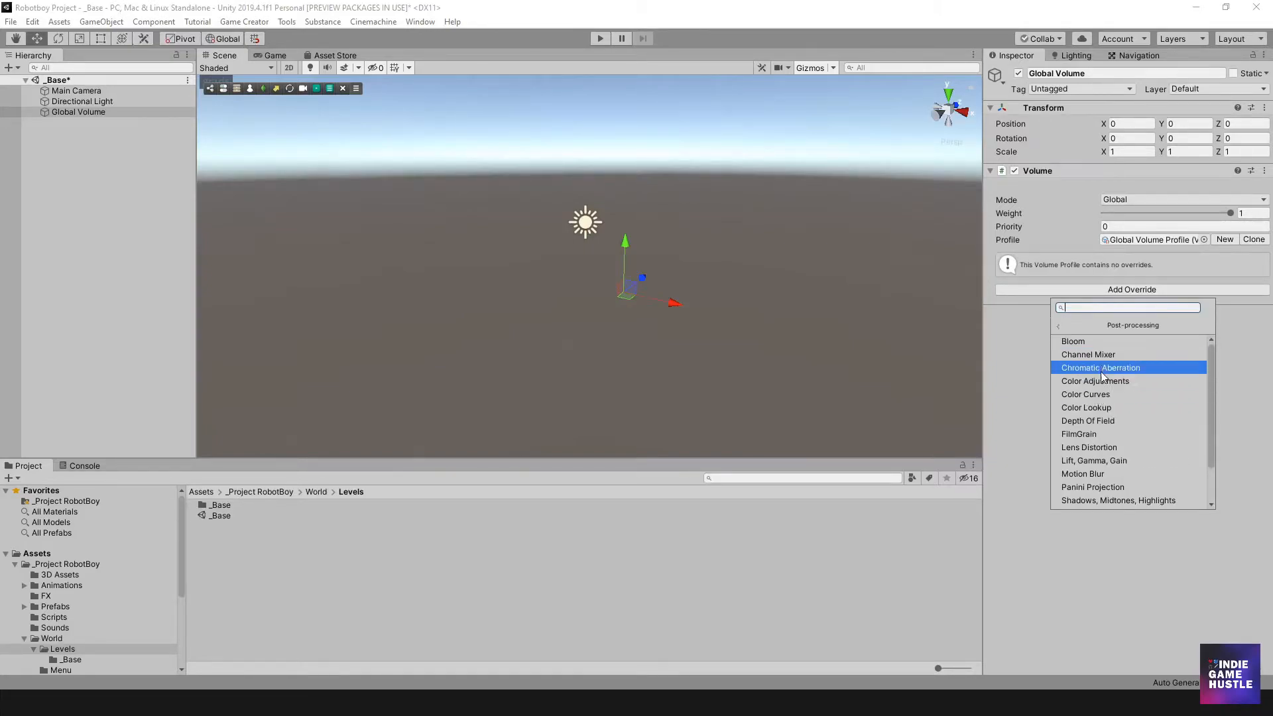
pyautogui.moveTo(1098, 340)
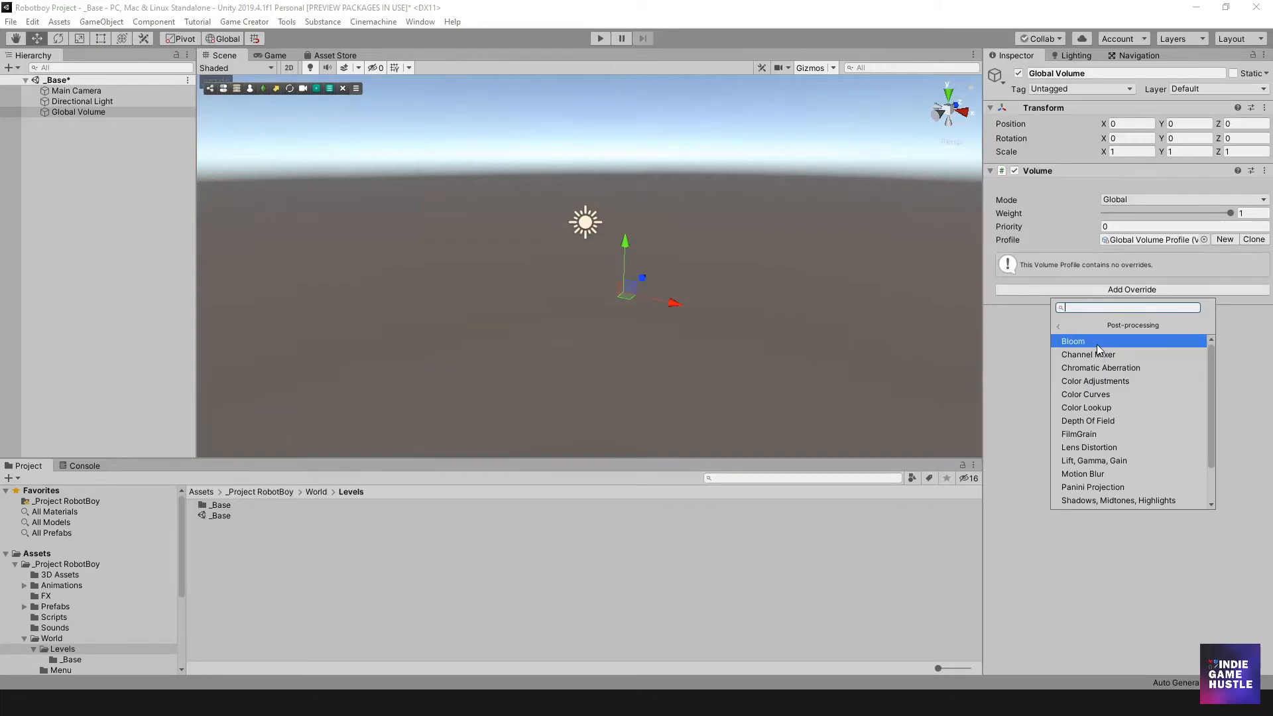
pyautogui.click(1074, 340)
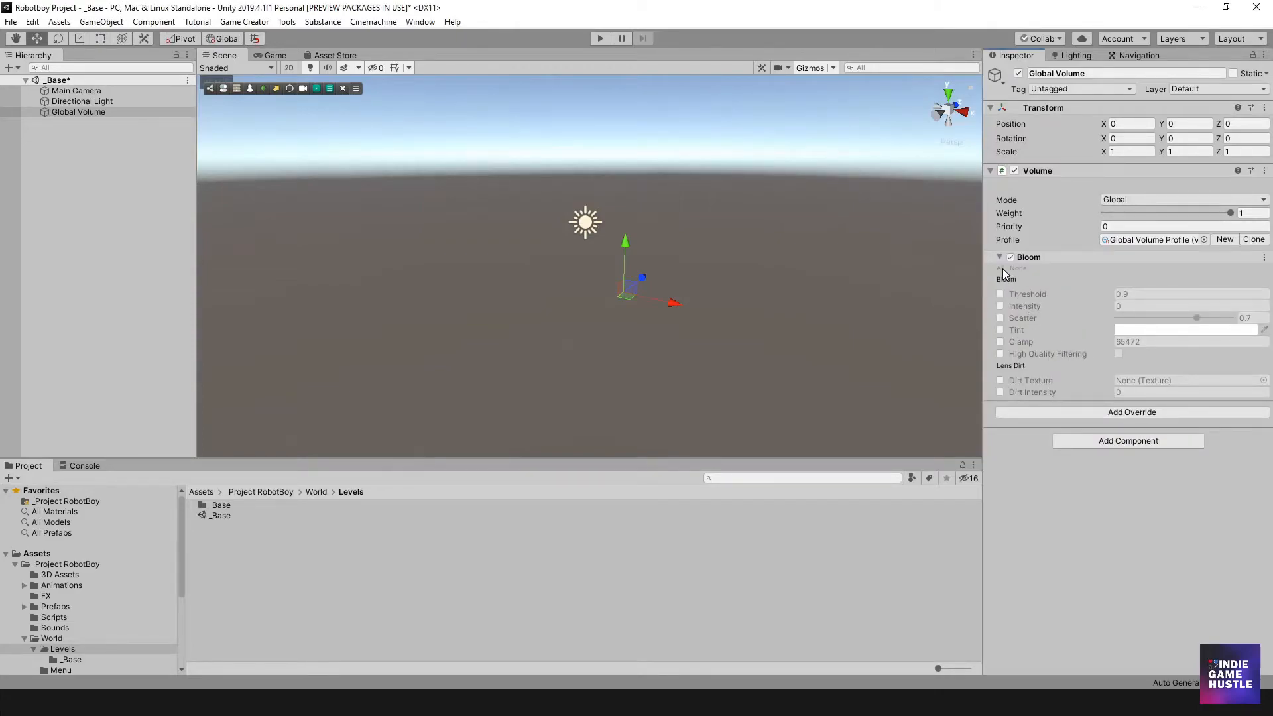
pyautogui.click(1010, 257)
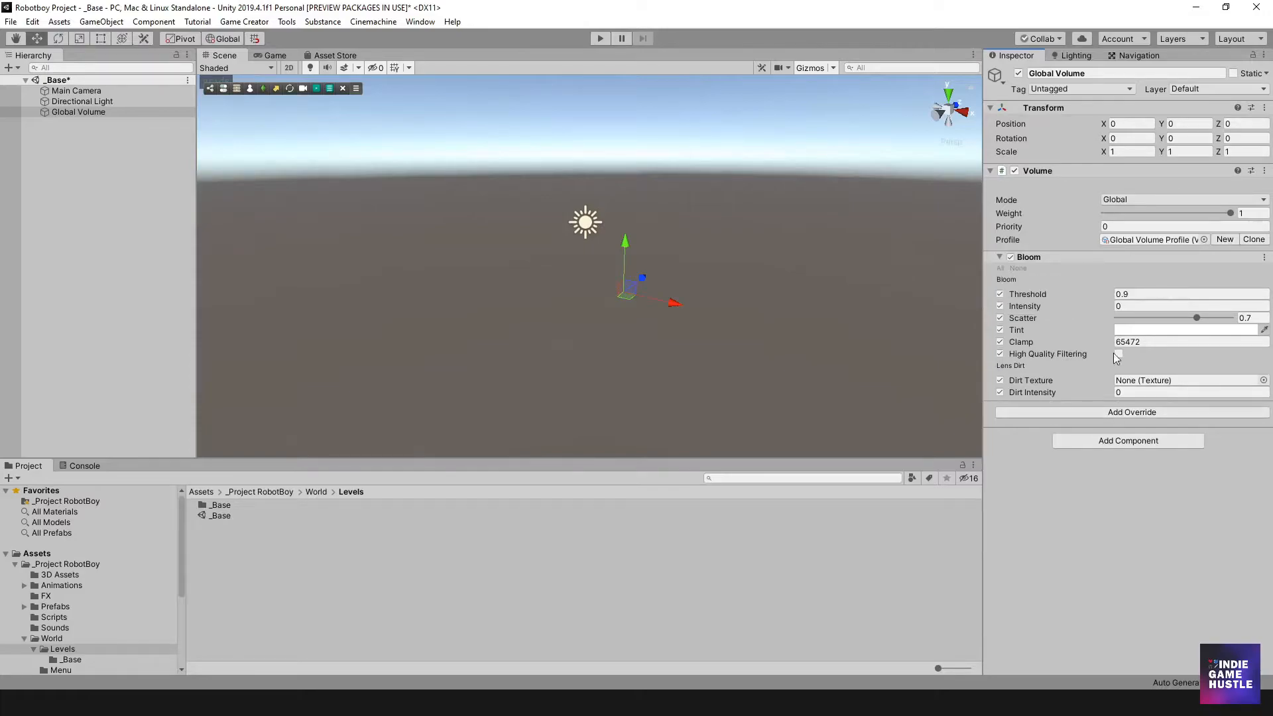
pyautogui.click(1190, 307)
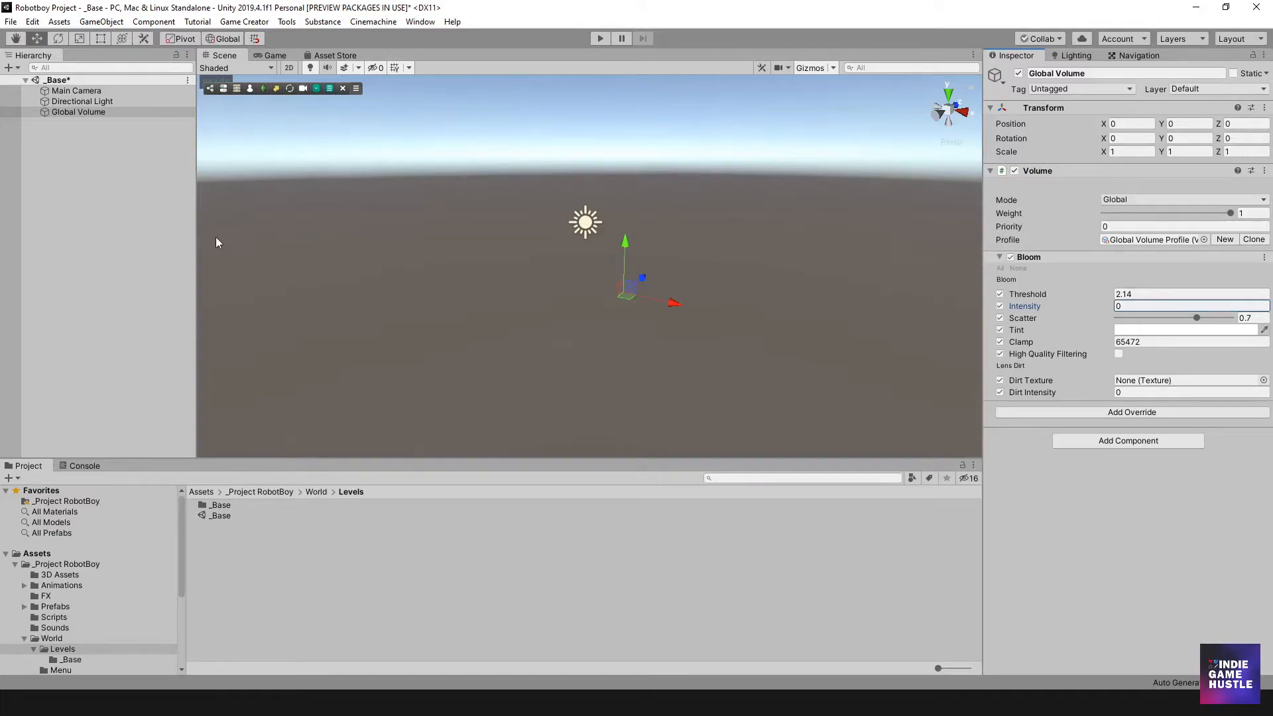
# Create a Cube and make the Directional Light unpickable in the Scene view
pyautogui.click(101, 22)
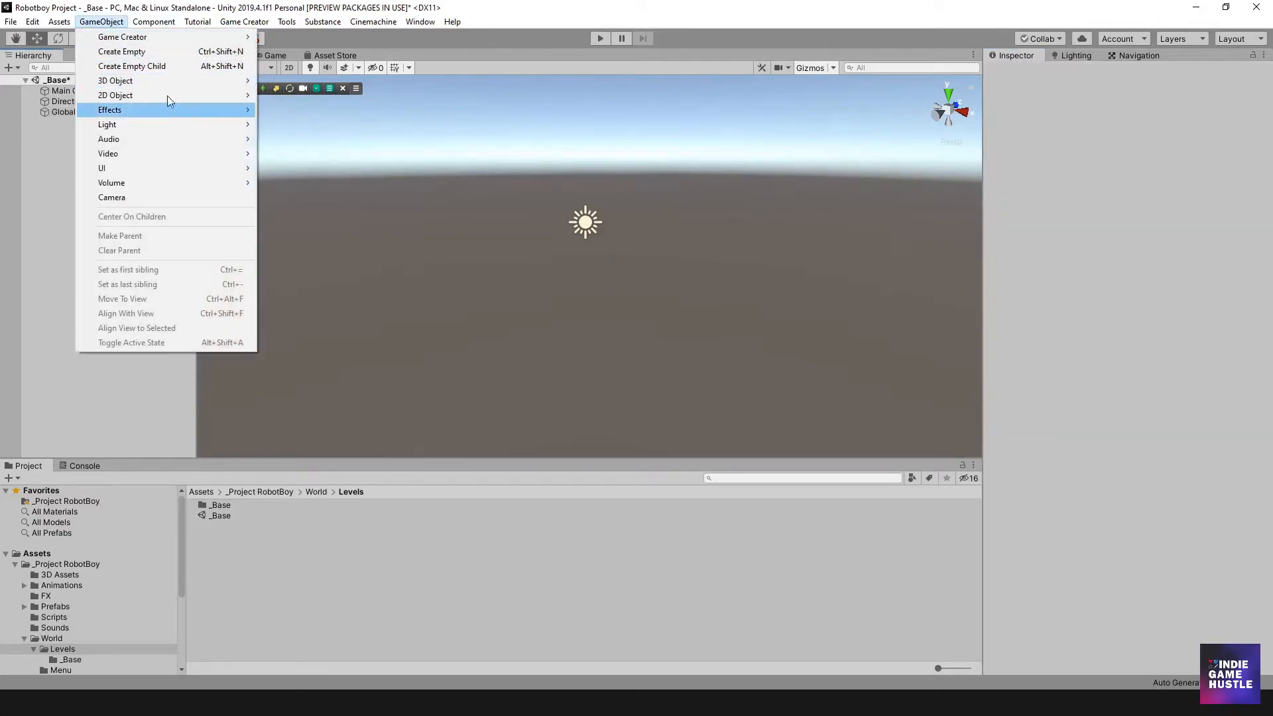
pyautogui.click(144, 81)
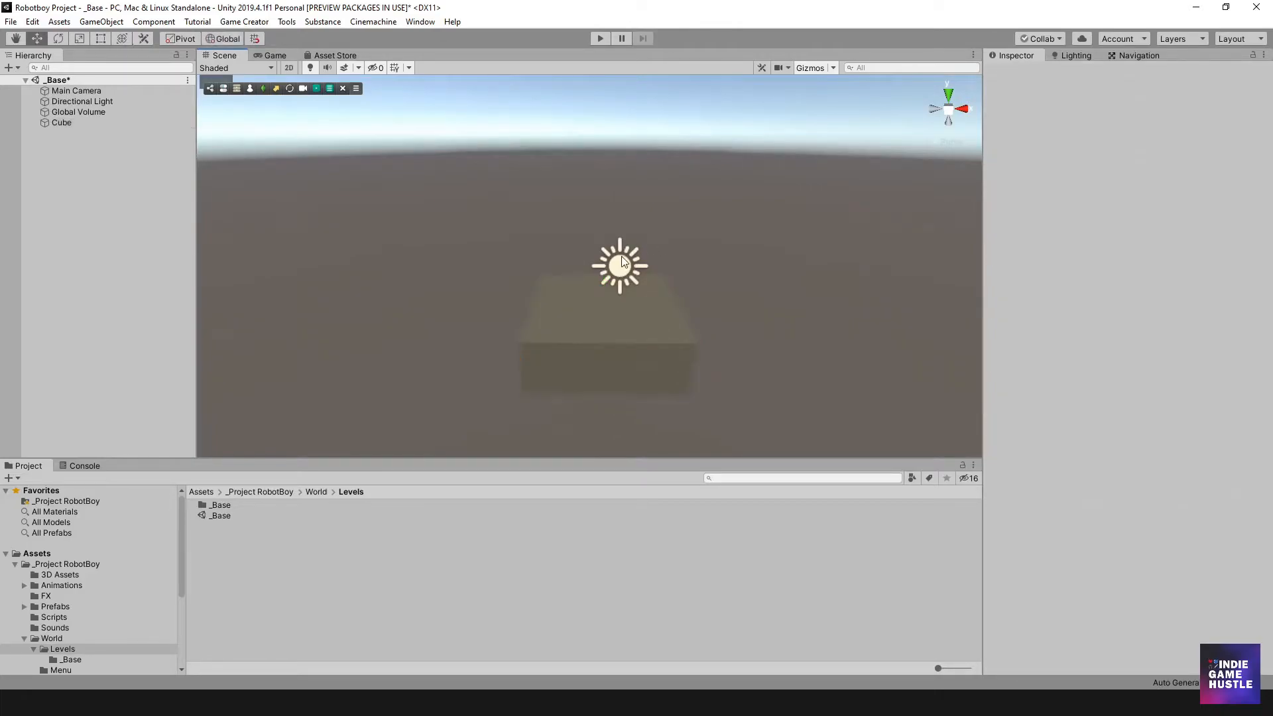
pyautogui.click(83, 101)
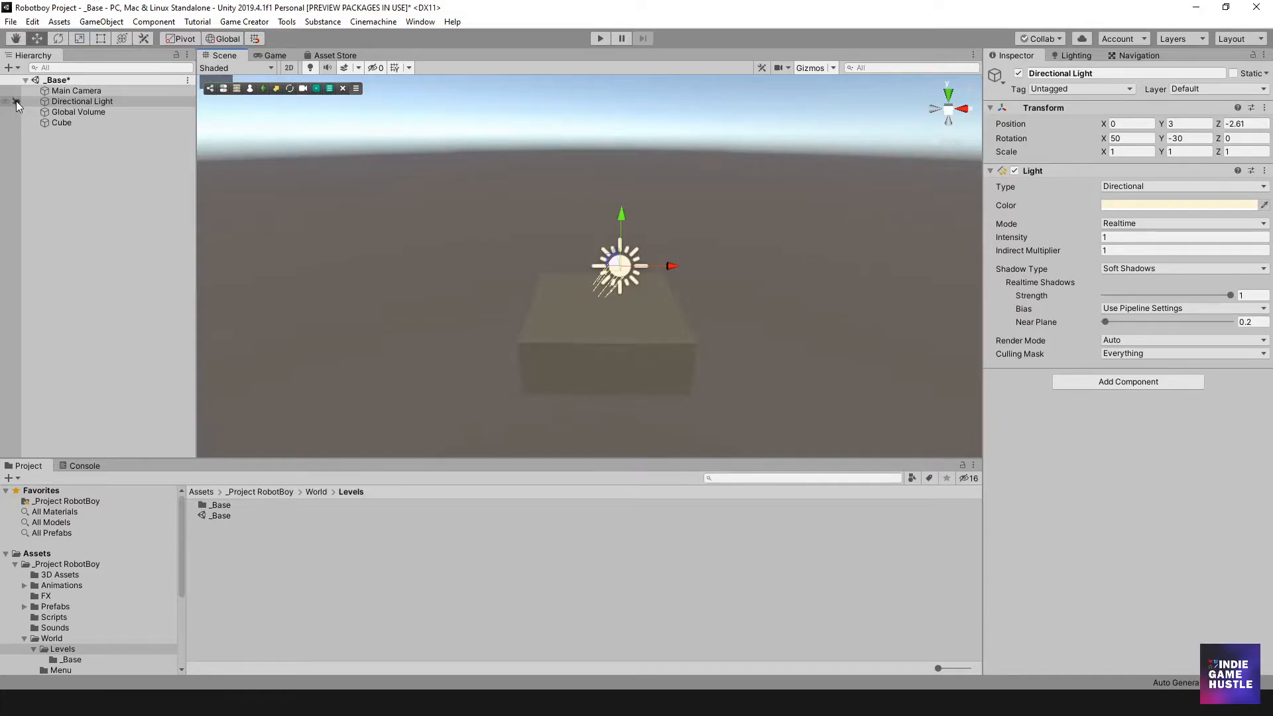
pyautogui.click(82, 101)
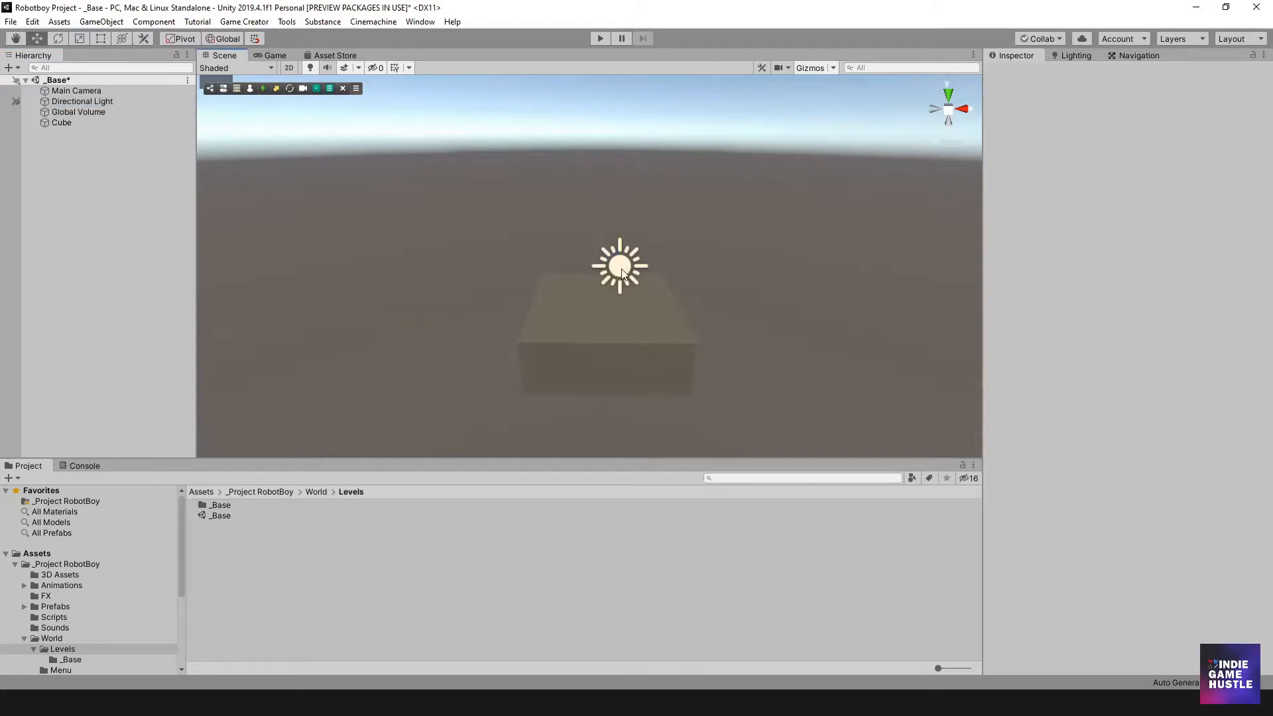
pyautogui.moveTo(658, 420)
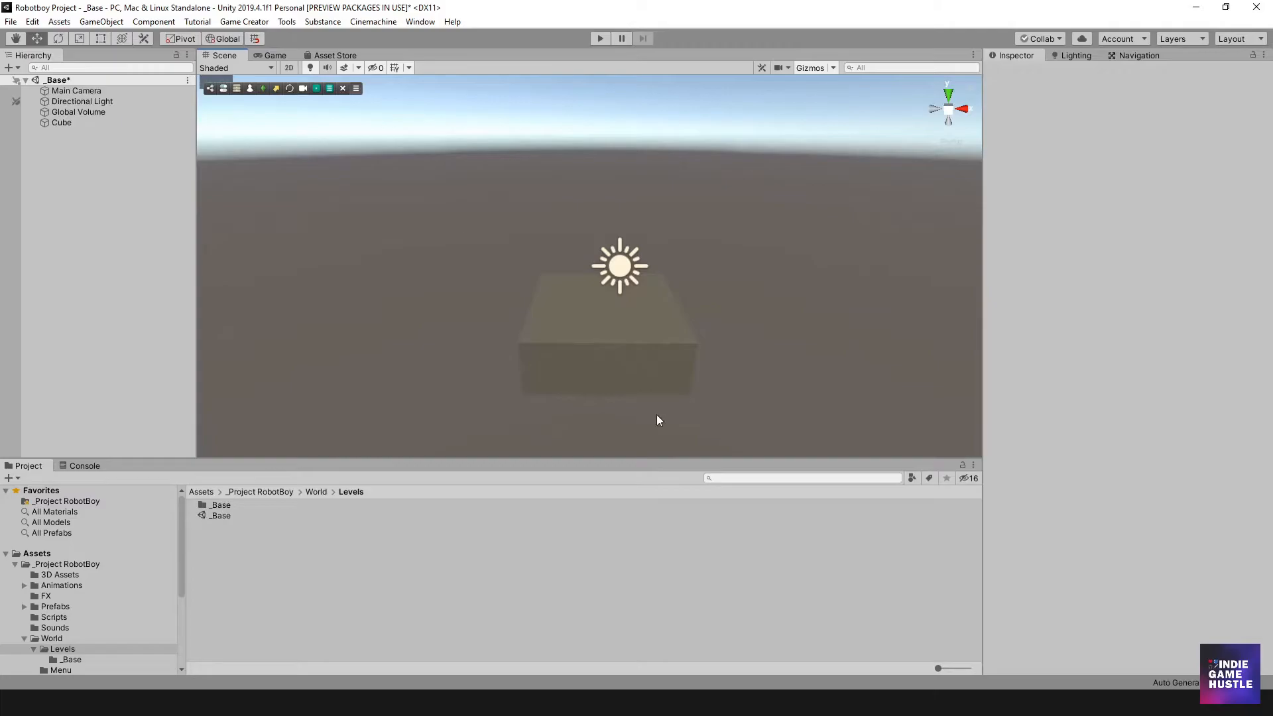
pyautogui.moveTo(717, 434)
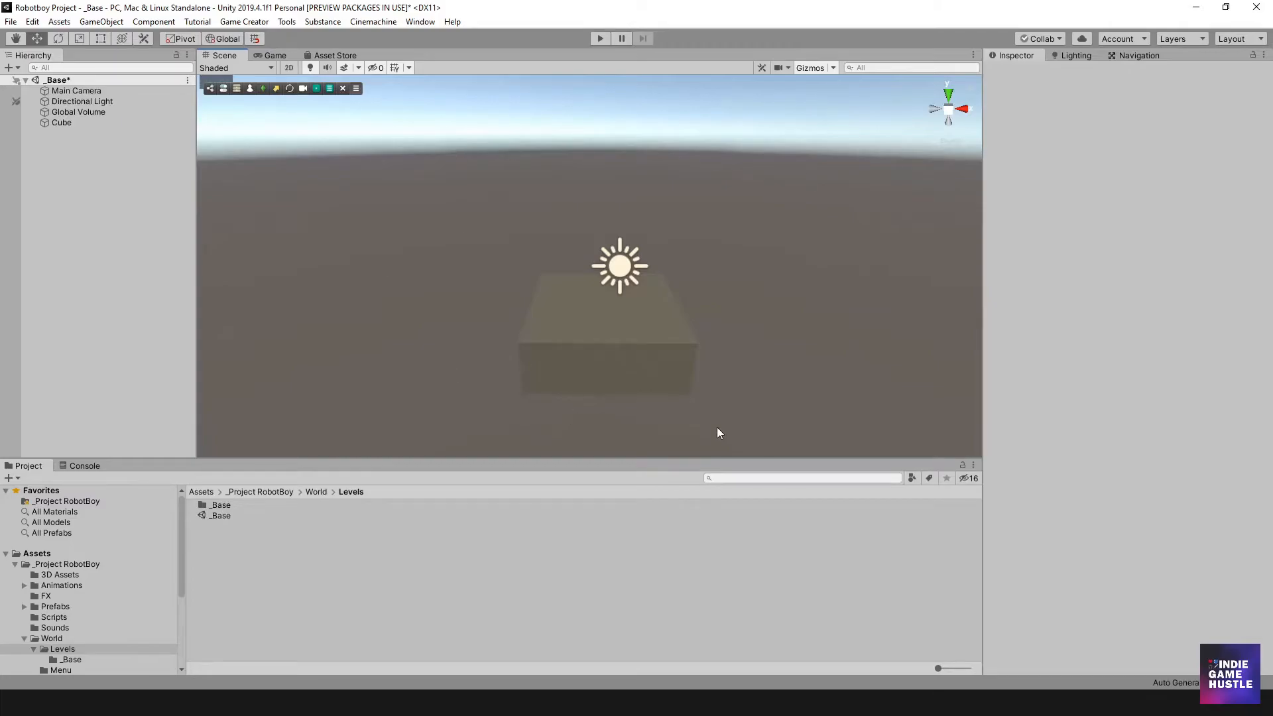
pyautogui.moveTo(619, 272)
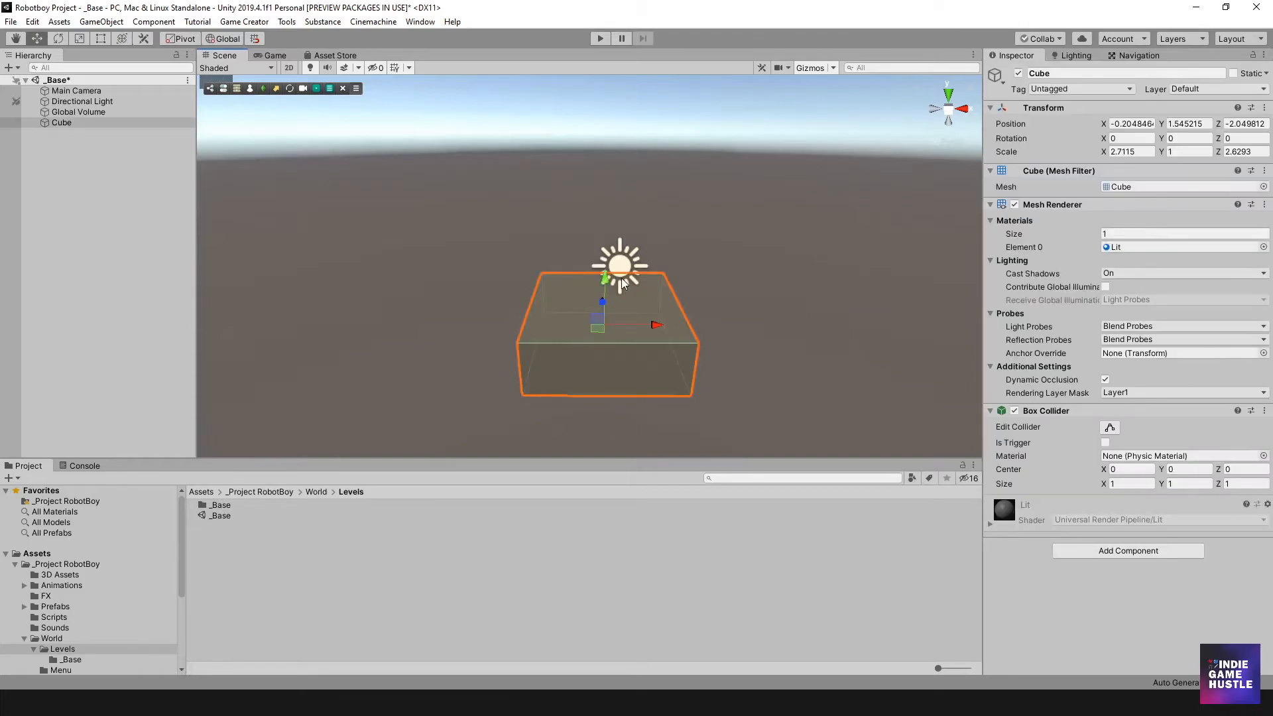
pyautogui.click(128, 227)
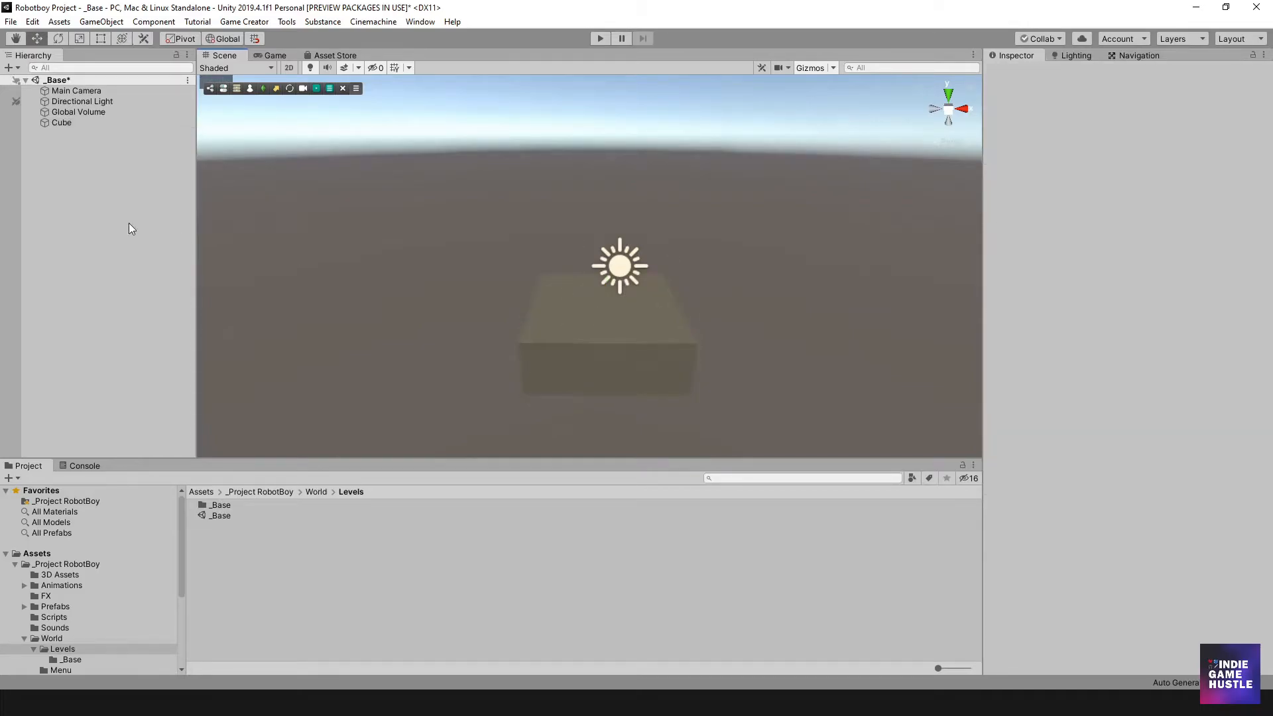
pyautogui.moveTo(726, 305)
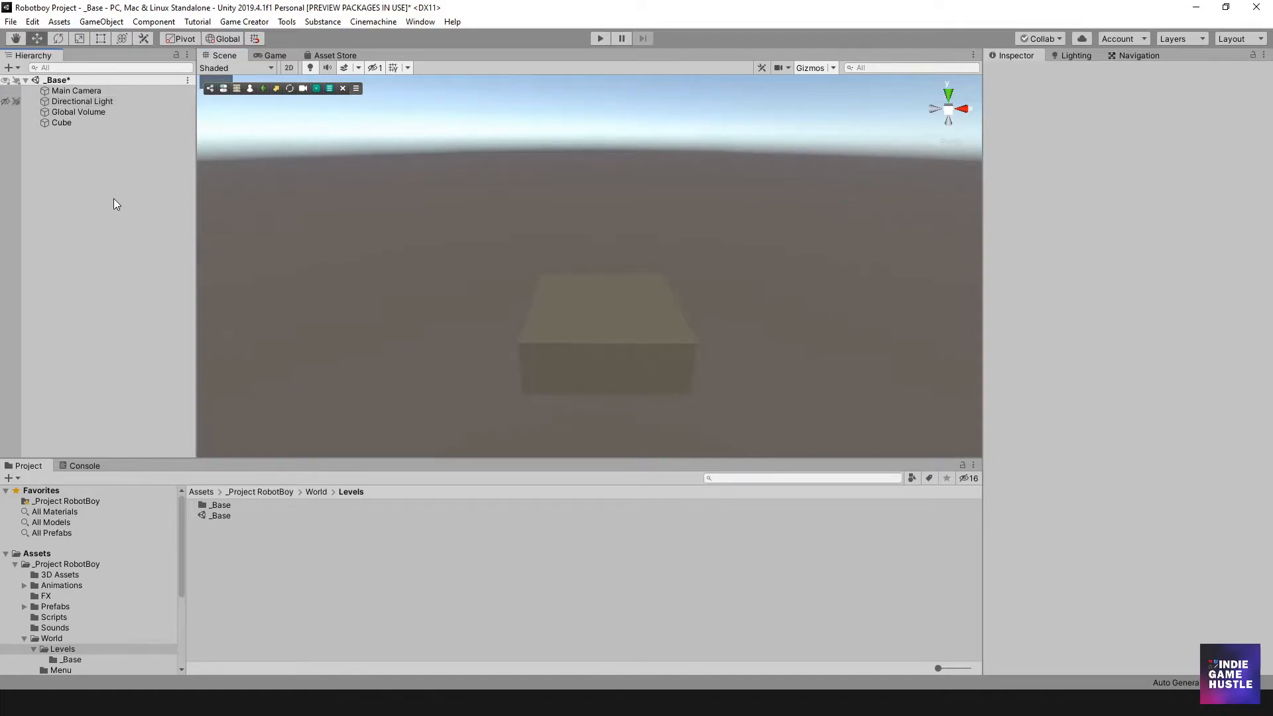
pyautogui.moveTo(86, 145)
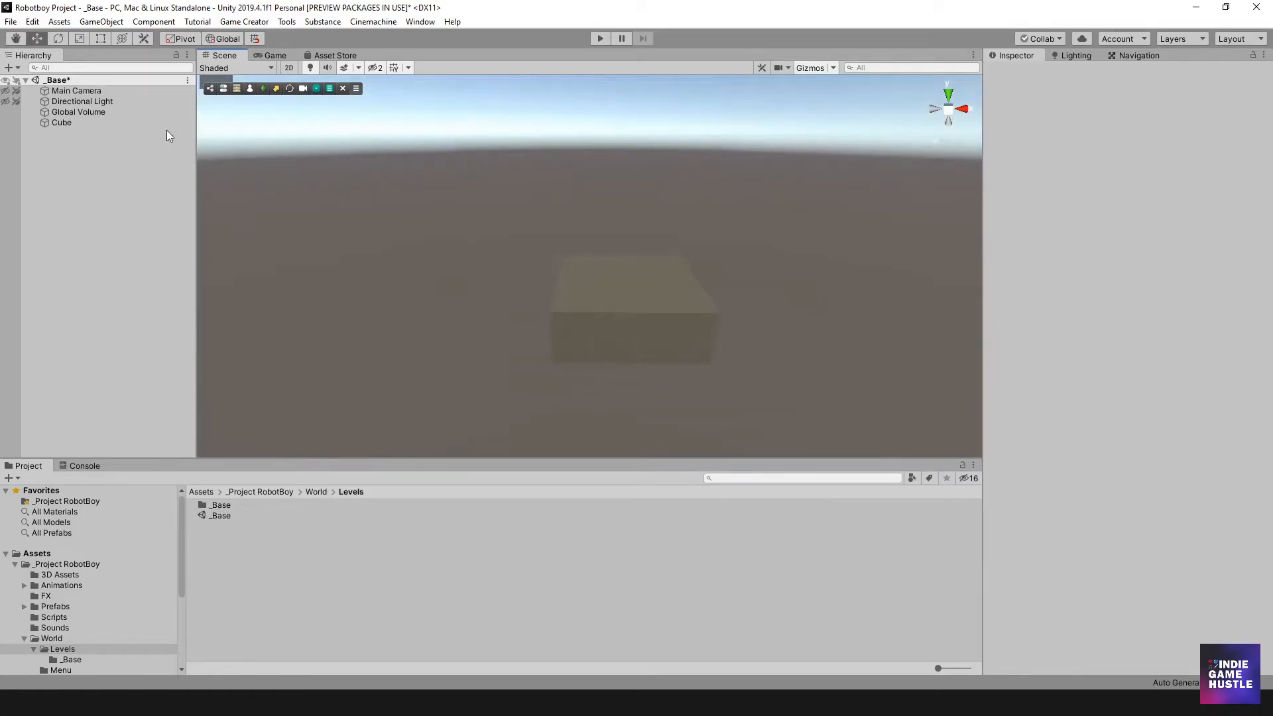
# Add a Tonemapping override to the profile with Mode set to ACES
pyautogui.click(78, 111)
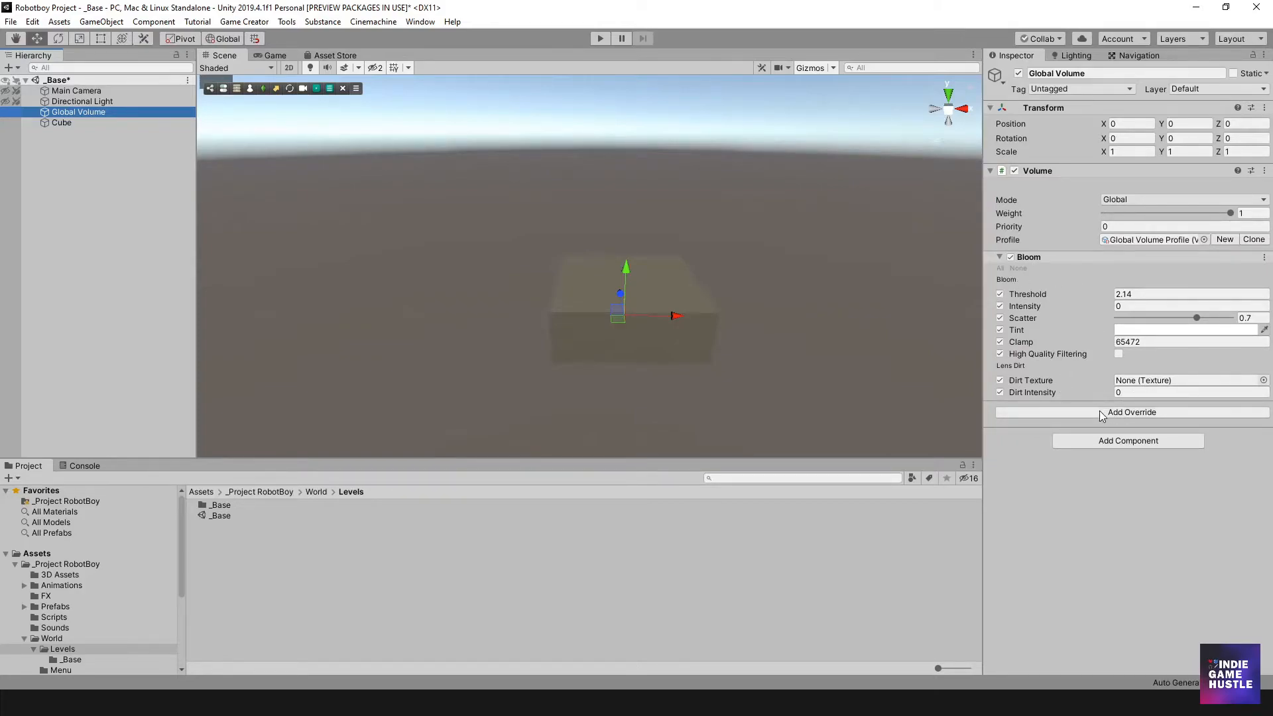
pyautogui.click(1132, 411)
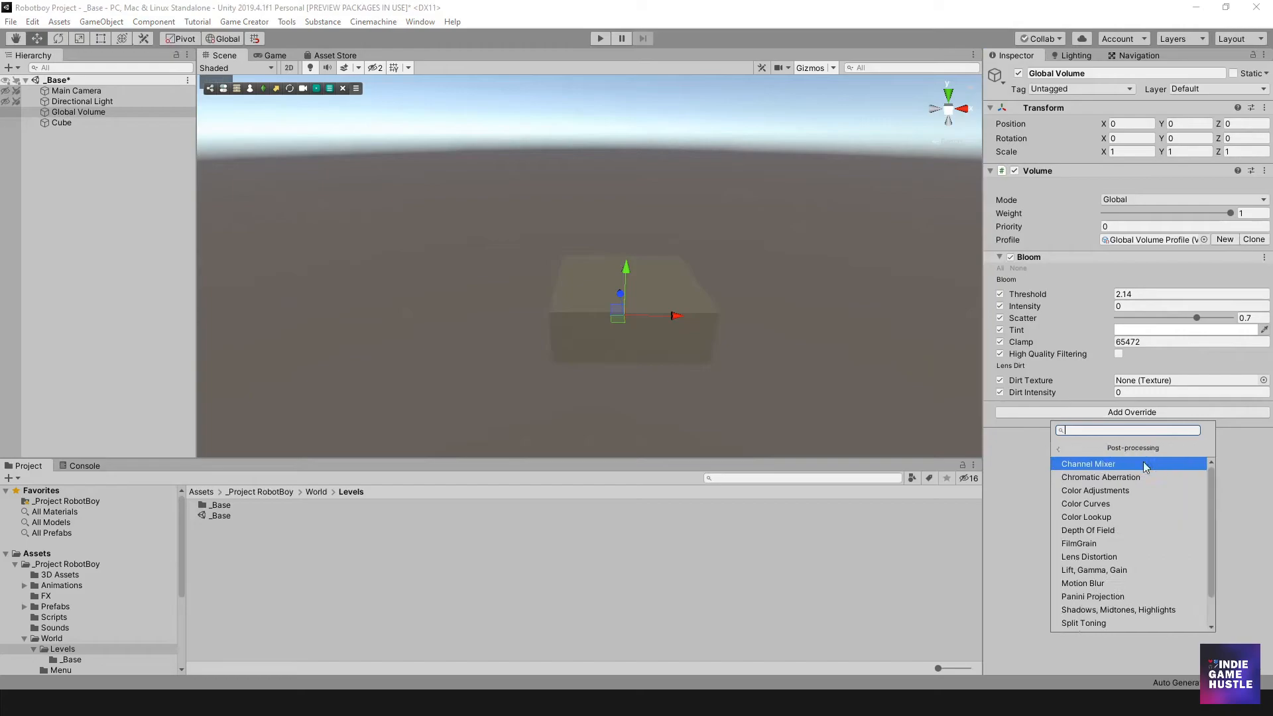
pyautogui.write('tone')
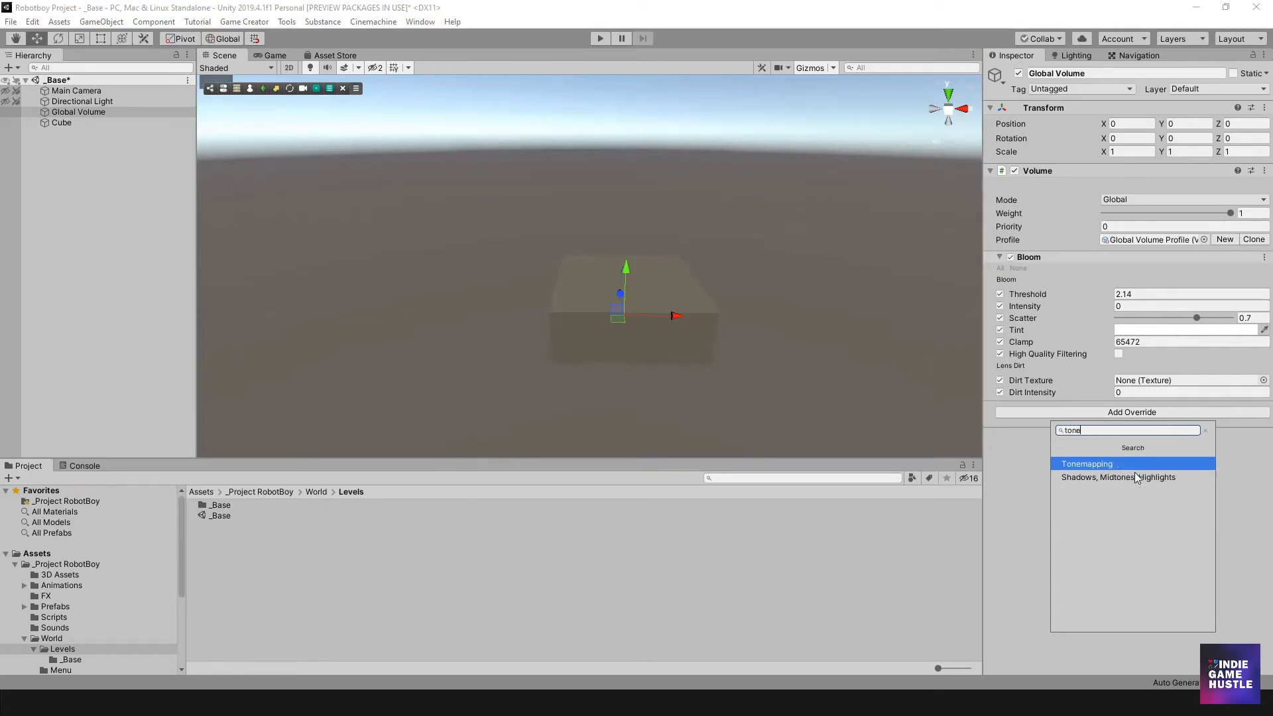
pyautogui.click(1087, 463)
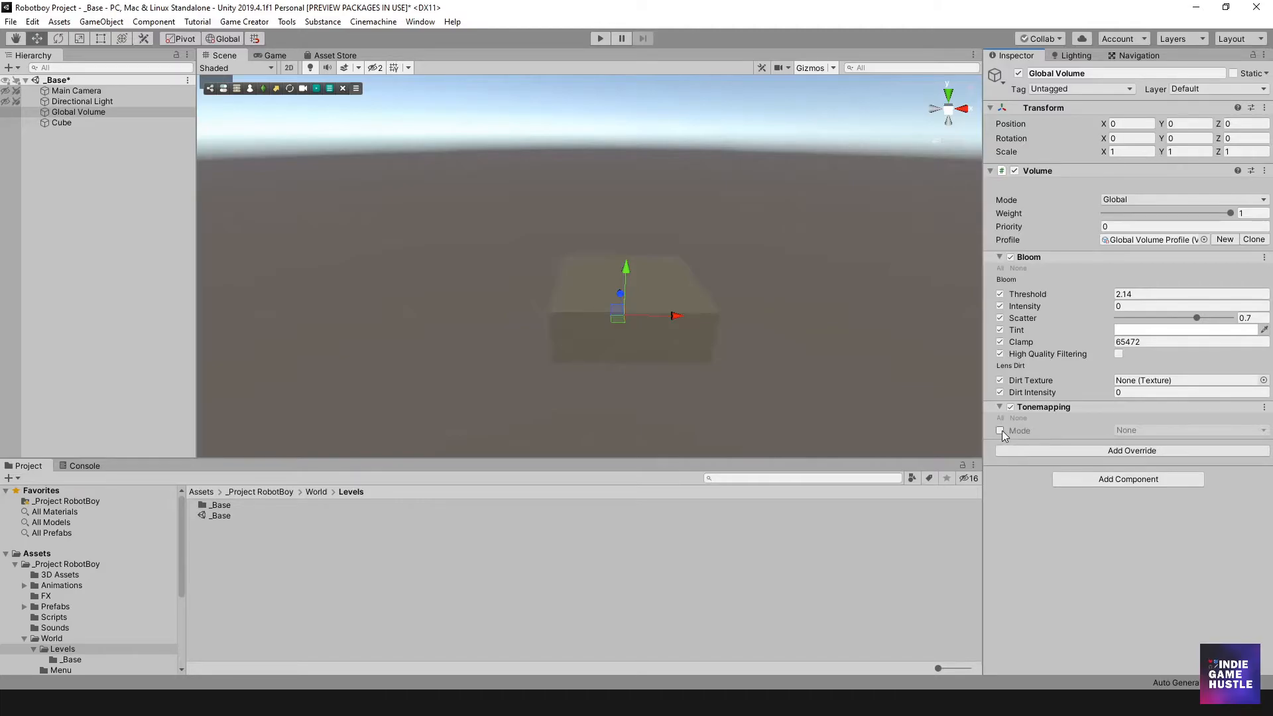
pyautogui.click(1190, 431)
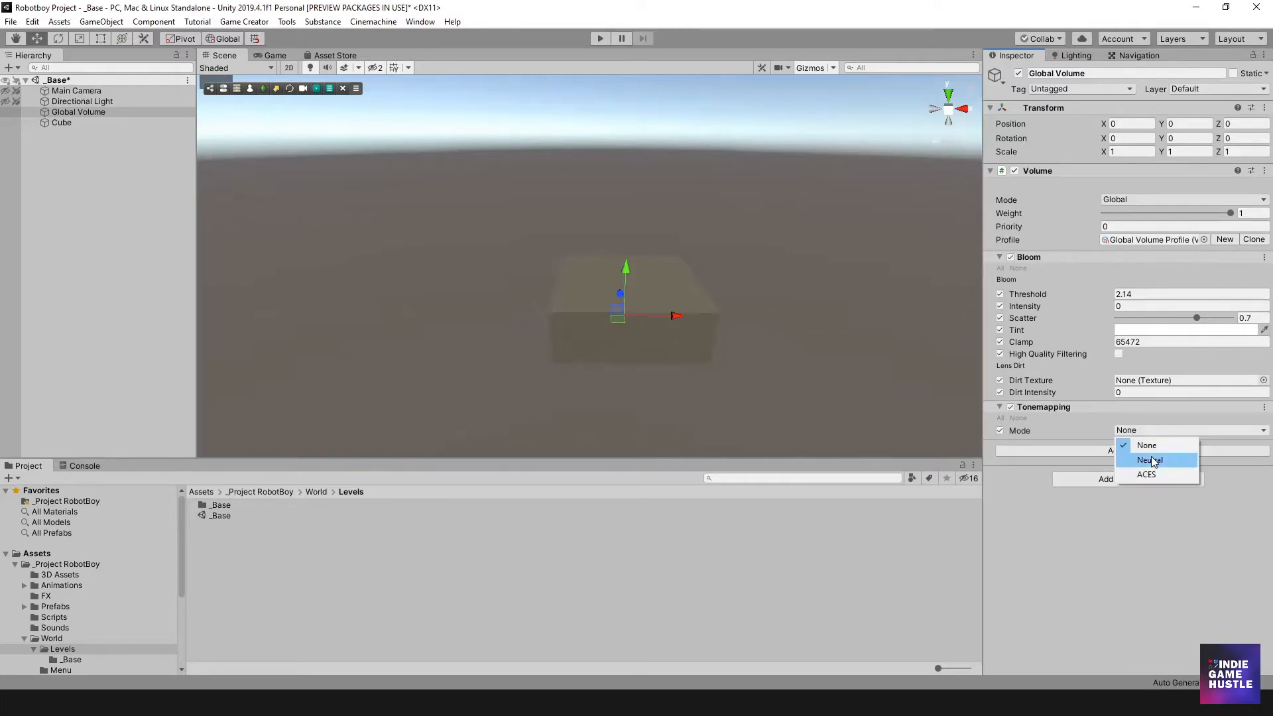
pyautogui.click(1150, 460)
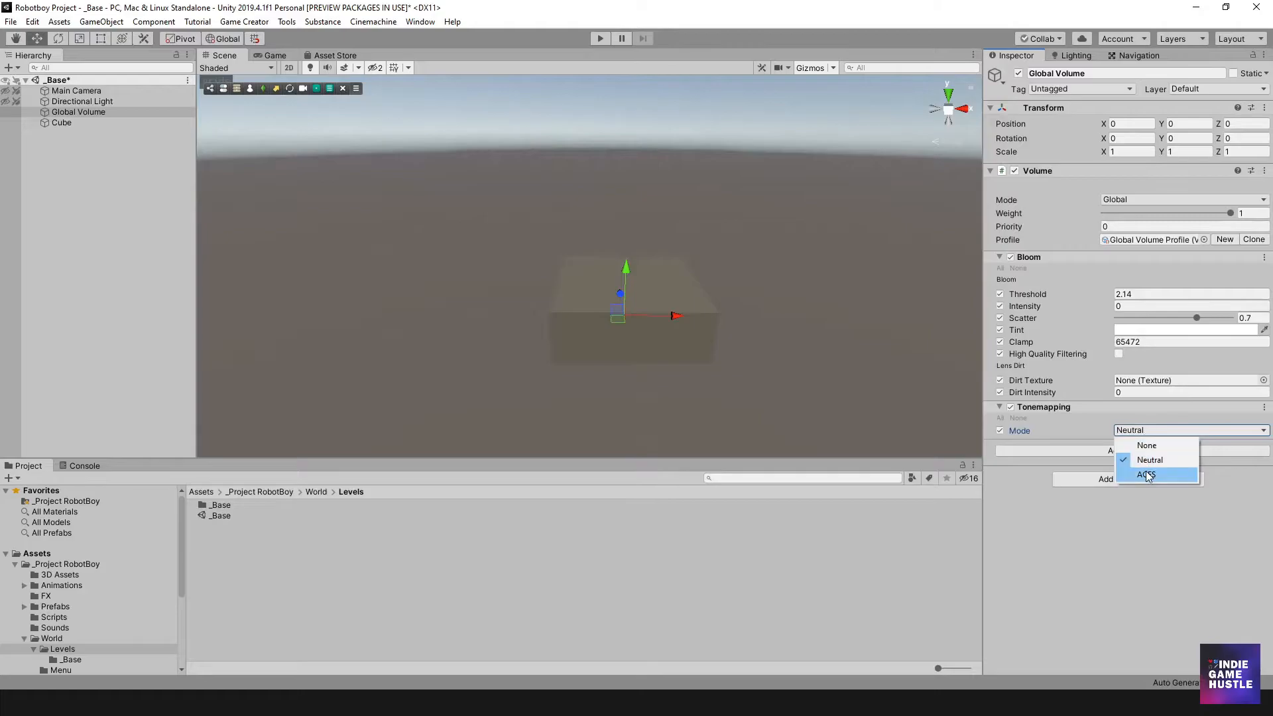
pyautogui.click(1147, 474)
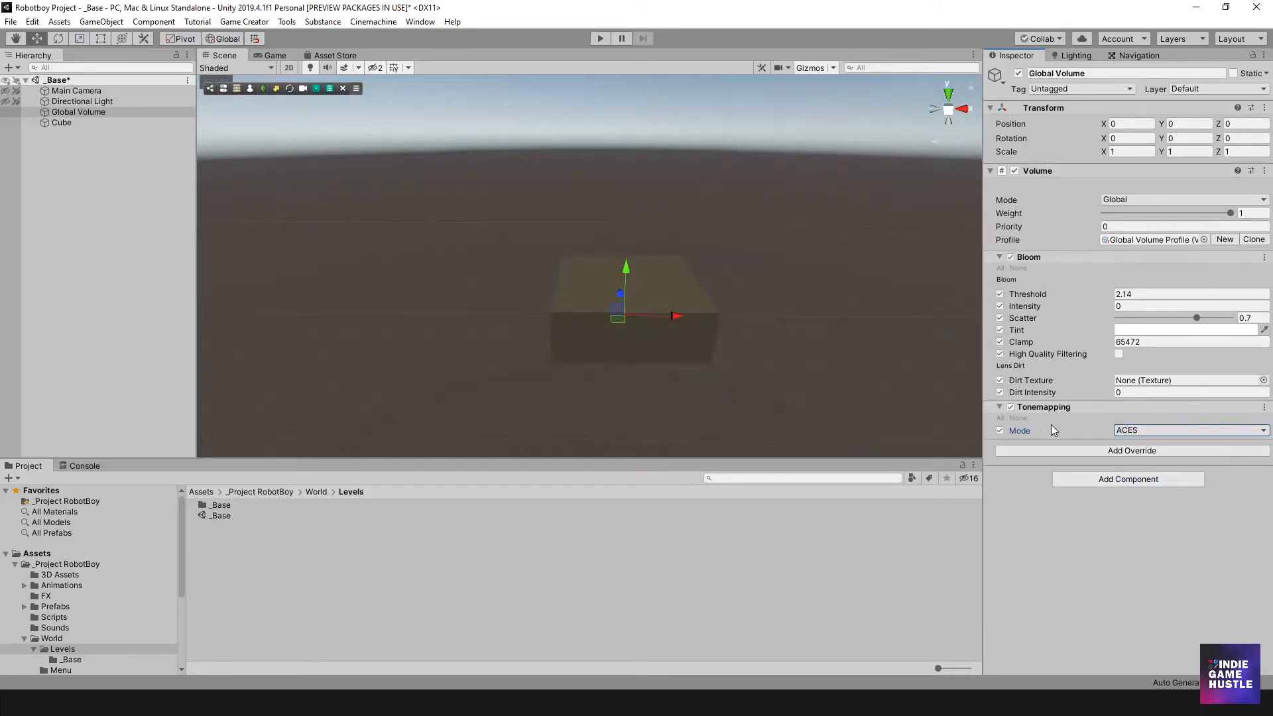
# Toggle the Tonemapping override off and on to compare, leaving it enabled
pyautogui.click(1010, 407)
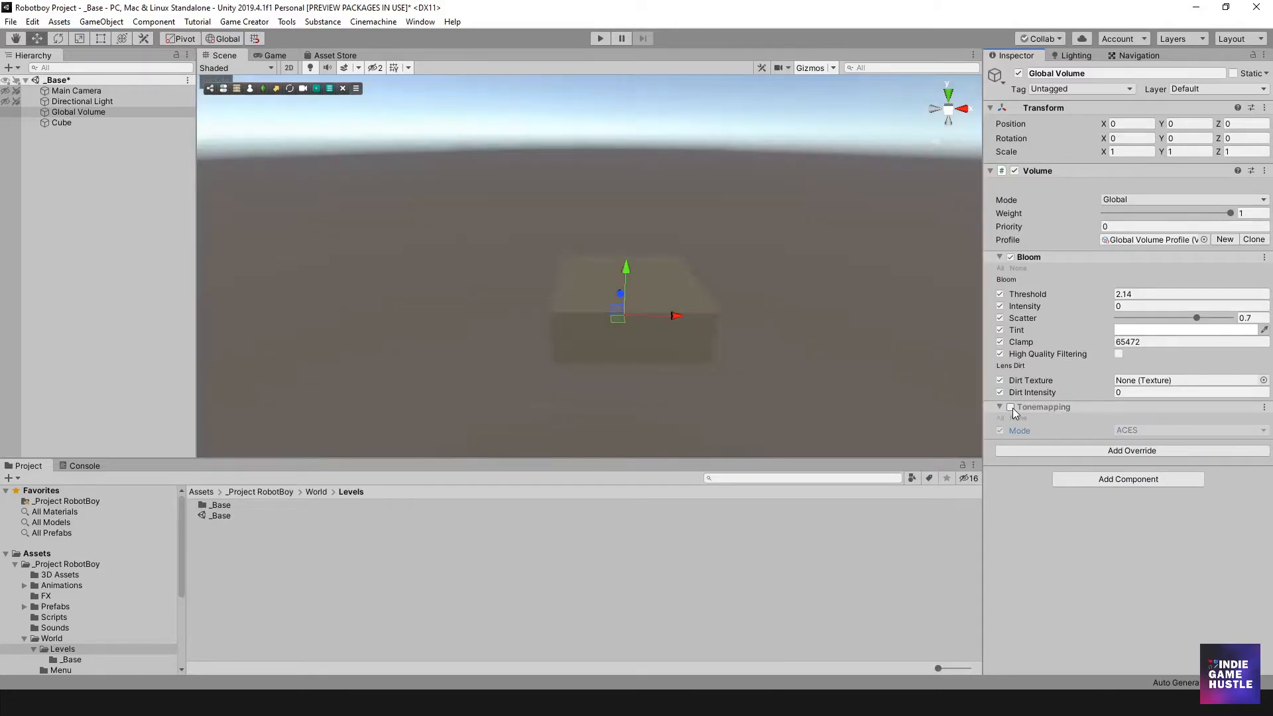
pyautogui.click(1011, 406)
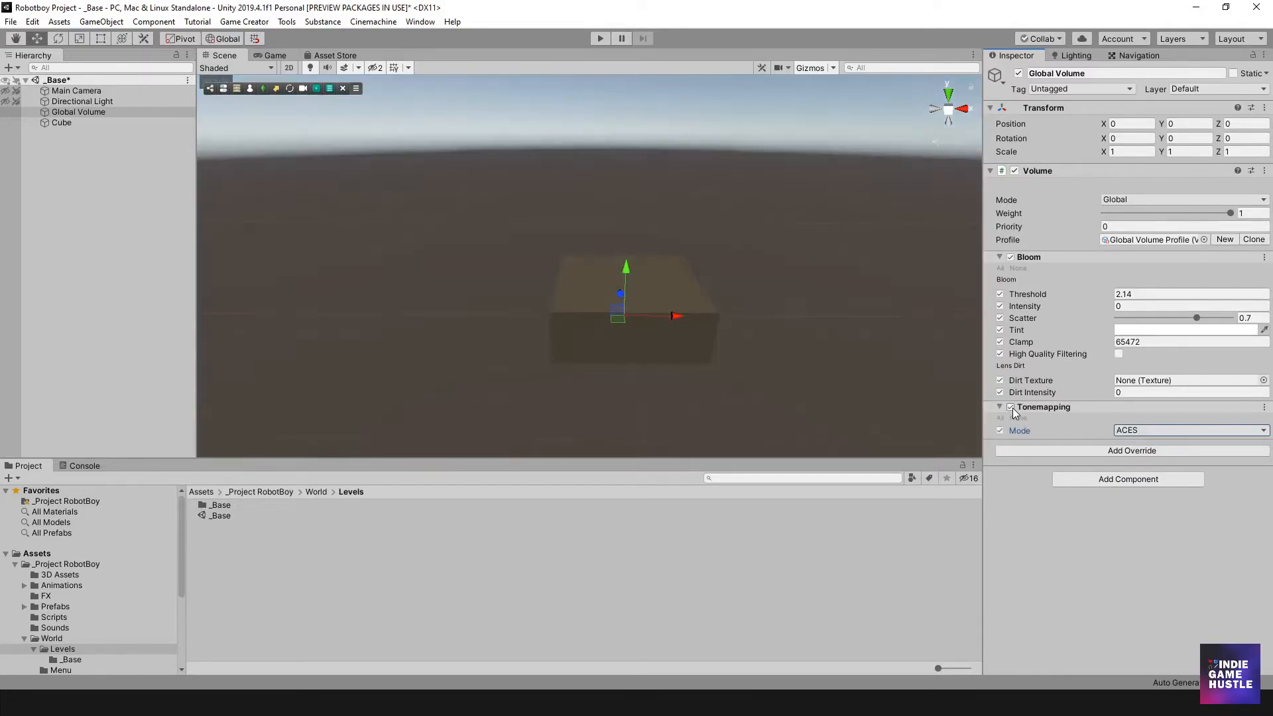
pyautogui.click(1000, 407)
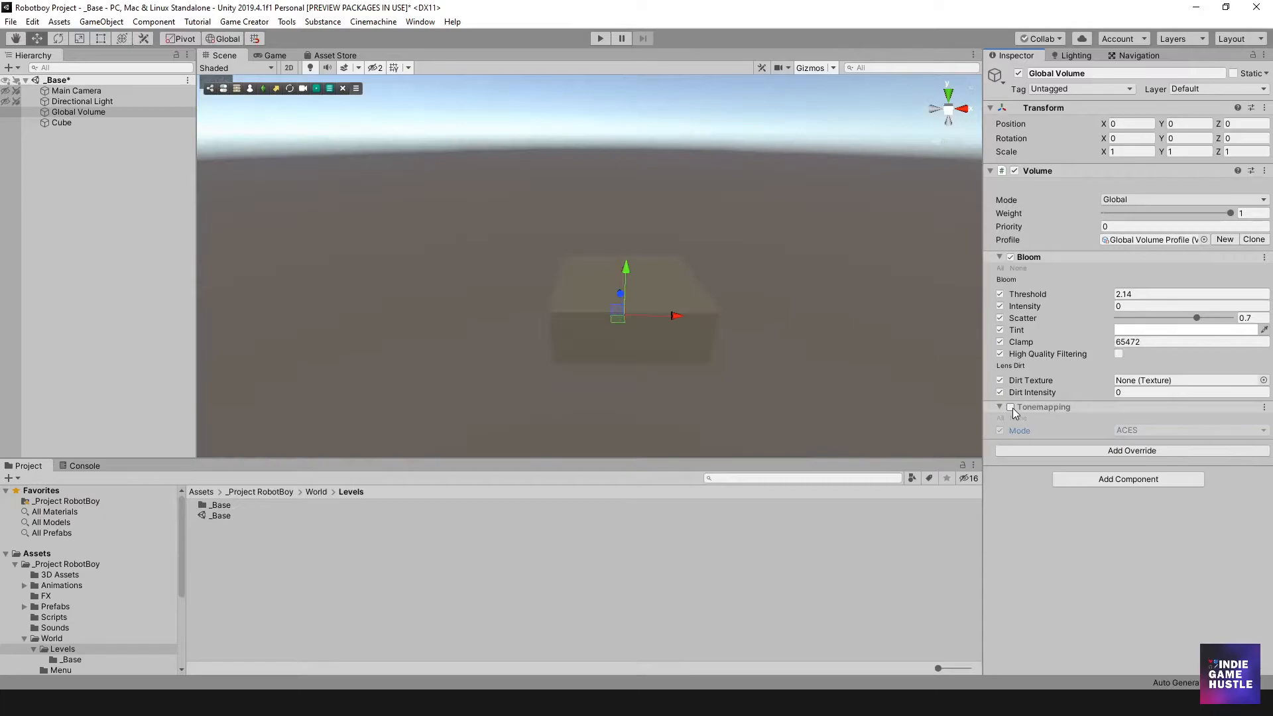
pyautogui.click(1001, 407)
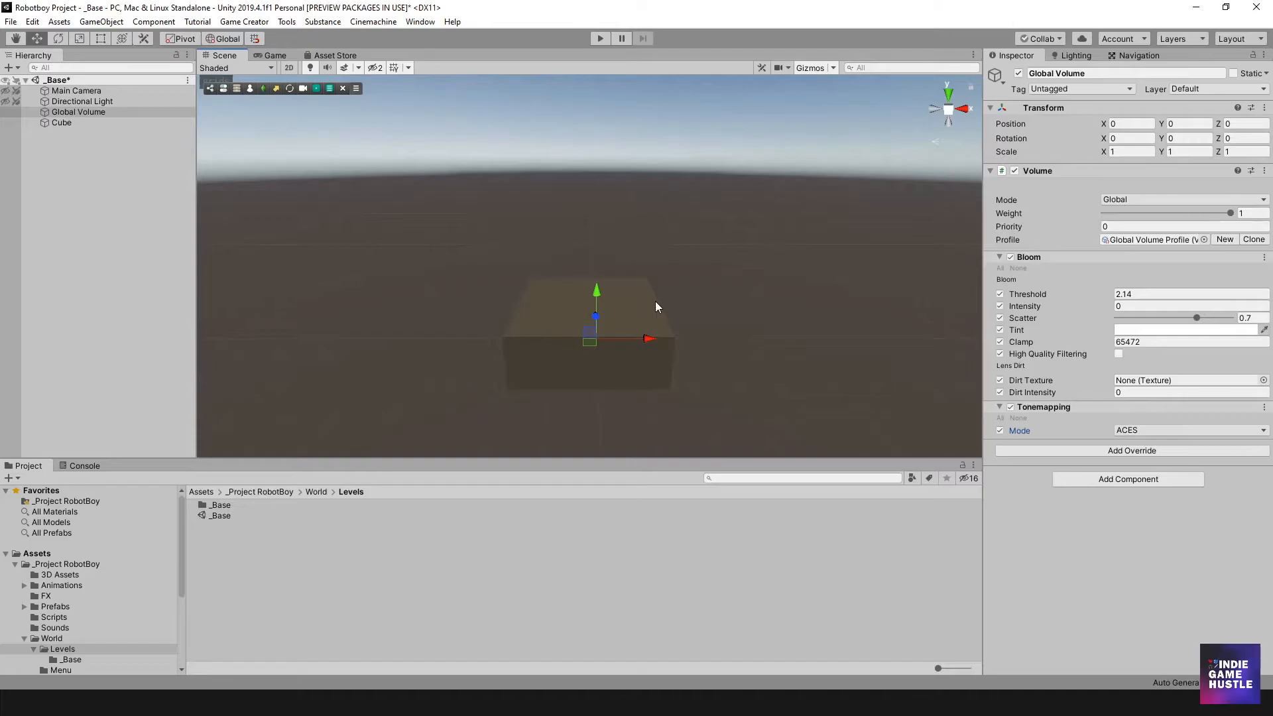
pyautogui.moveTo(603, 260)
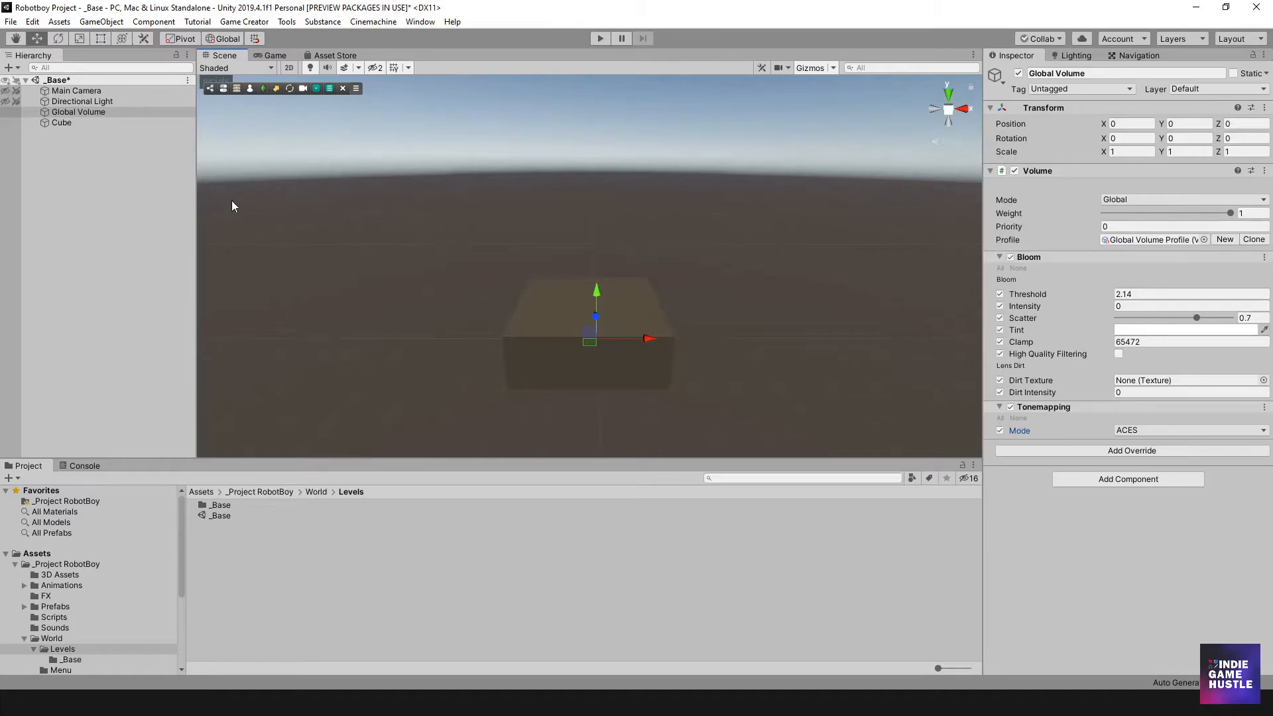
# Add a Post-processing > Vignette override to the Global Volume profile
pyautogui.click(1132, 451)
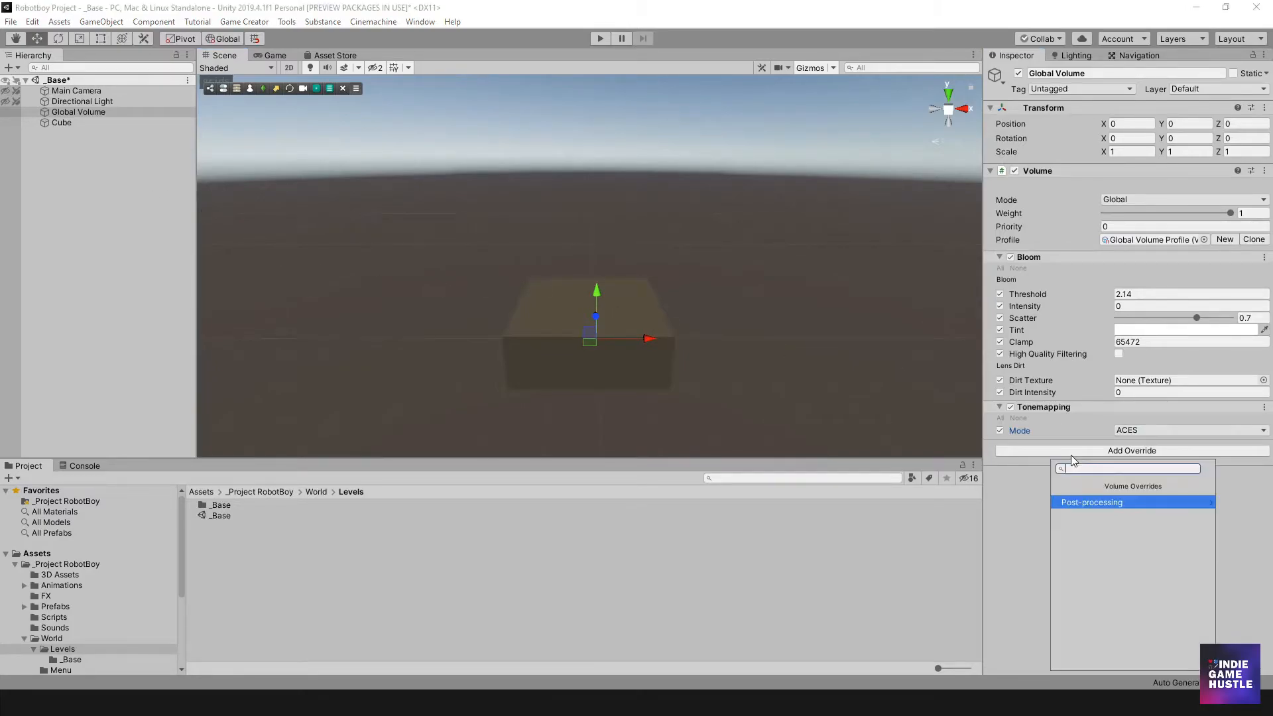
pyautogui.click(1092, 502)
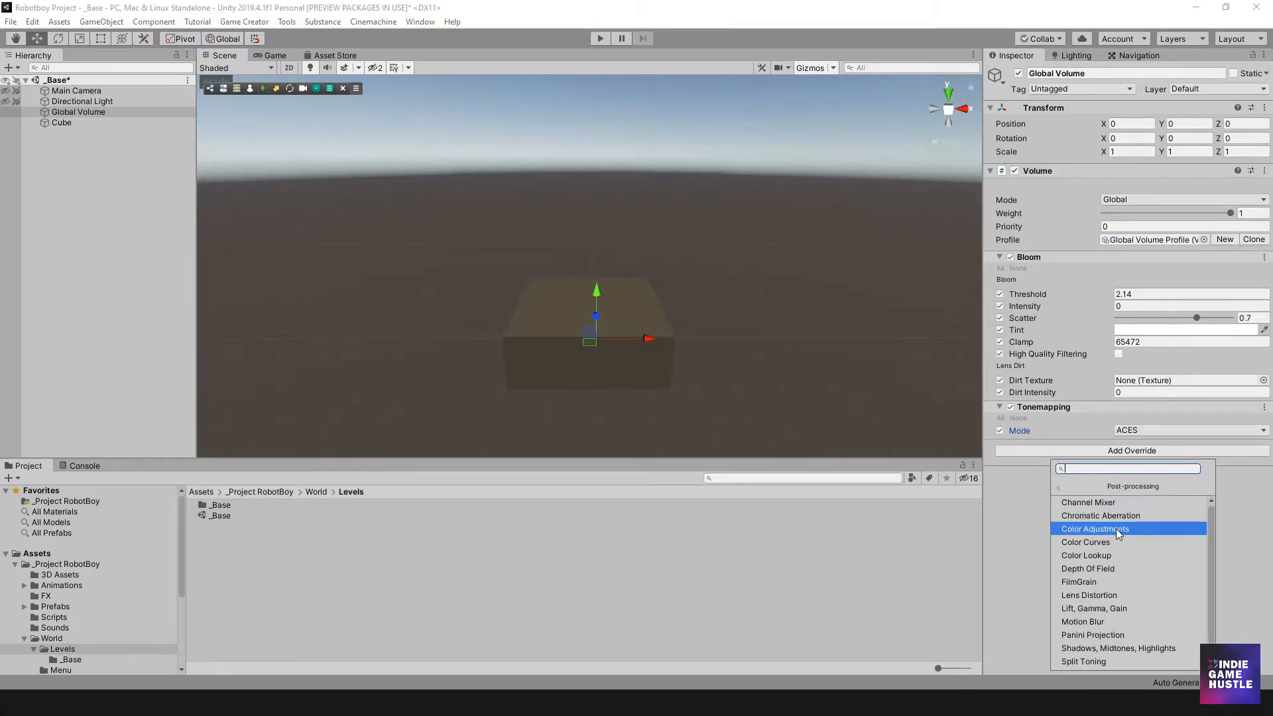
pyautogui.scroll(-3)
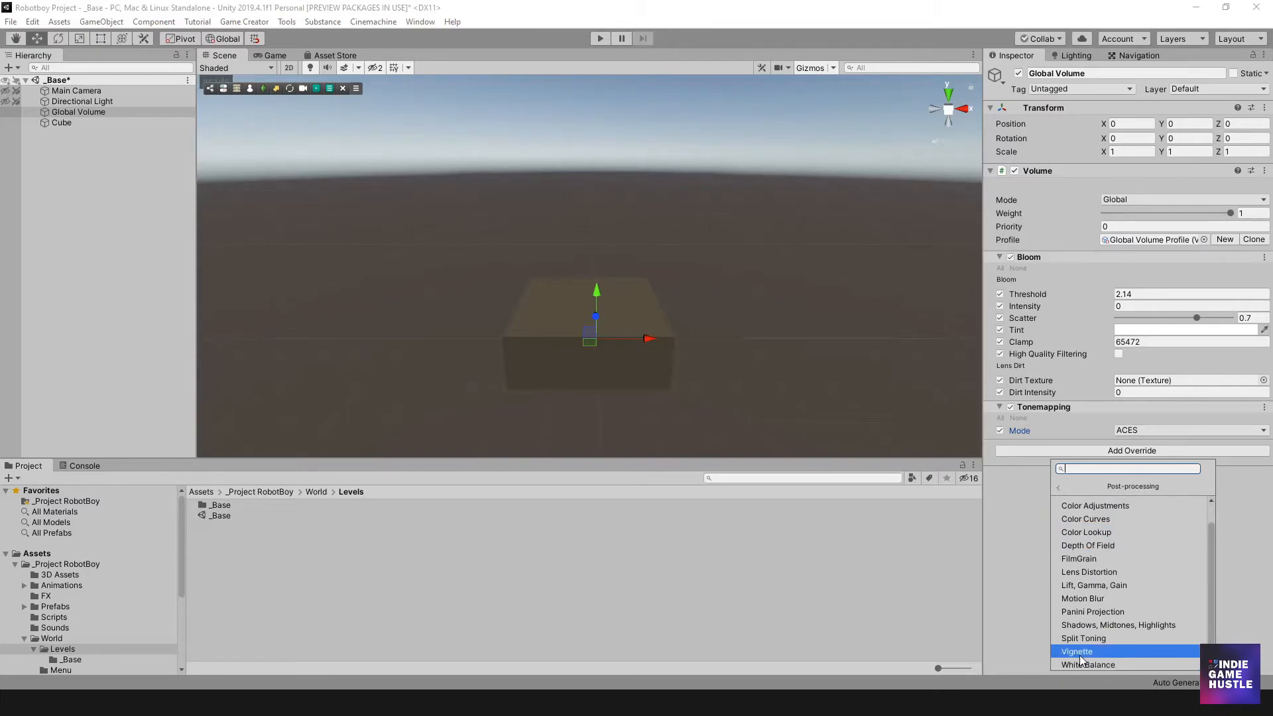
pyautogui.click(1078, 651)
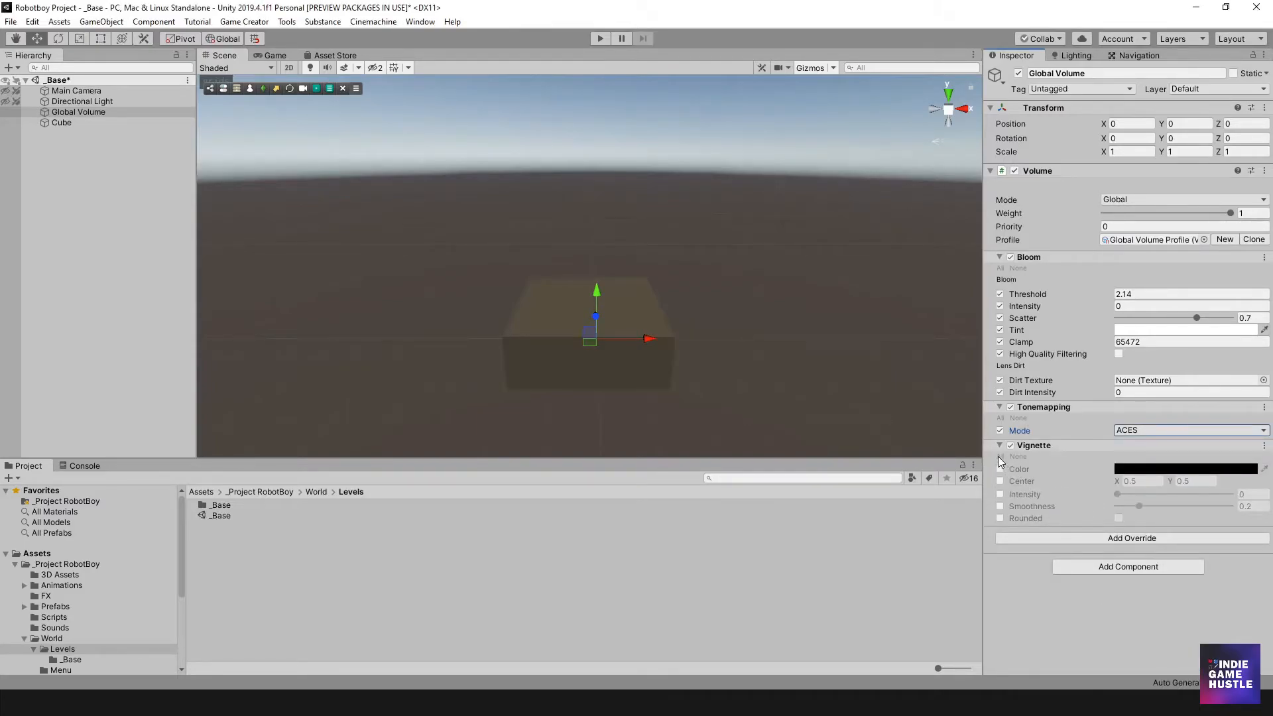
pyautogui.moveTo(1001, 462)
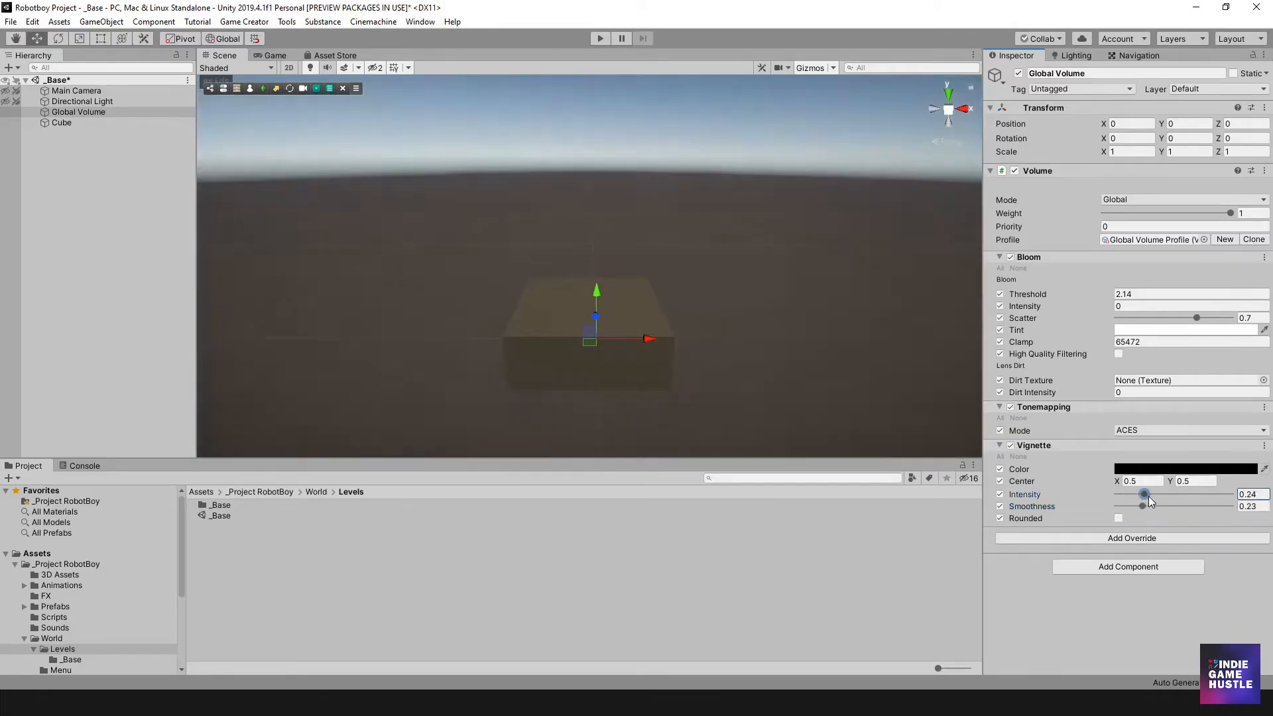
# Set the Vignette intensity to 0.15 and smoothness to 0.25
pyautogui.moveTo(1149, 496); pyautogui.dragTo(1141, 496)
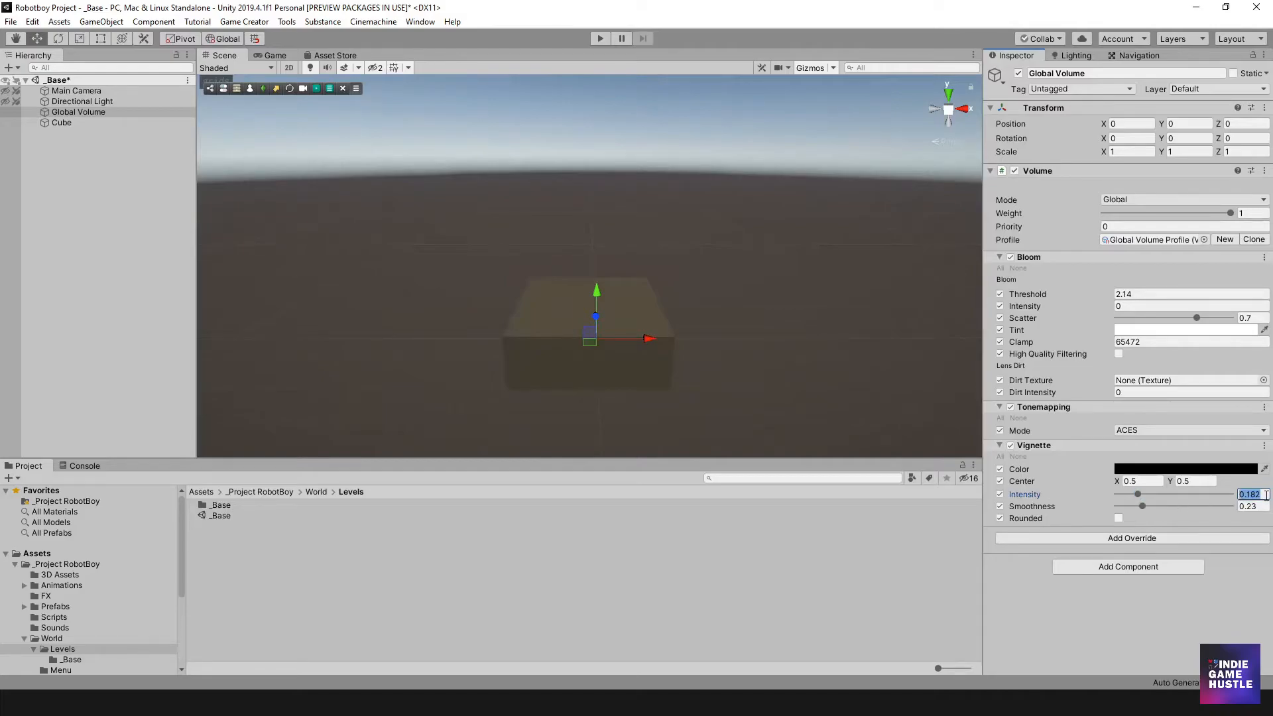
pyautogui.moveTo(1141, 493); pyautogui.dragTo(1136, 493)
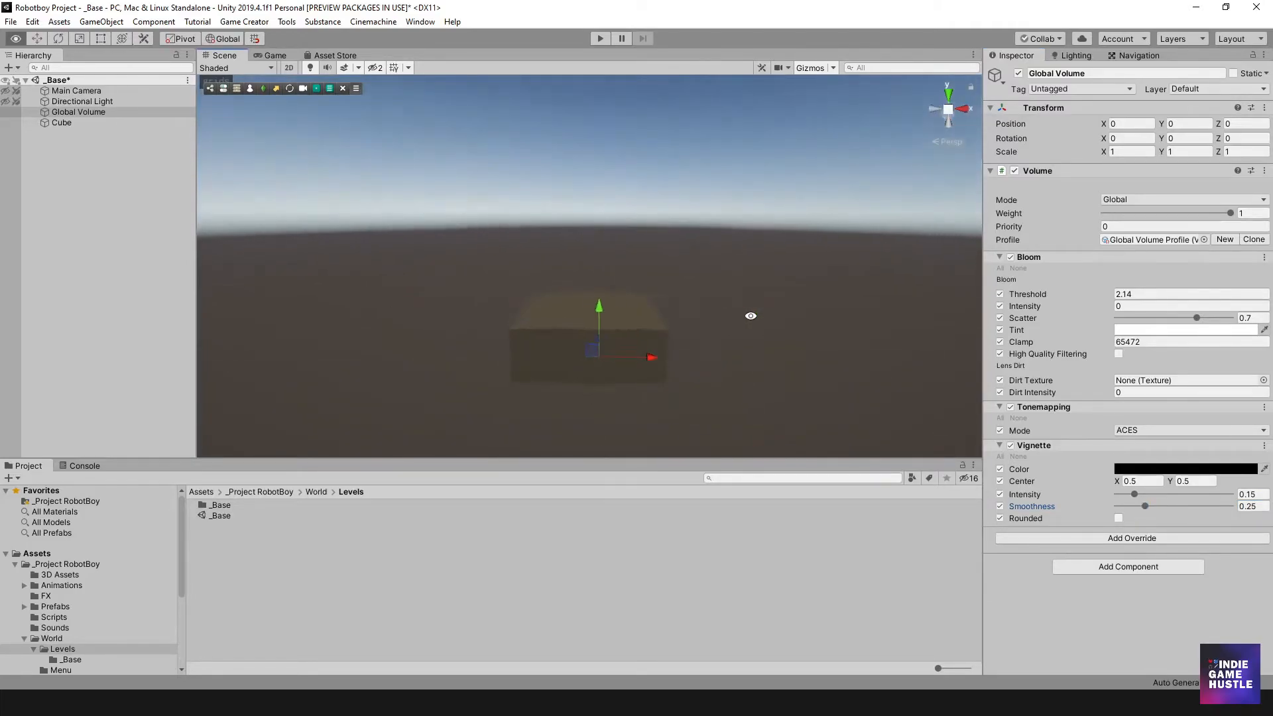
pyautogui.click(61, 123)
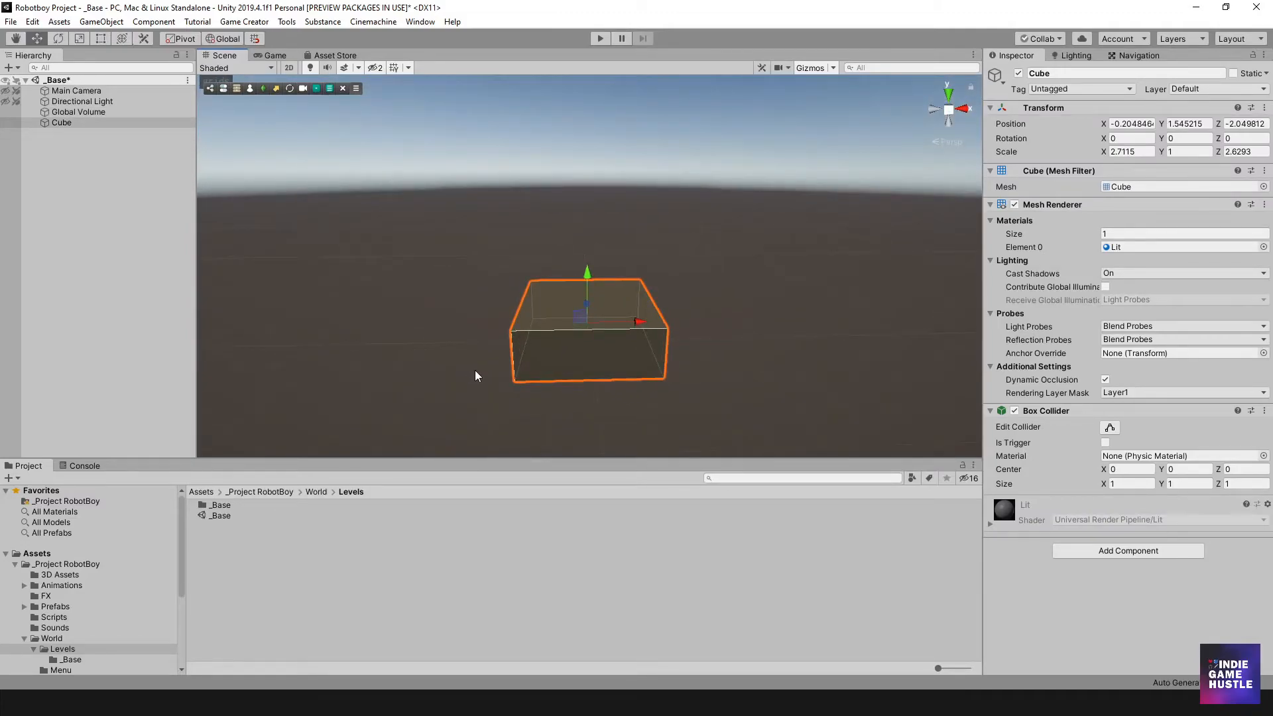
pyautogui.click(739, 332)
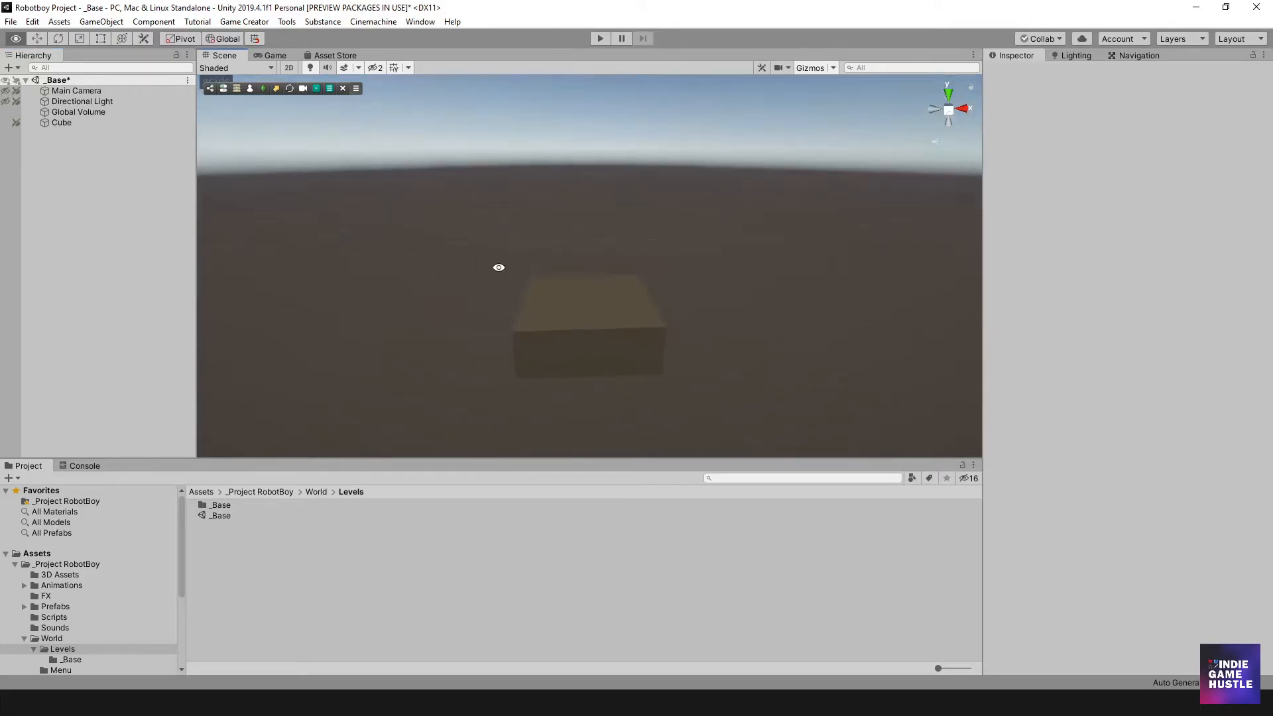
pyautogui.click(78, 112)
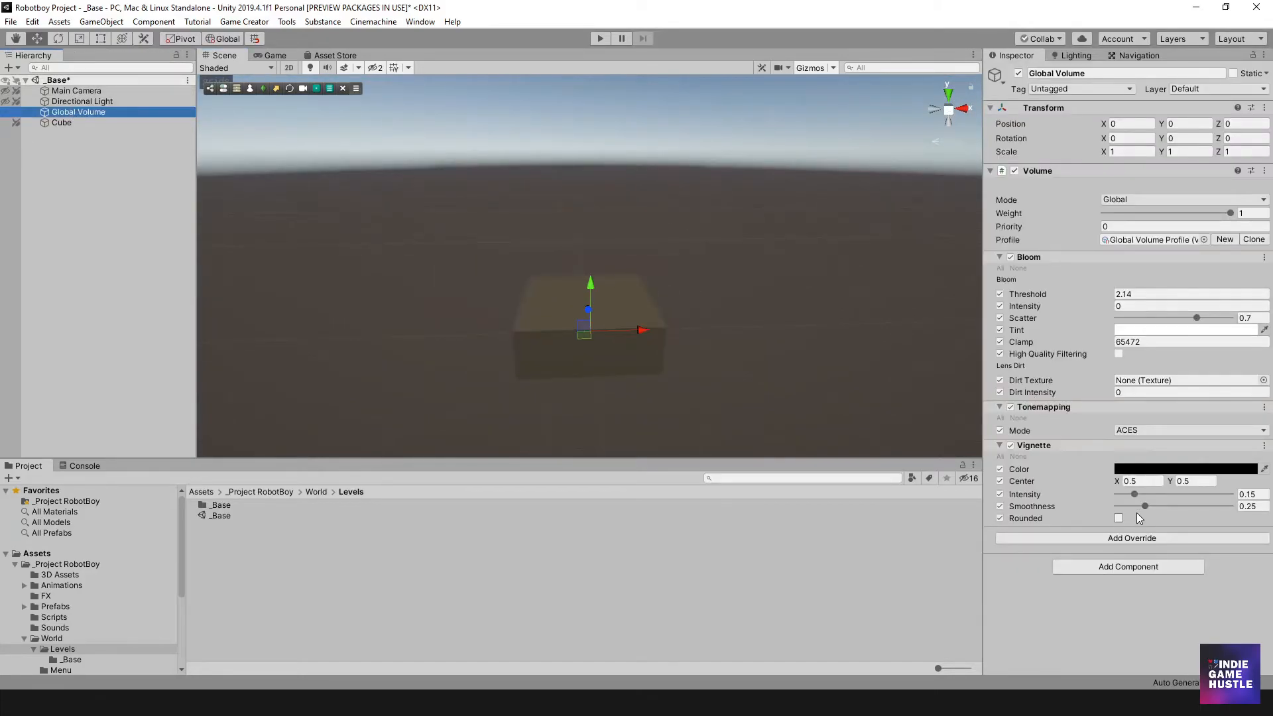
pyautogui.click(1131, 537)
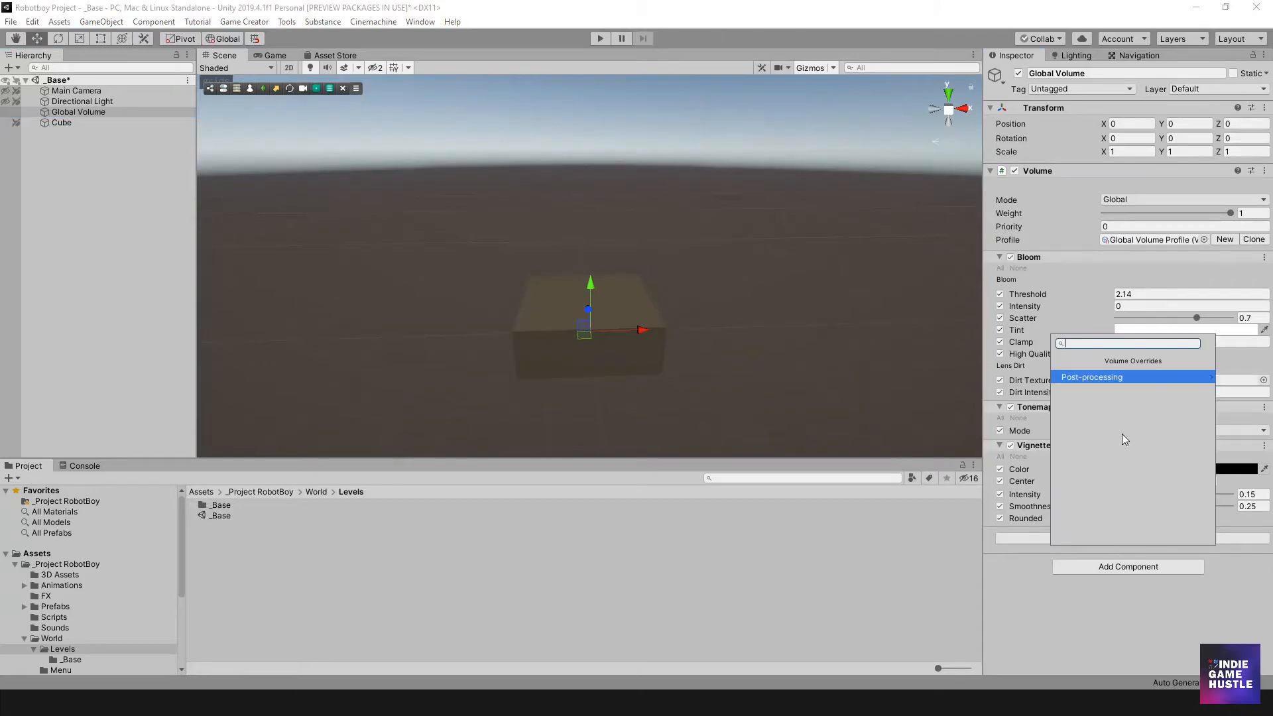
pyautogui.click(1092, 376)
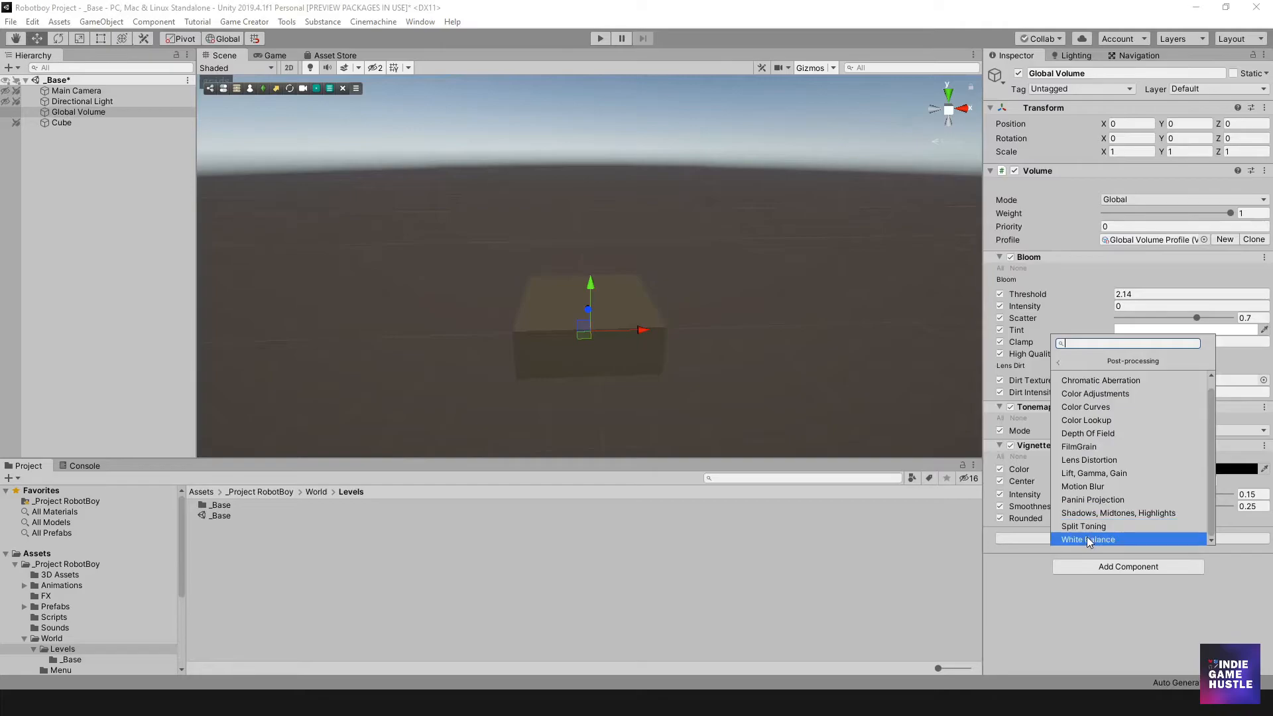
pyautogui.moveTo(1092, 499)
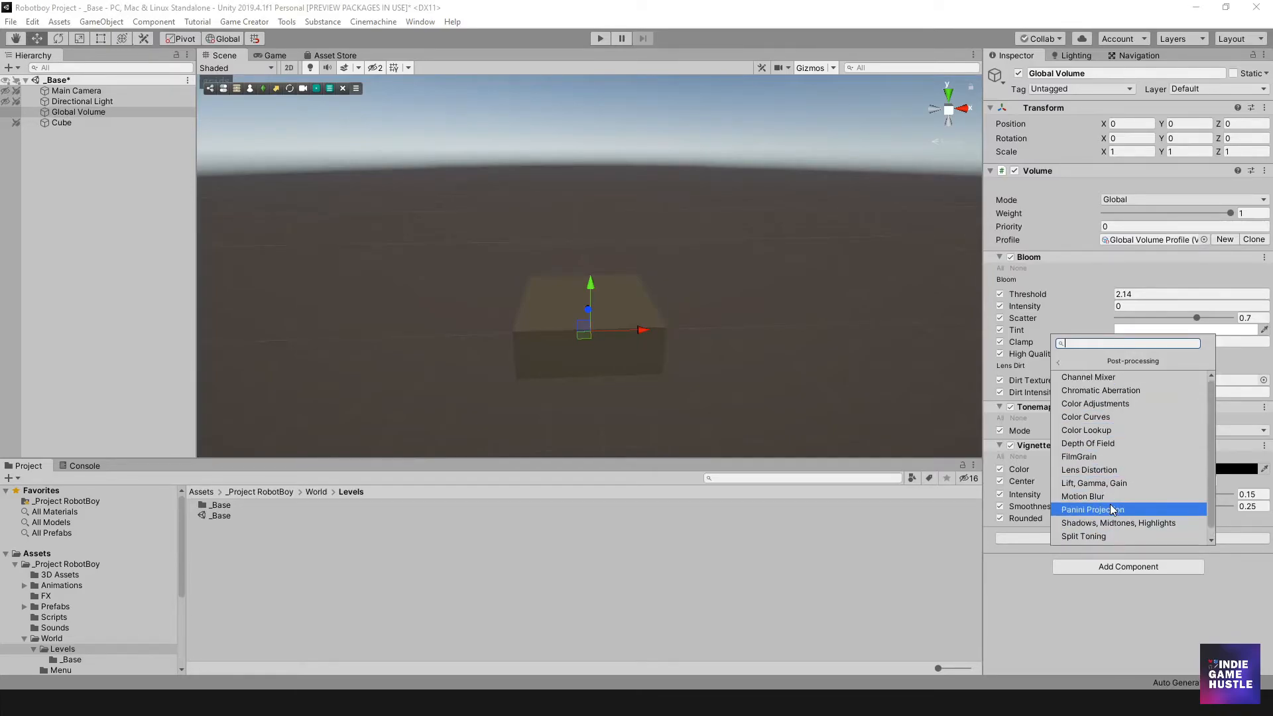
pyautogui.moveTo(1113, 496)
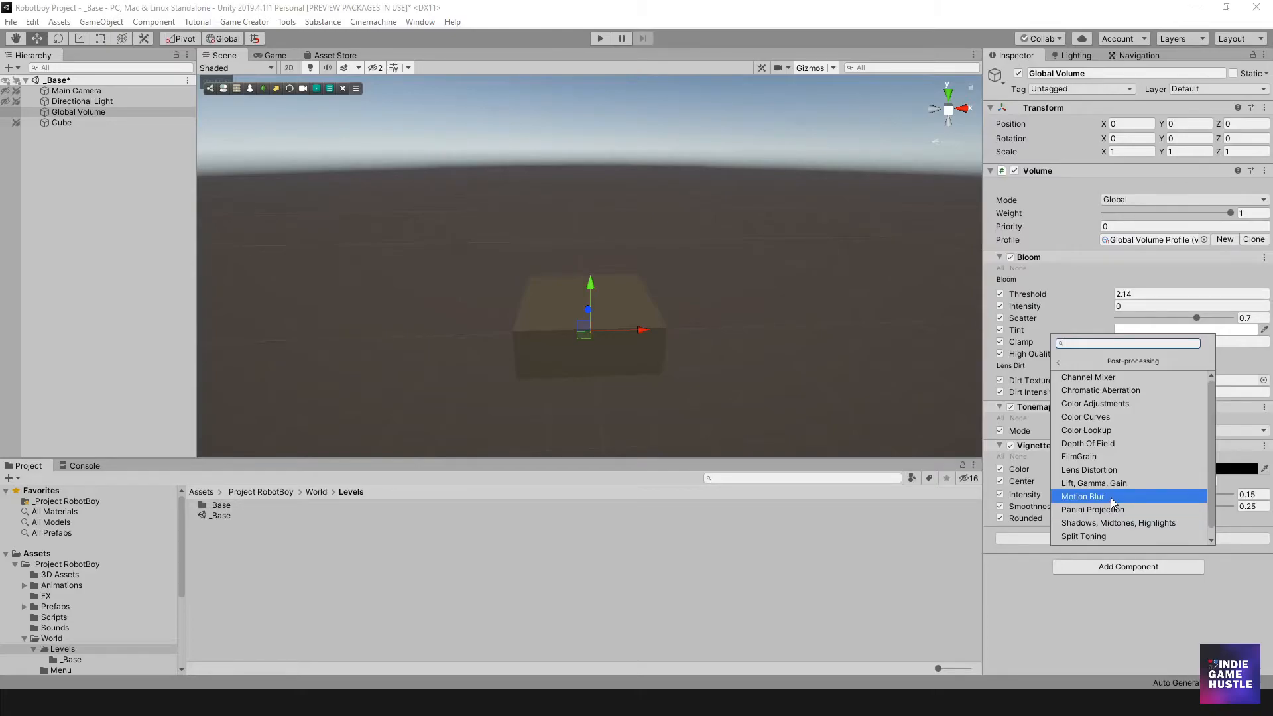
pyautogui.moveTo(1089, 469)
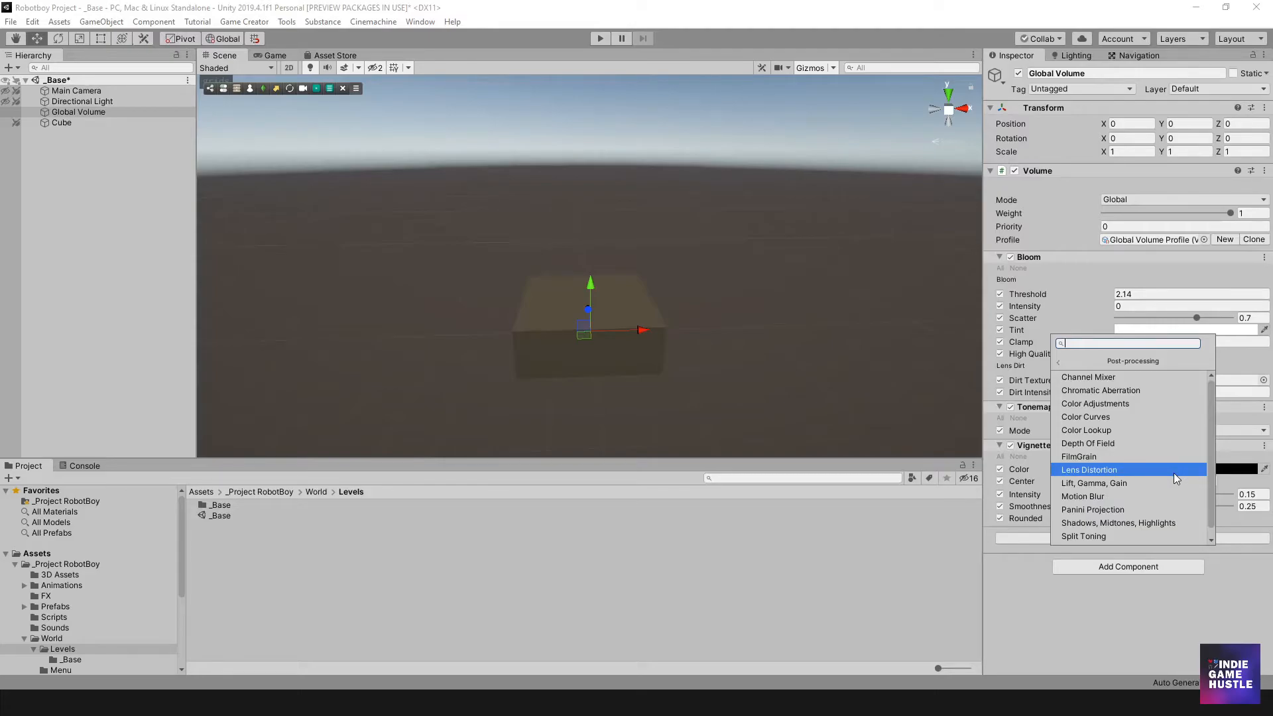
pyautogui.moveTo(1084, 377)
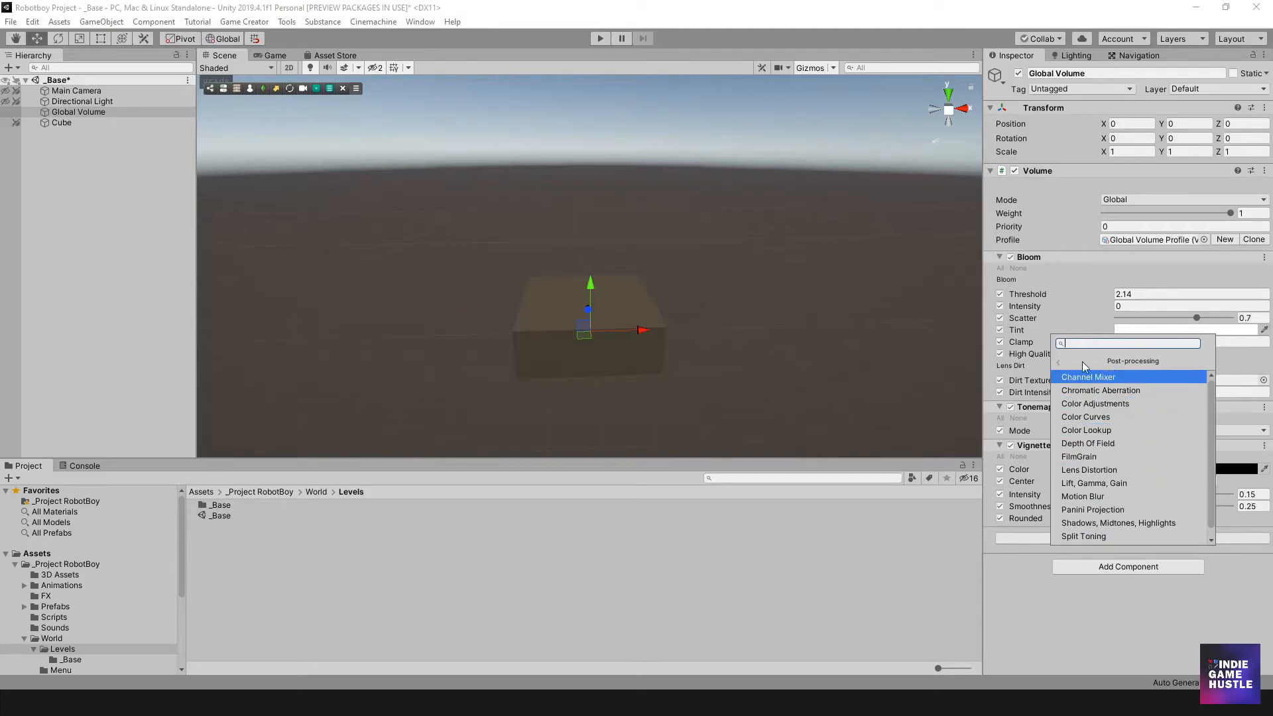
pyautogui.moveTo(1119, 524)
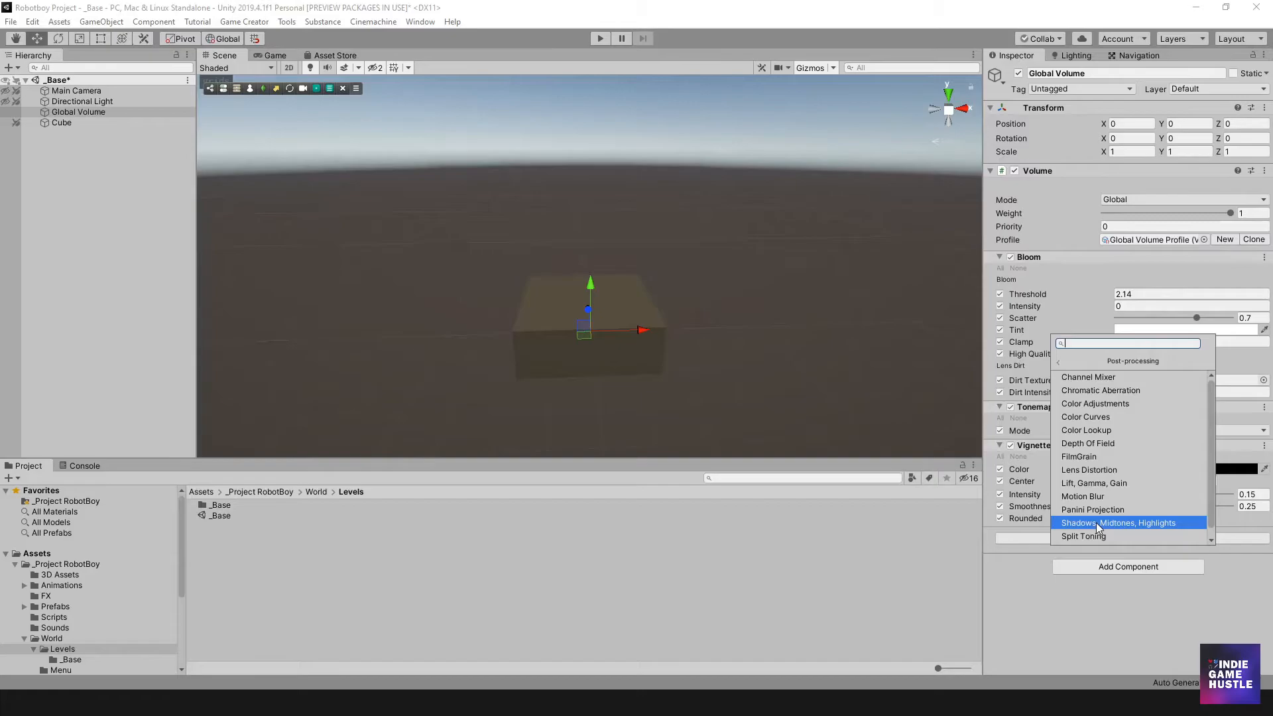
pyautogui.moveTo(1126, 469)
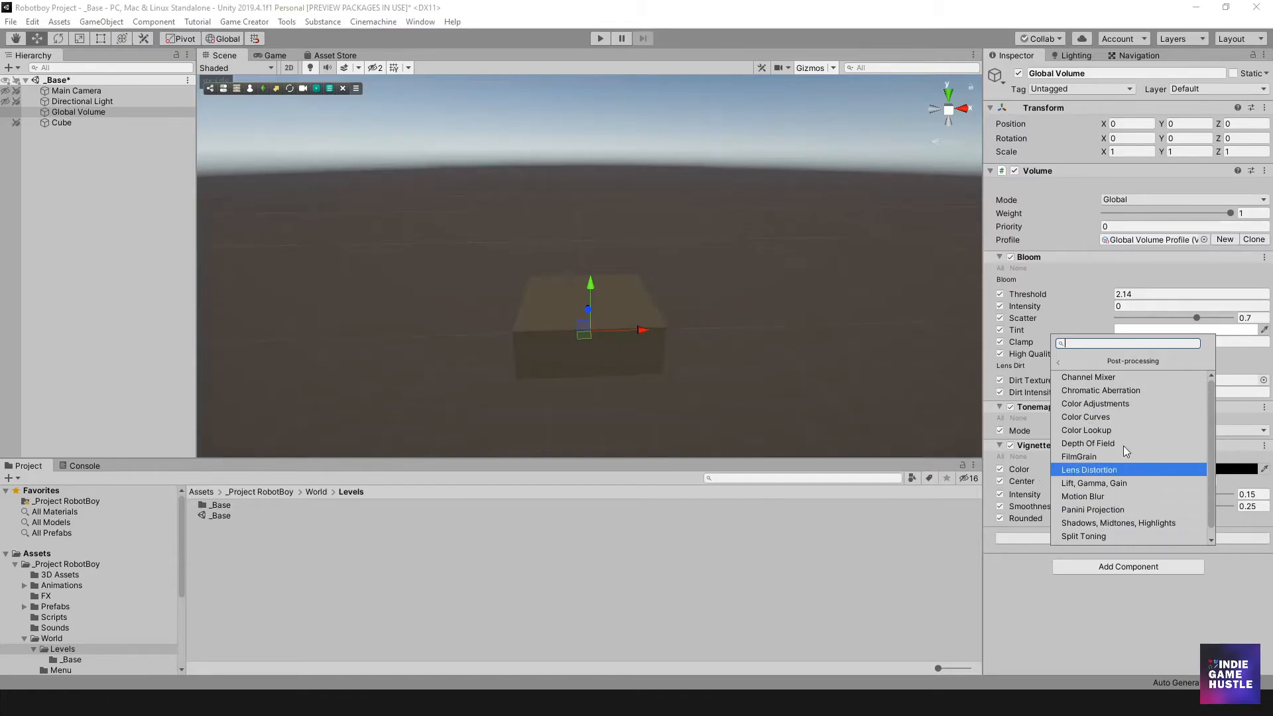
pyautogui.moveTo(1101, 496)
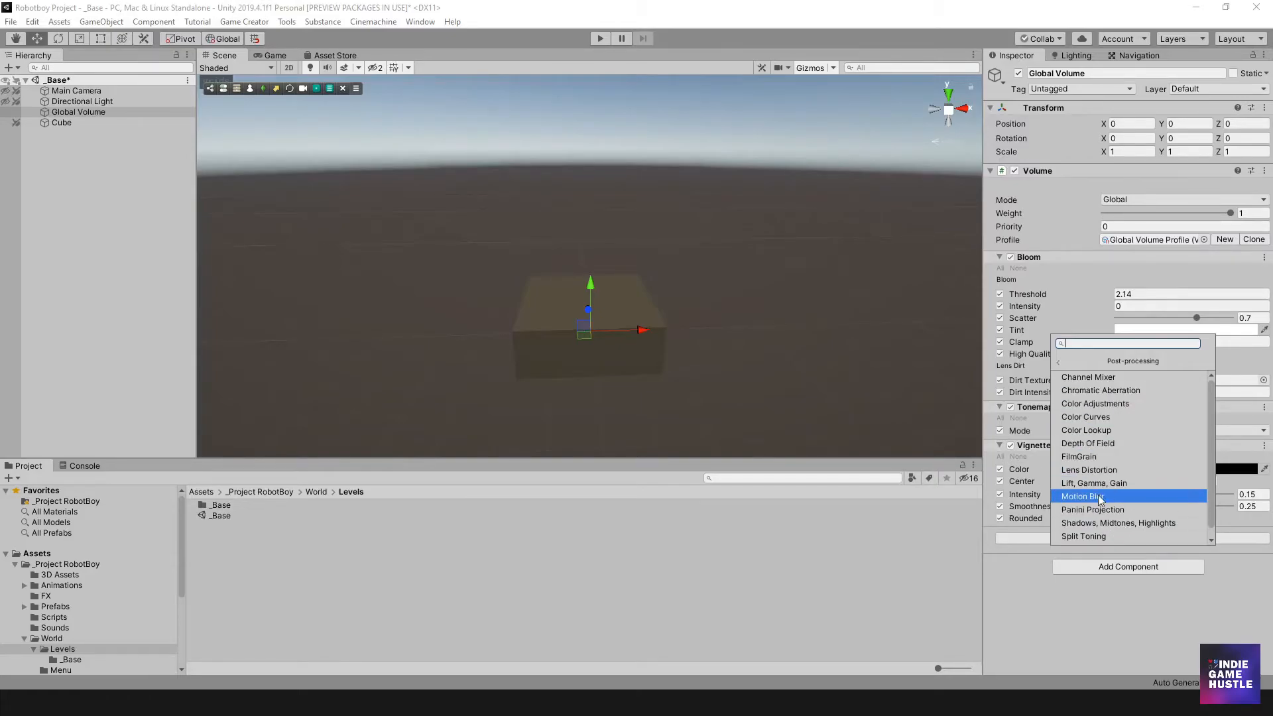
pyautogui.moveTo(1093, 509)
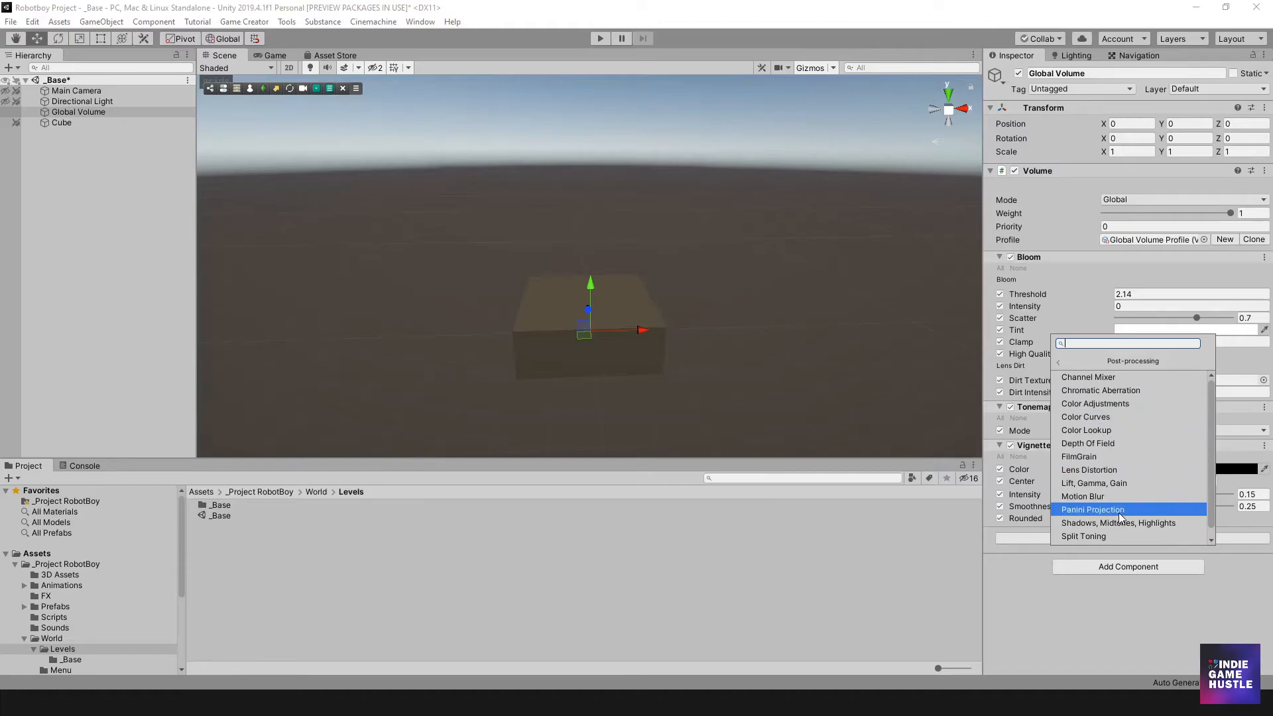
pyautogui.write('Amb')
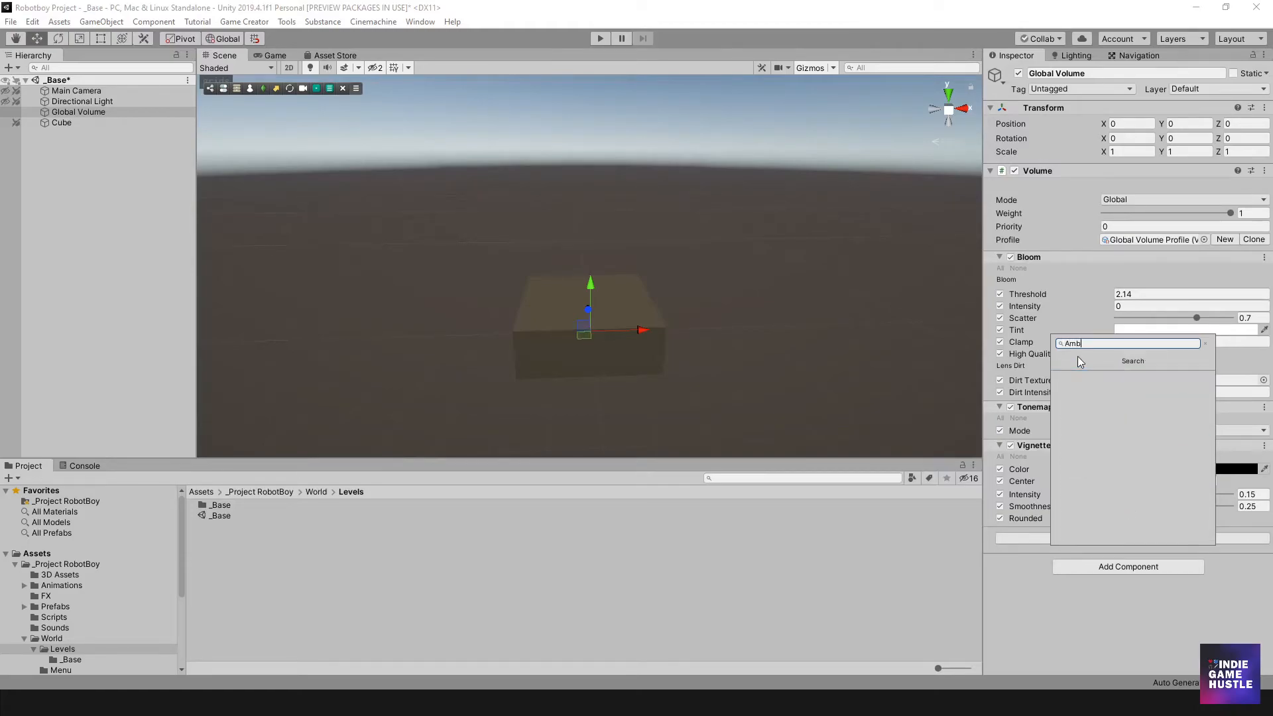
pyautogui.press('backspace')
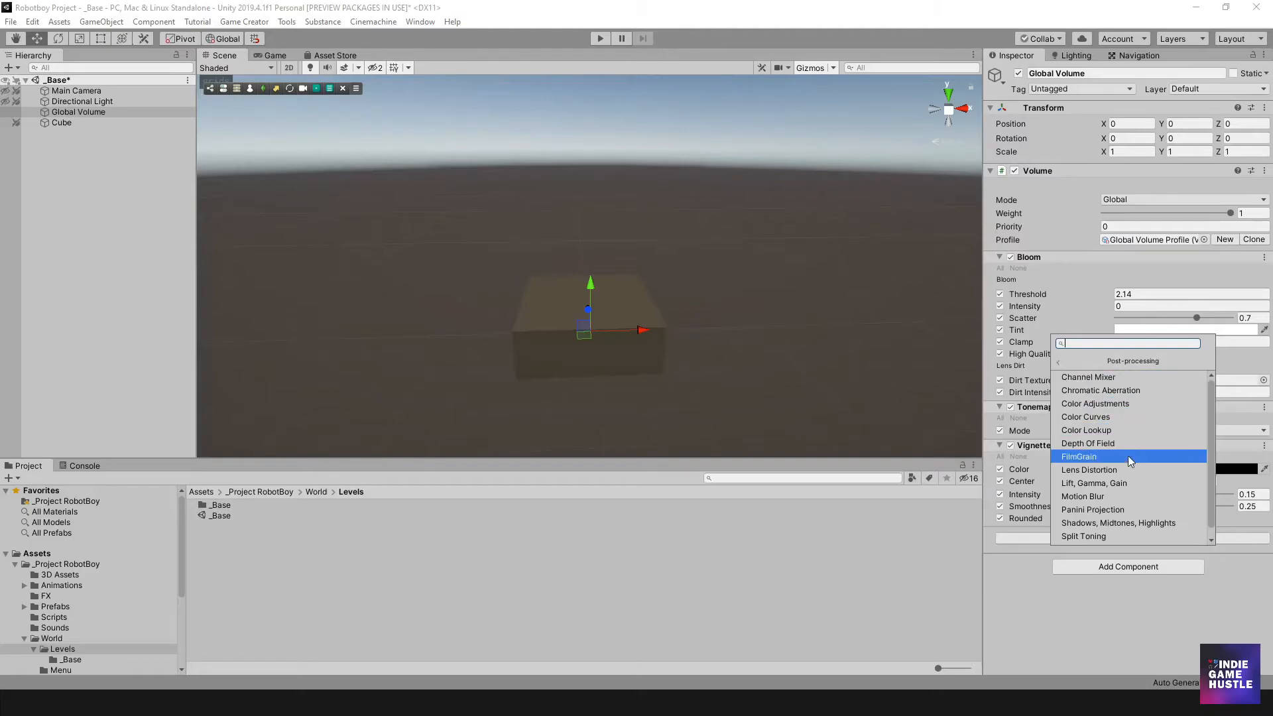
pyautogui.moveTo(1100, 496)
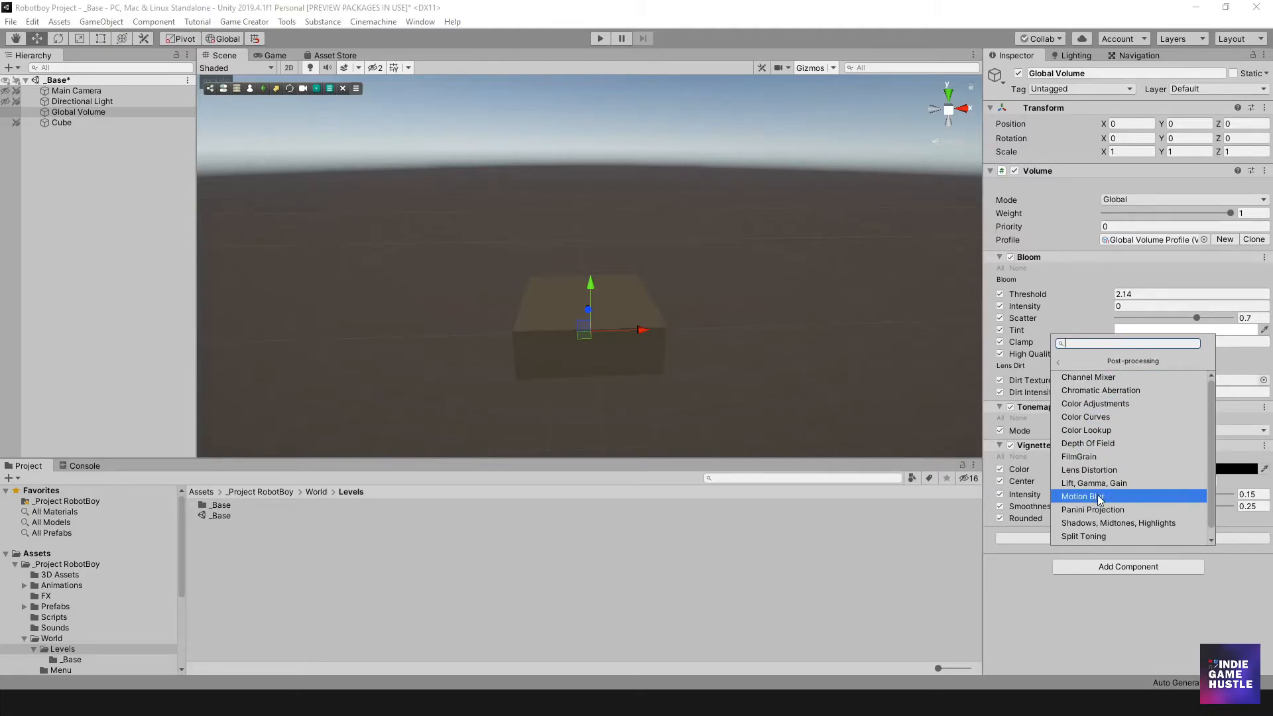
pyautogui.moveTo(1094, 482)
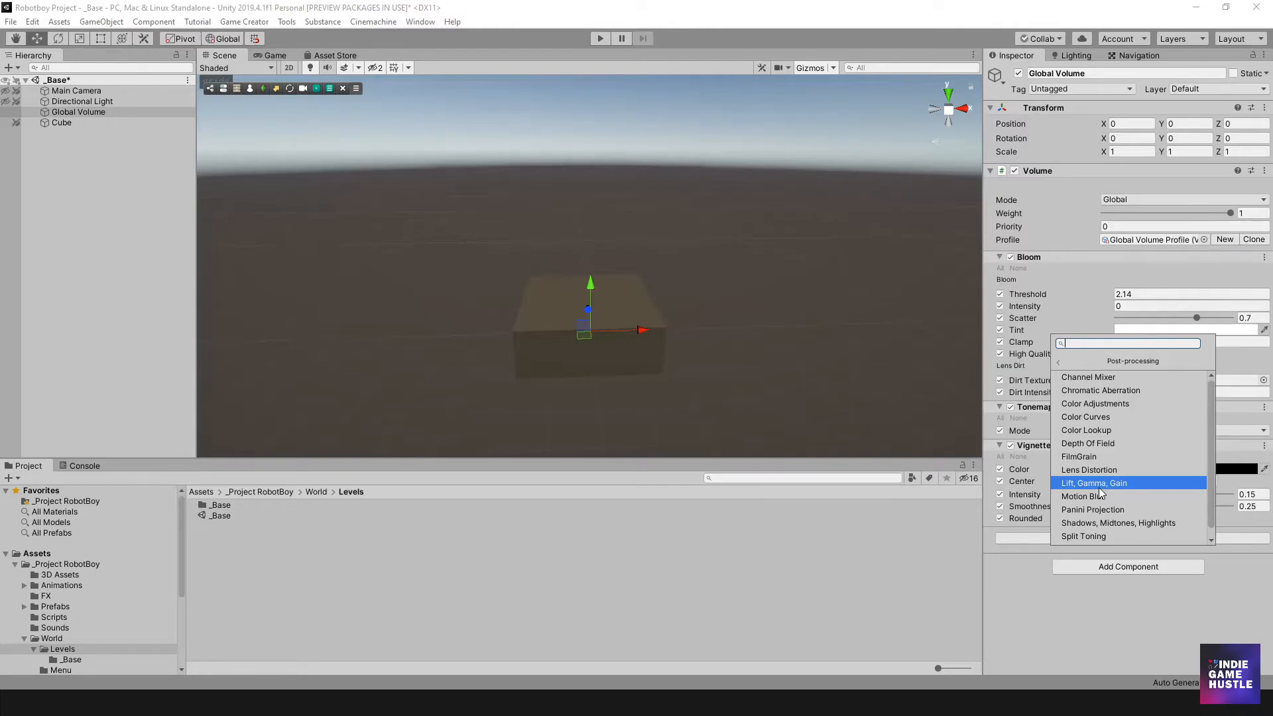
pyautogui.moveTo(1024, 596)
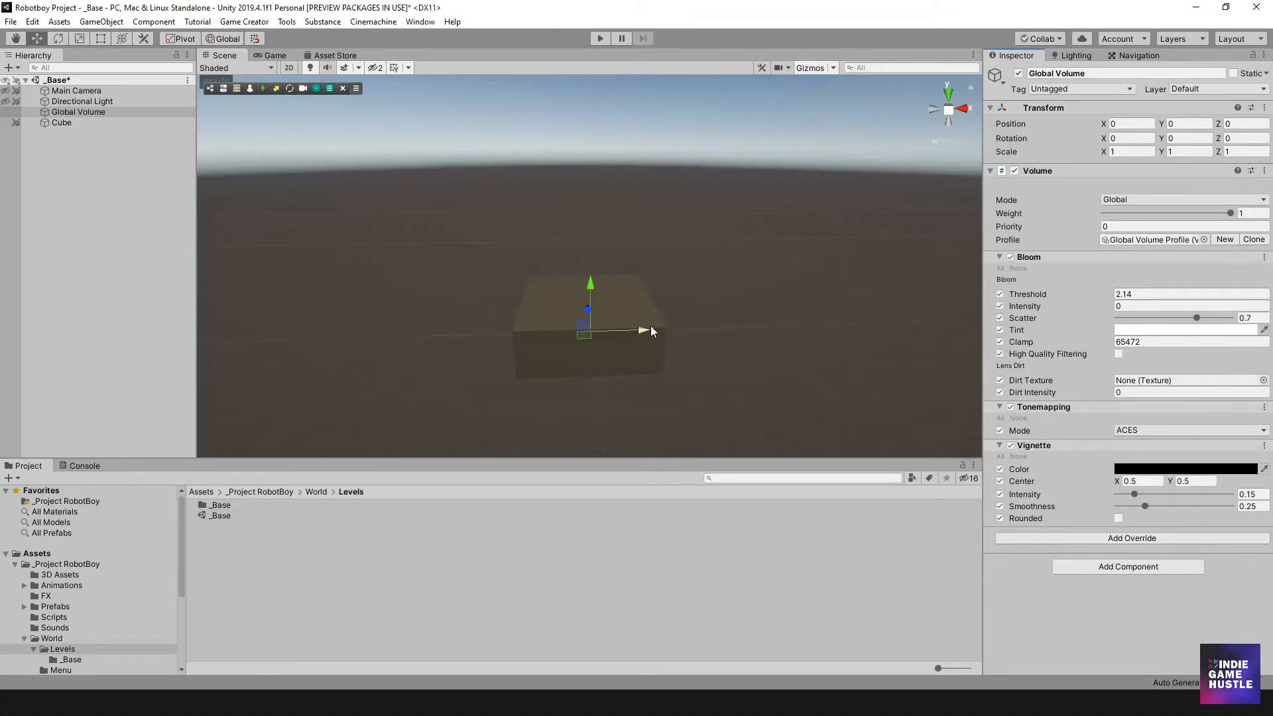
# Select the Main Camera and tick Post Processing, toggling it to compare the effects
pyautogui.click(76, 90)
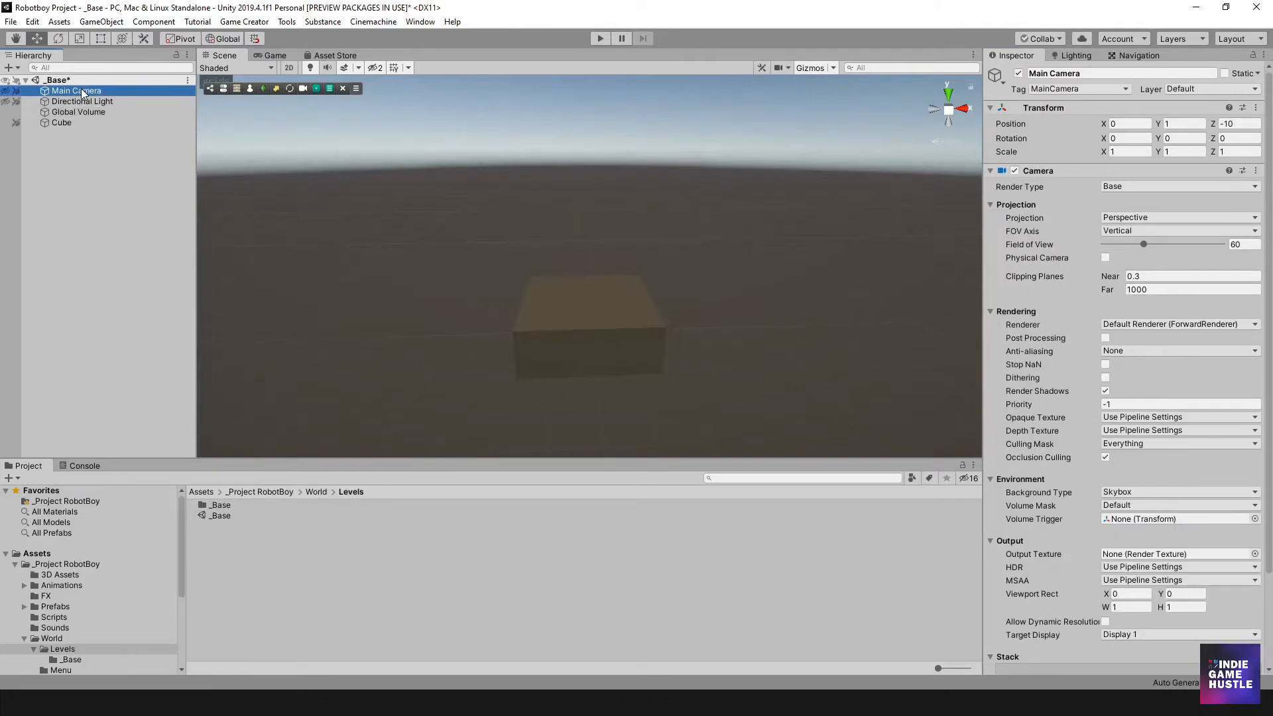
pyautogui.moveTo(991, 312)
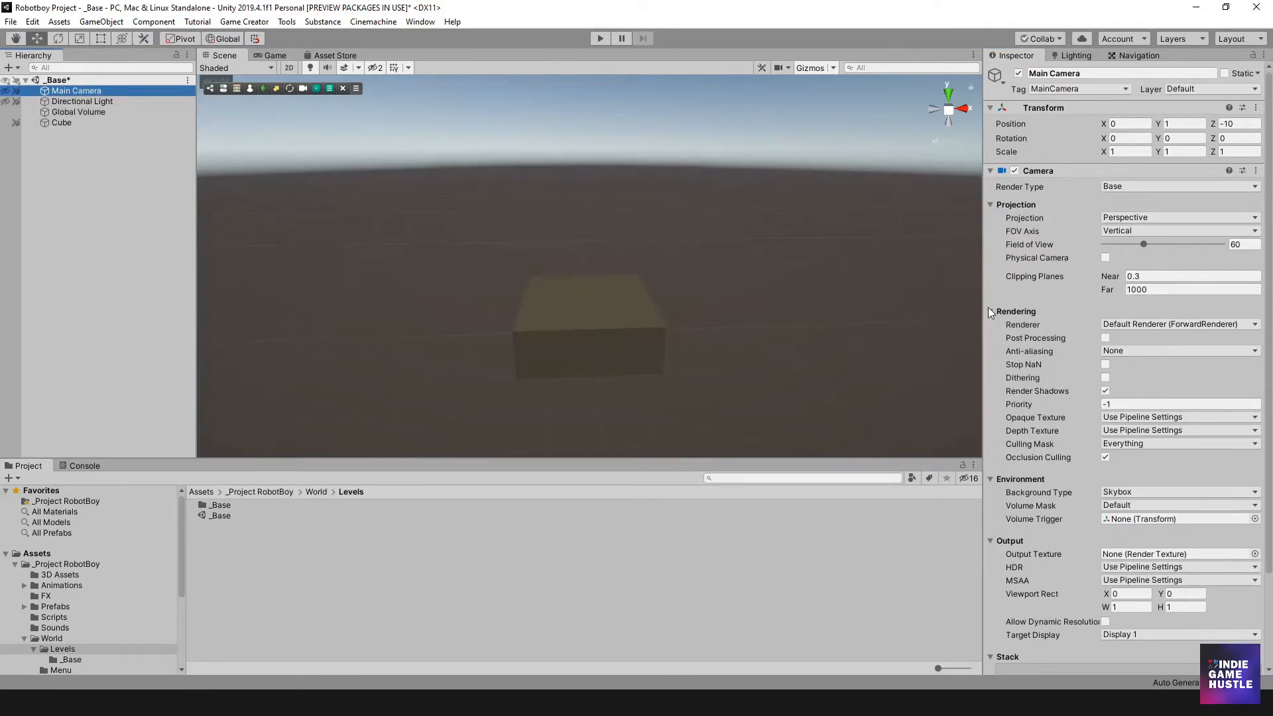
pyautogui.click(275, 56)
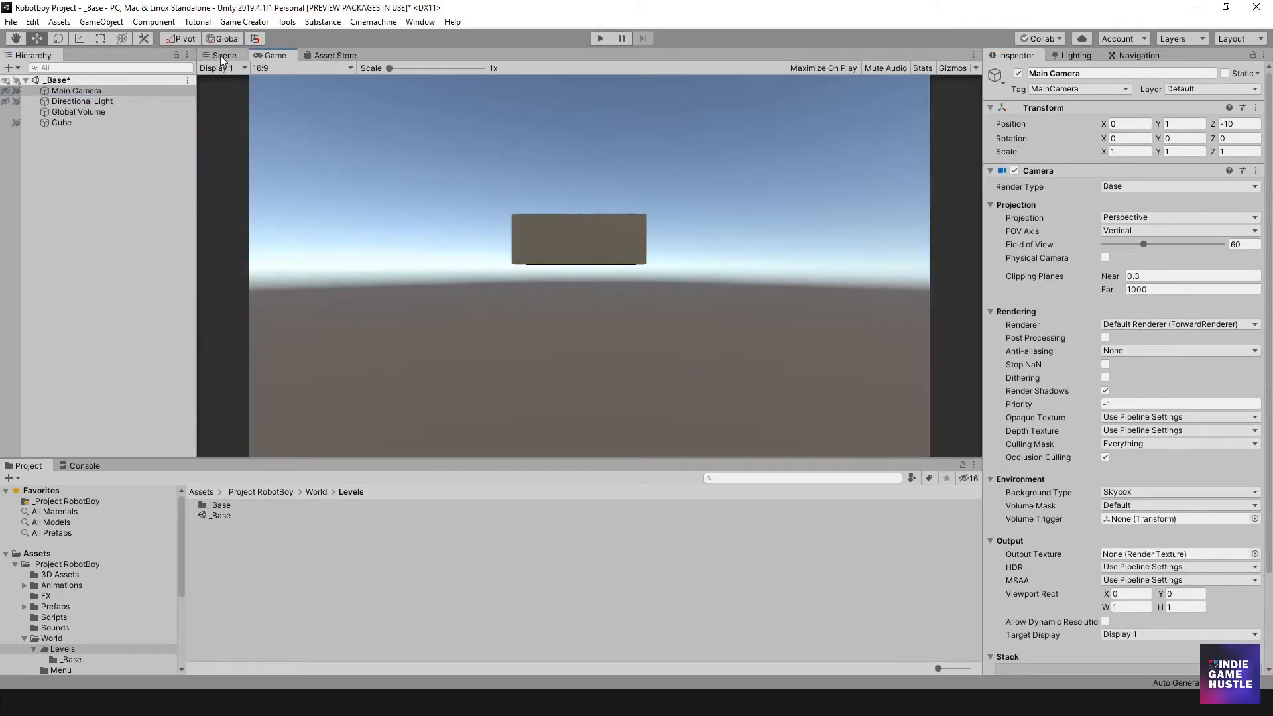
pyautogui.click(224, 55)
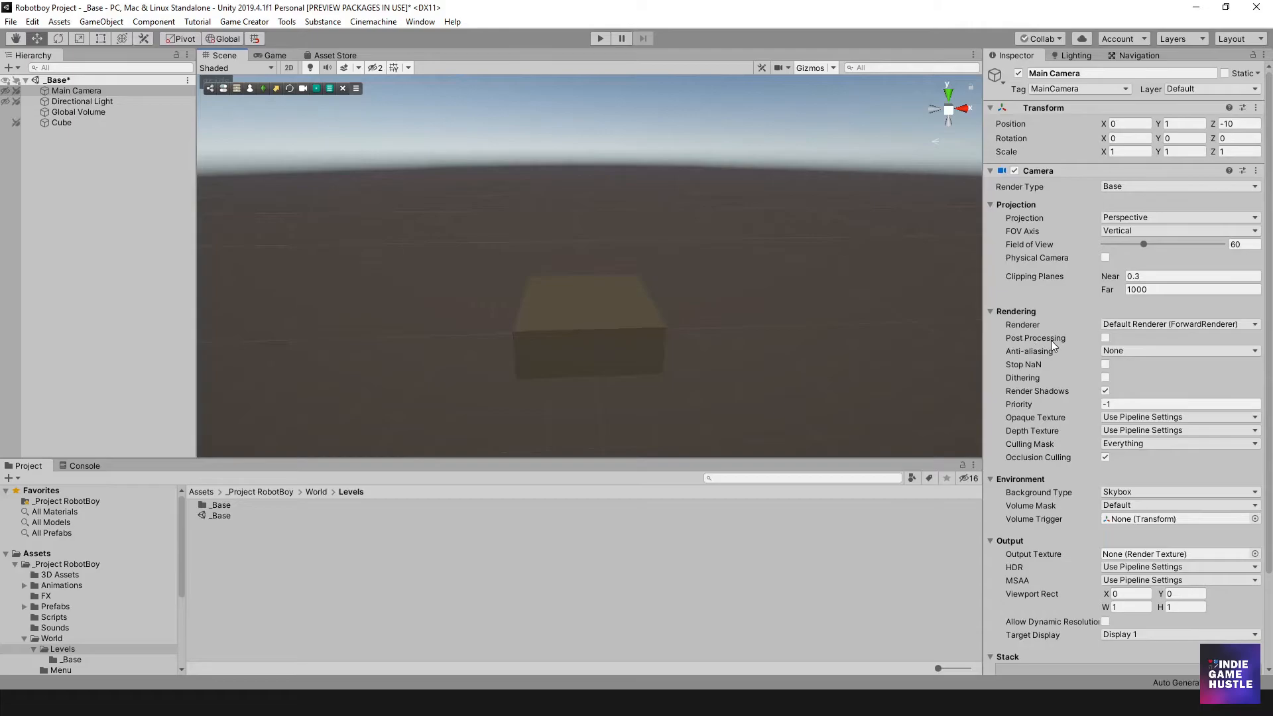
pyautogui.click(1105, 338)
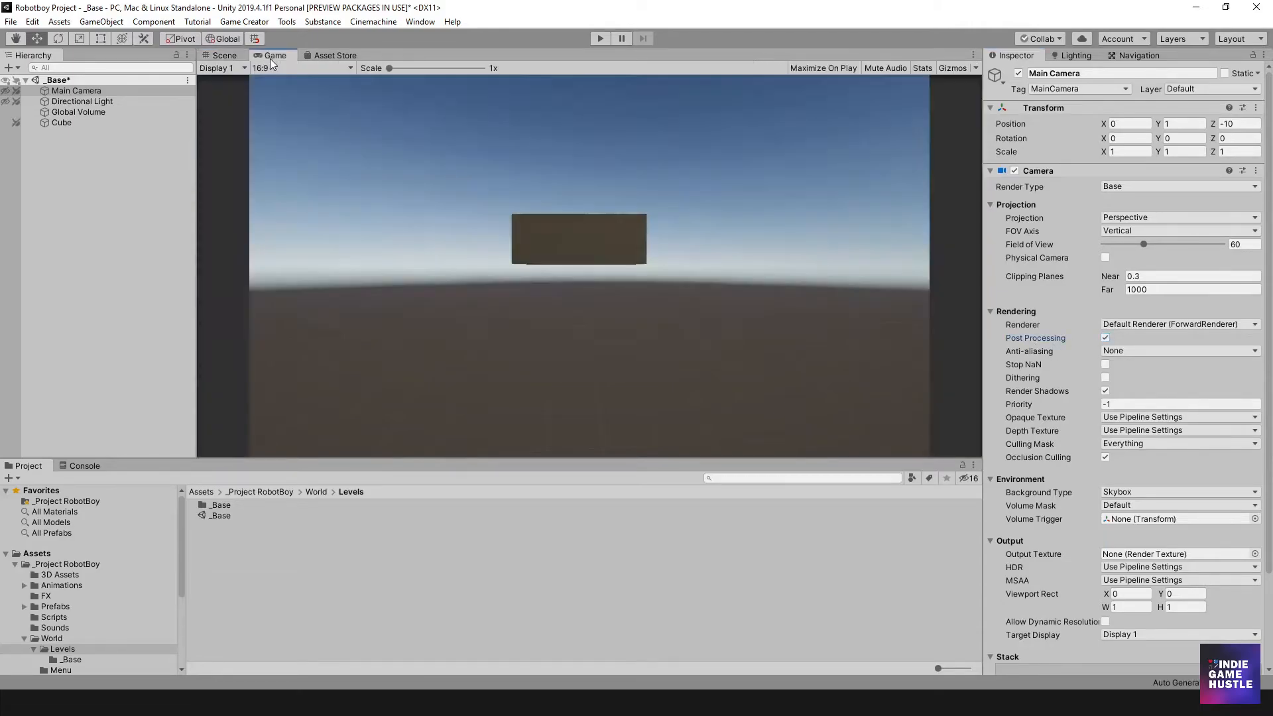
pyautogui.click(1106, 337)
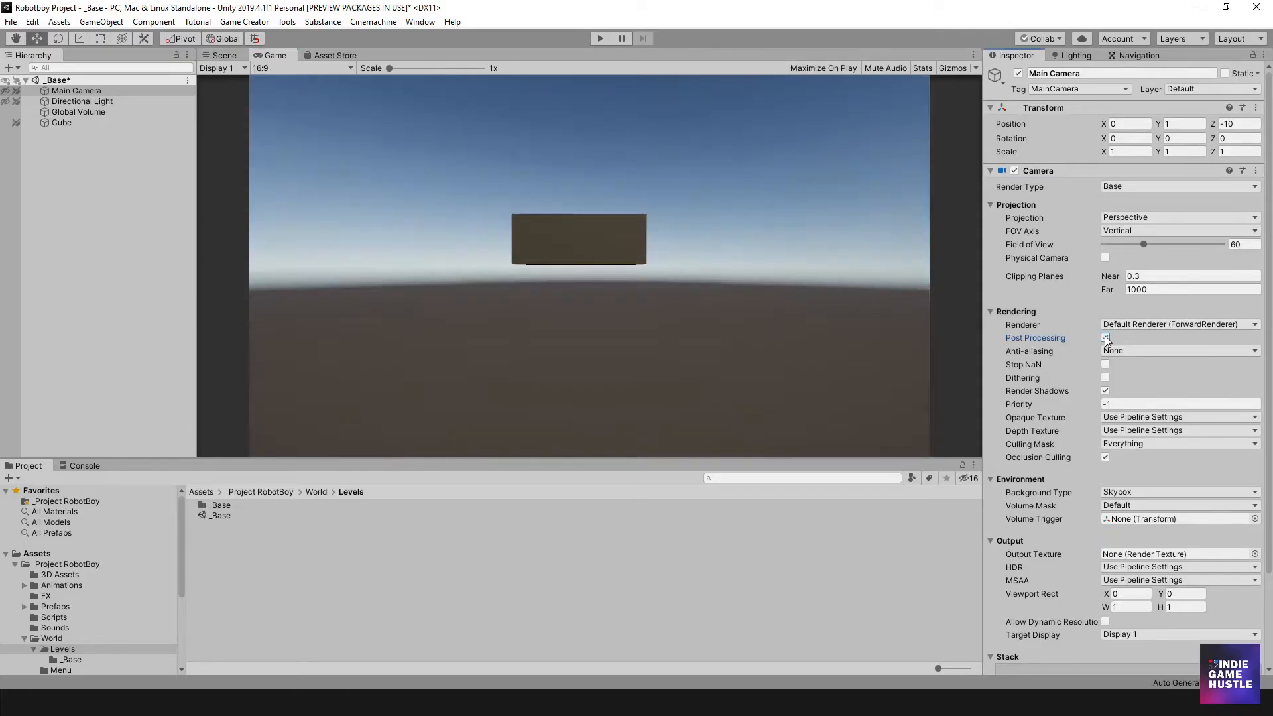
pyautogui.click(1106, 337)
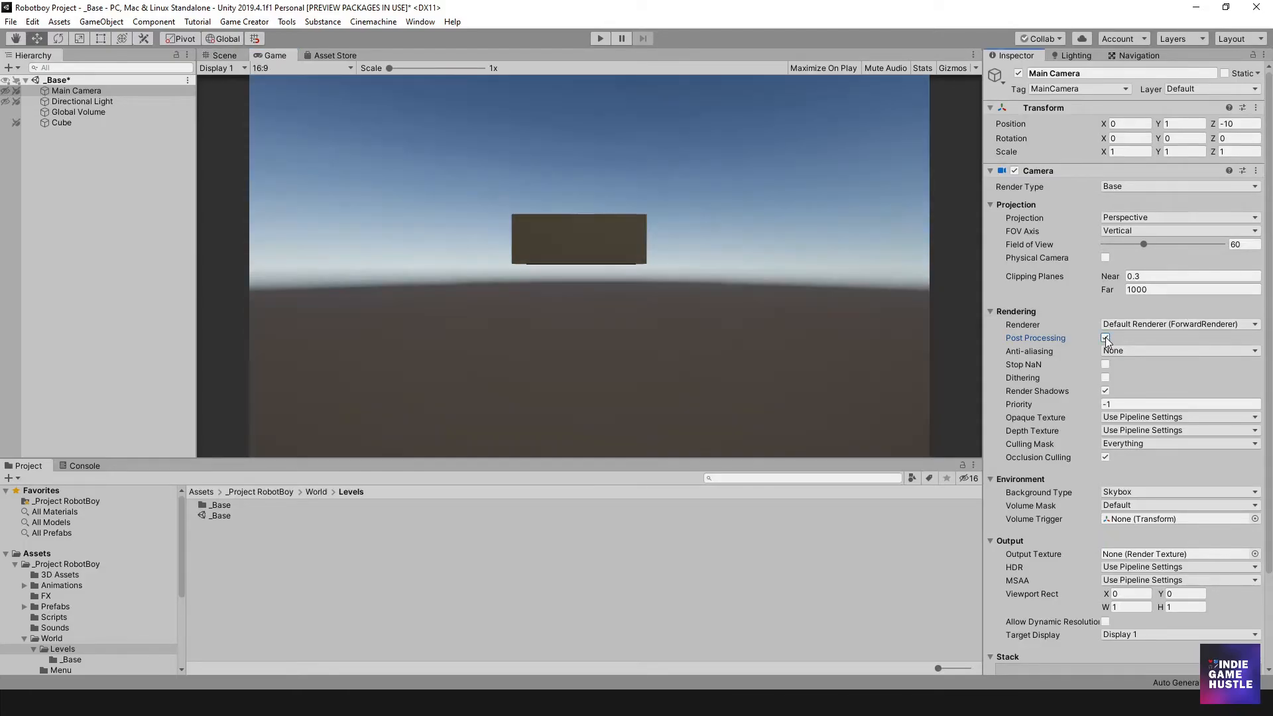
pyautogui.click(1105, 337)
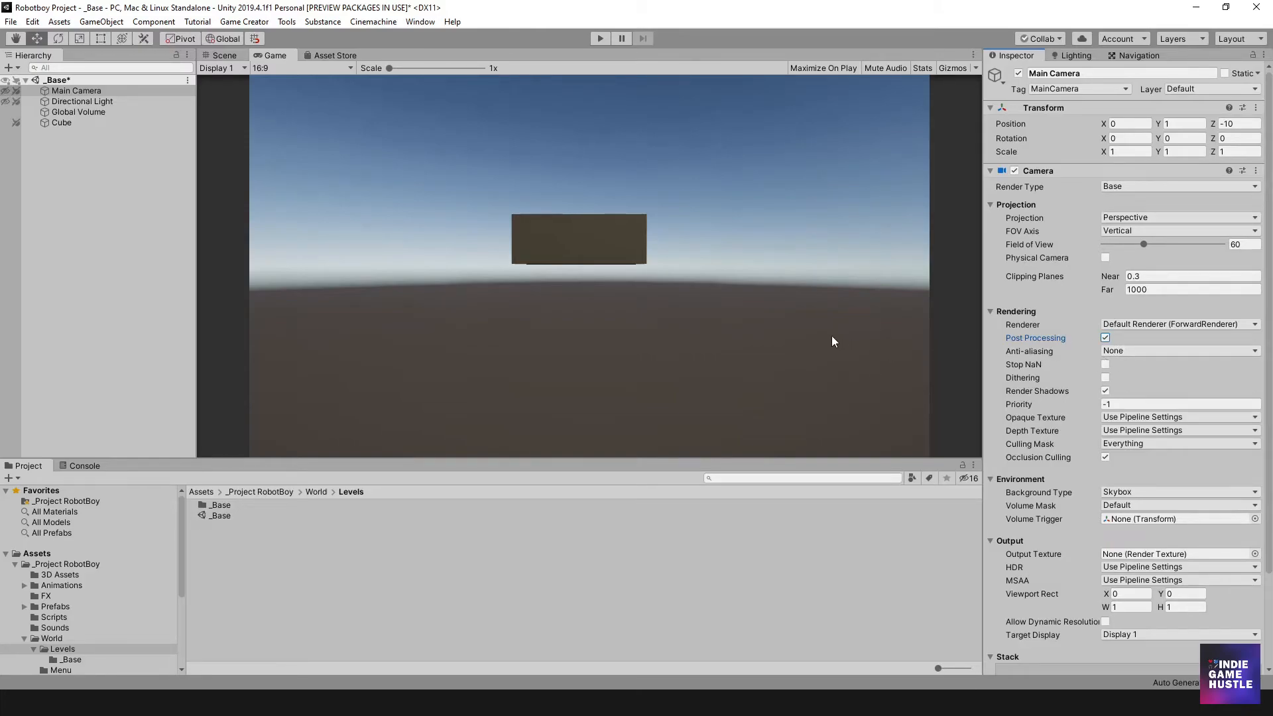
pyautogui.moveTo(1066, 360)
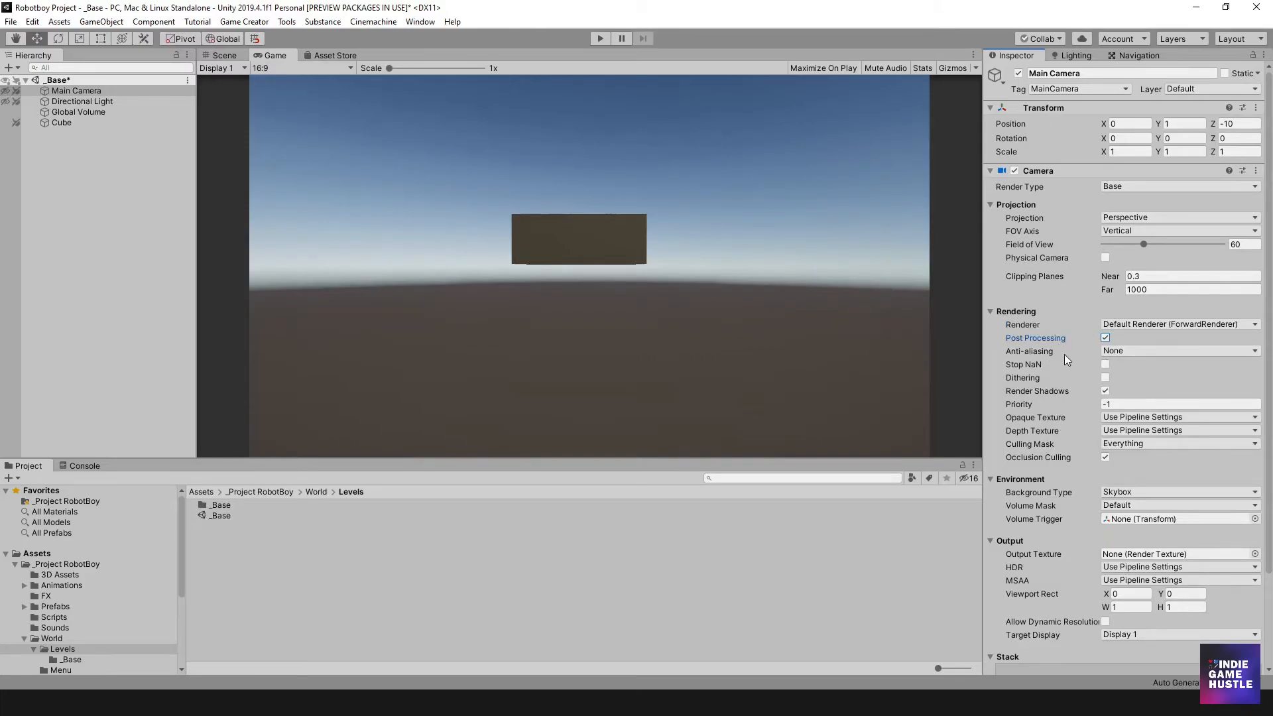
# Set the Main Camera anti-aliasing to SMAA with High quality
pyautogui.click(1178, 351)
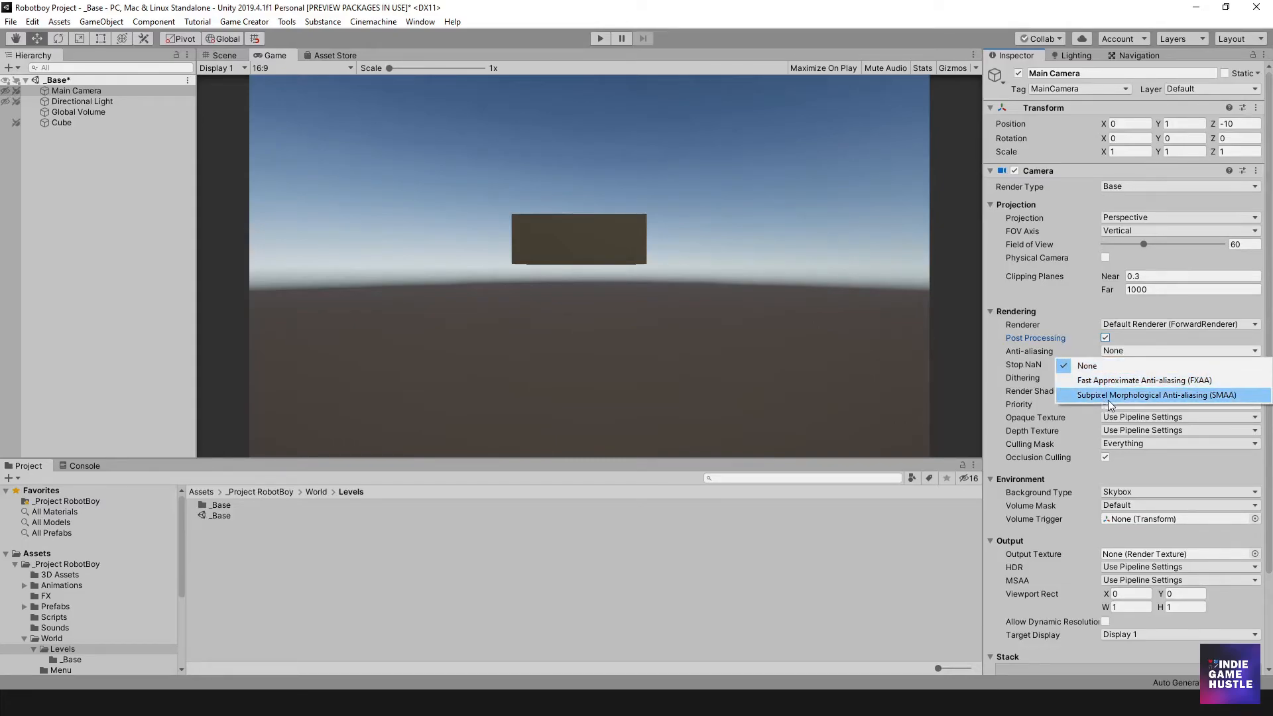
pyautogui.click(1156, 394)
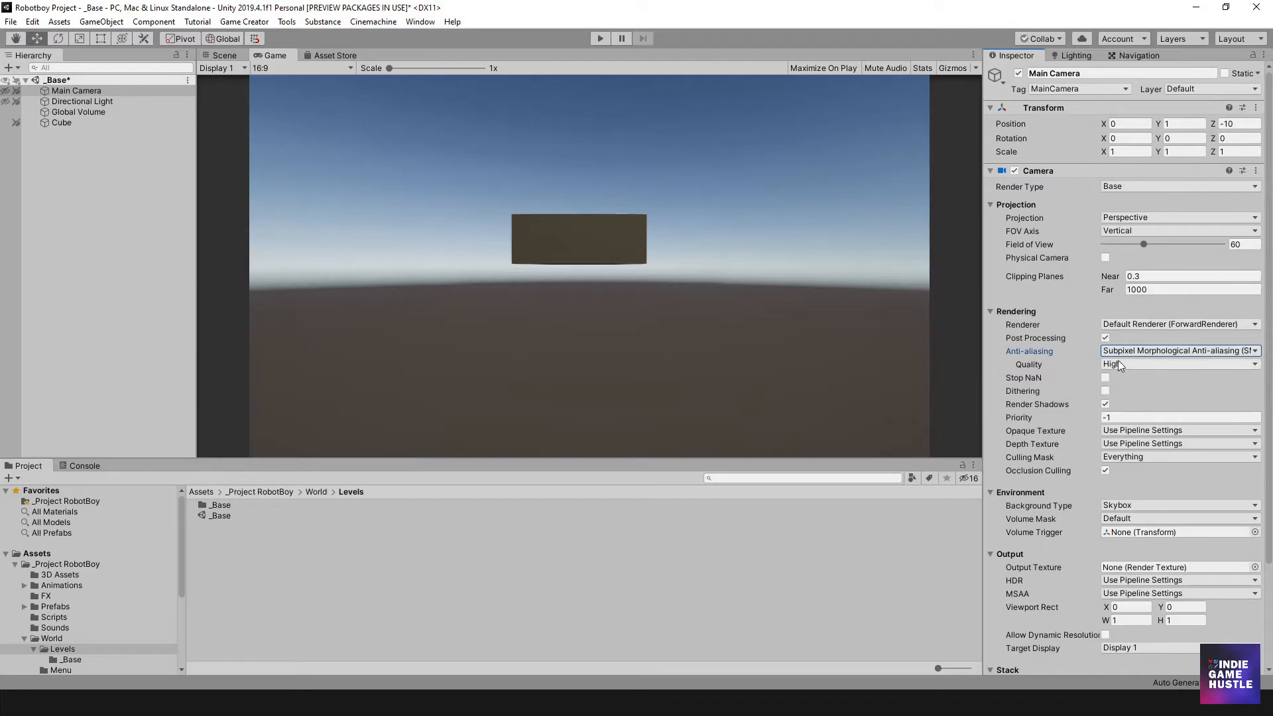
pyautogui.click(1178, 350)
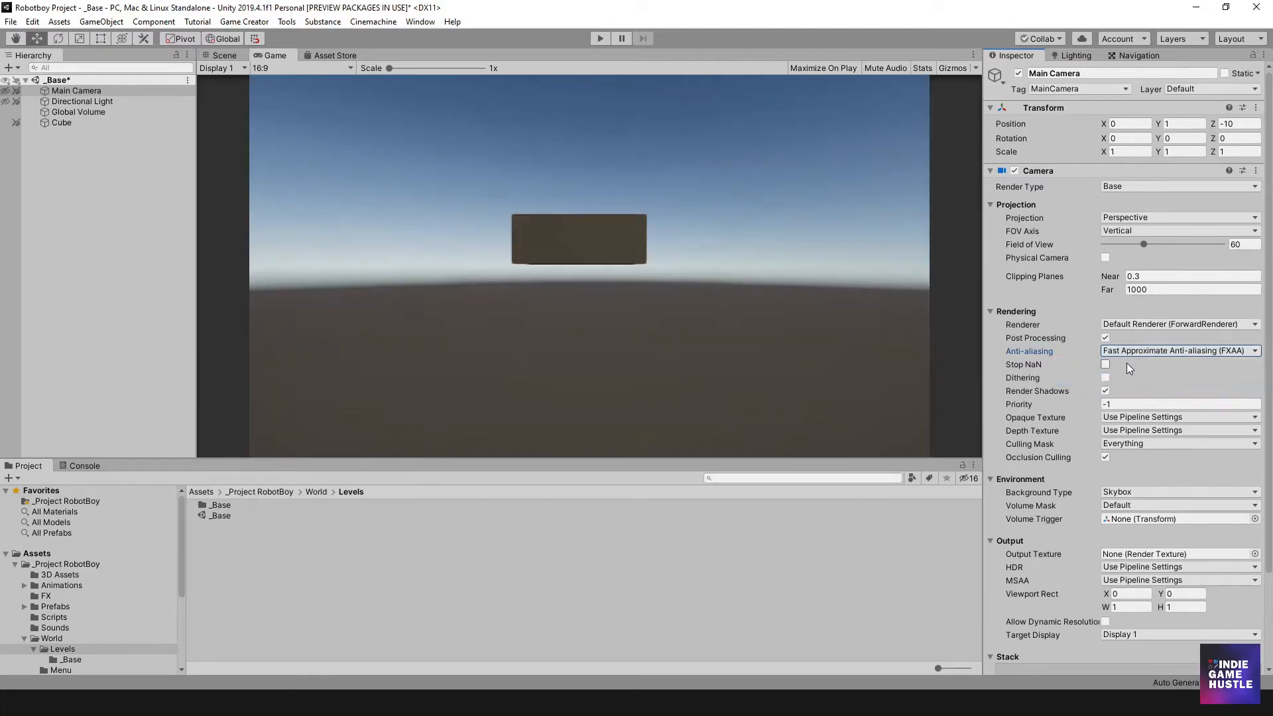
pyautogui.click(1178, 350)
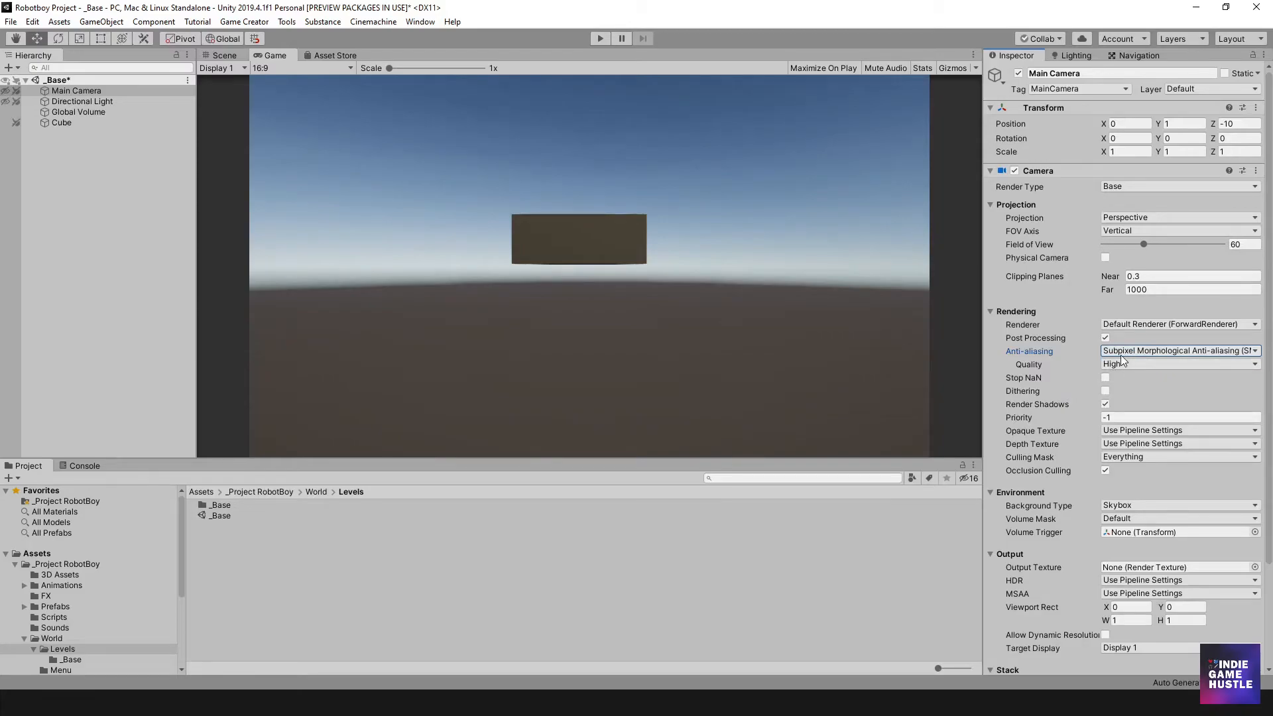
pyautogui.click(1178, 364)
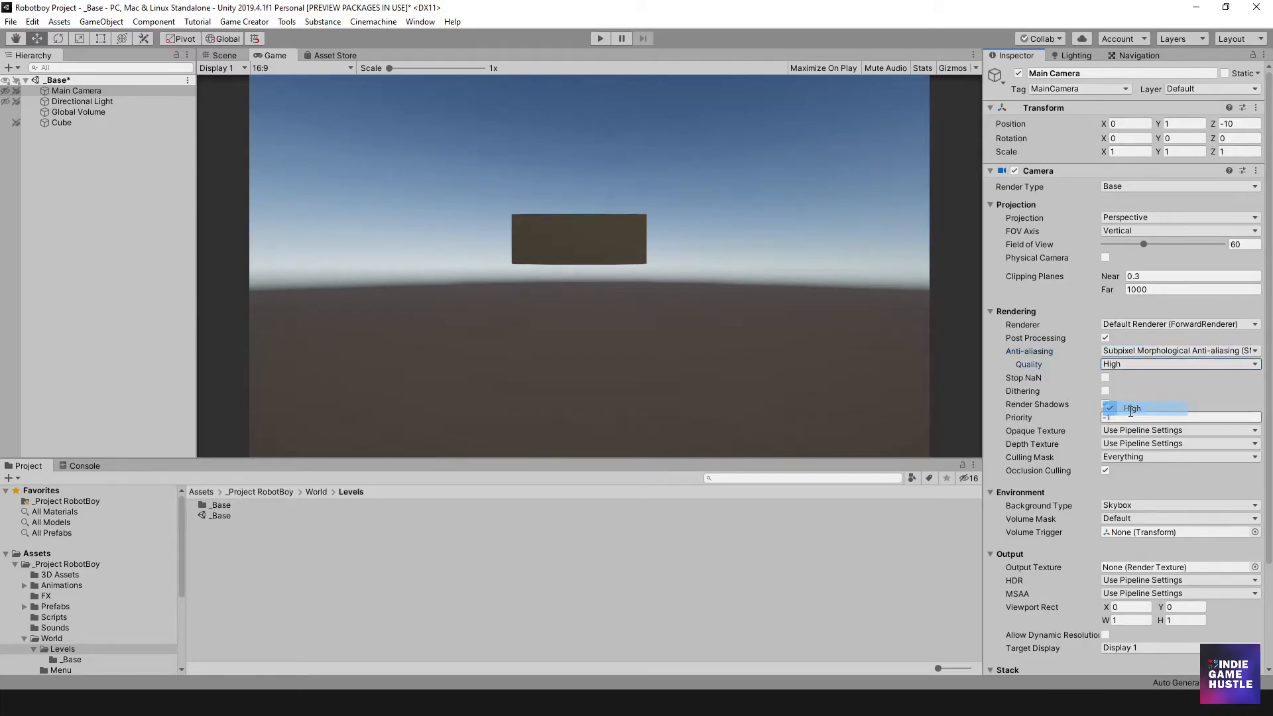
pyautogui.click(1132, 407)
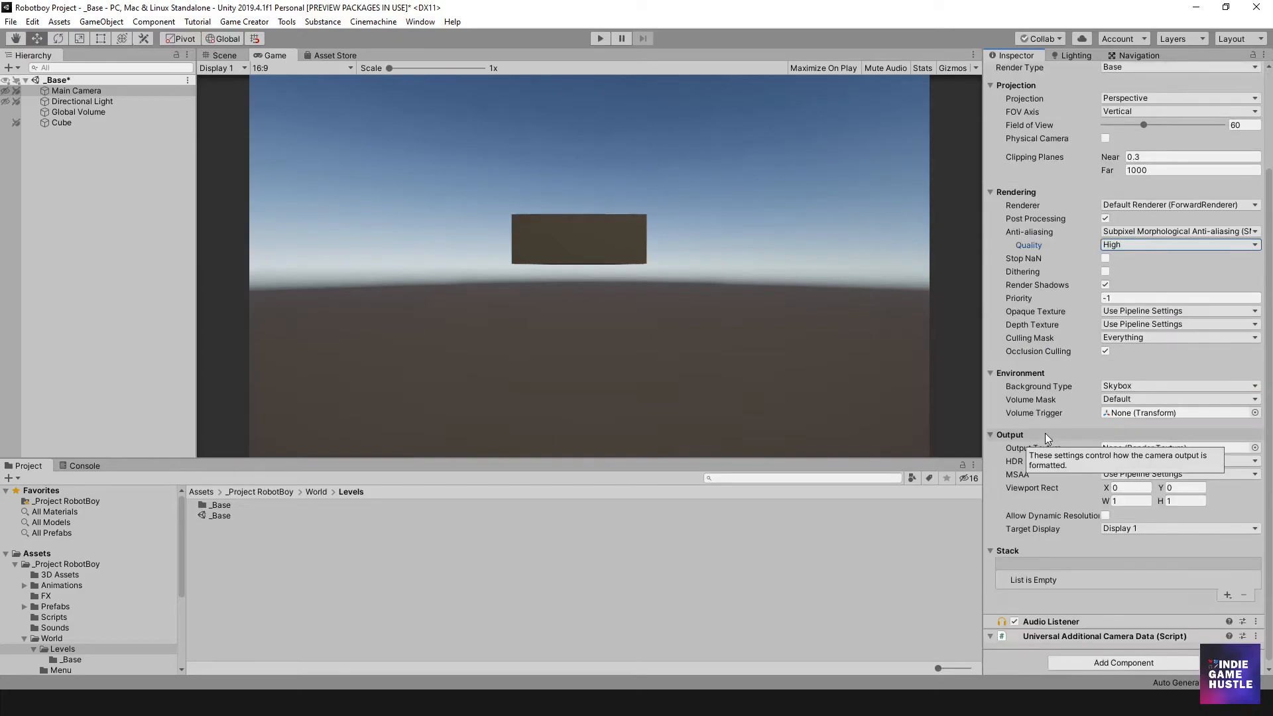
# Select the Global Volume in the Hierarchy and return to the Scene view
pyautogui.click(76, 90)
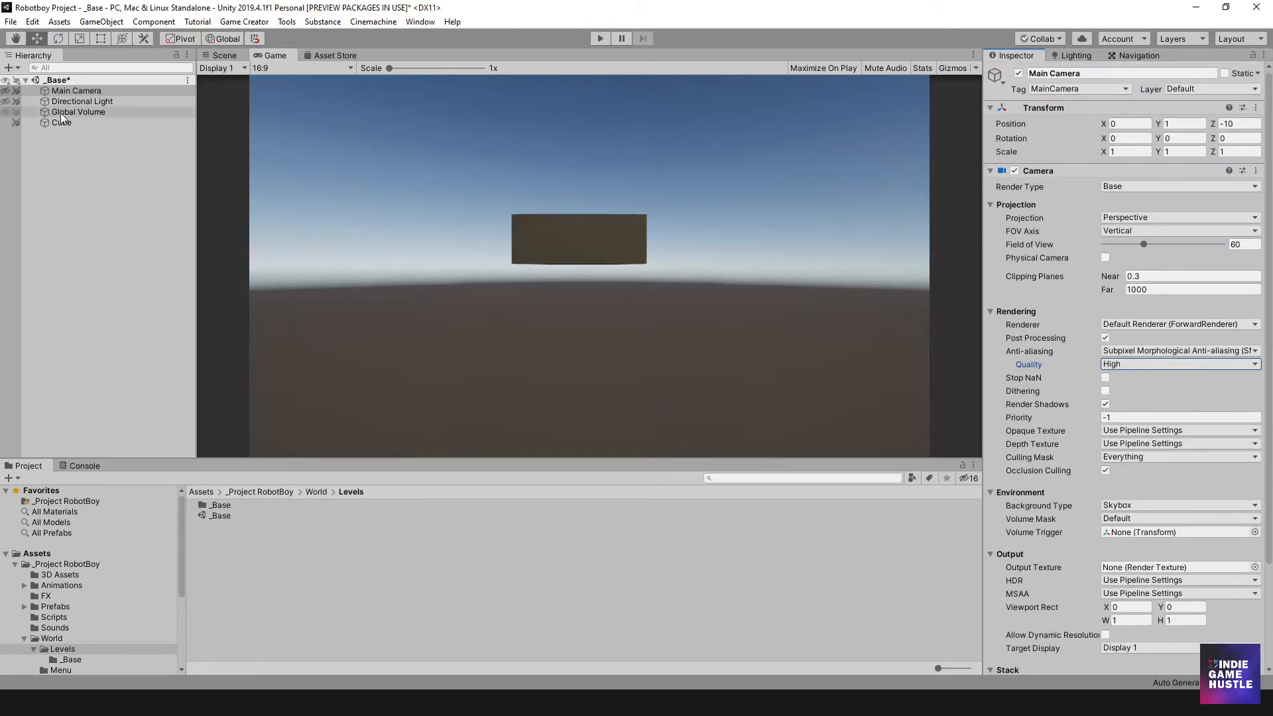
pyautogui.click(79, 111)
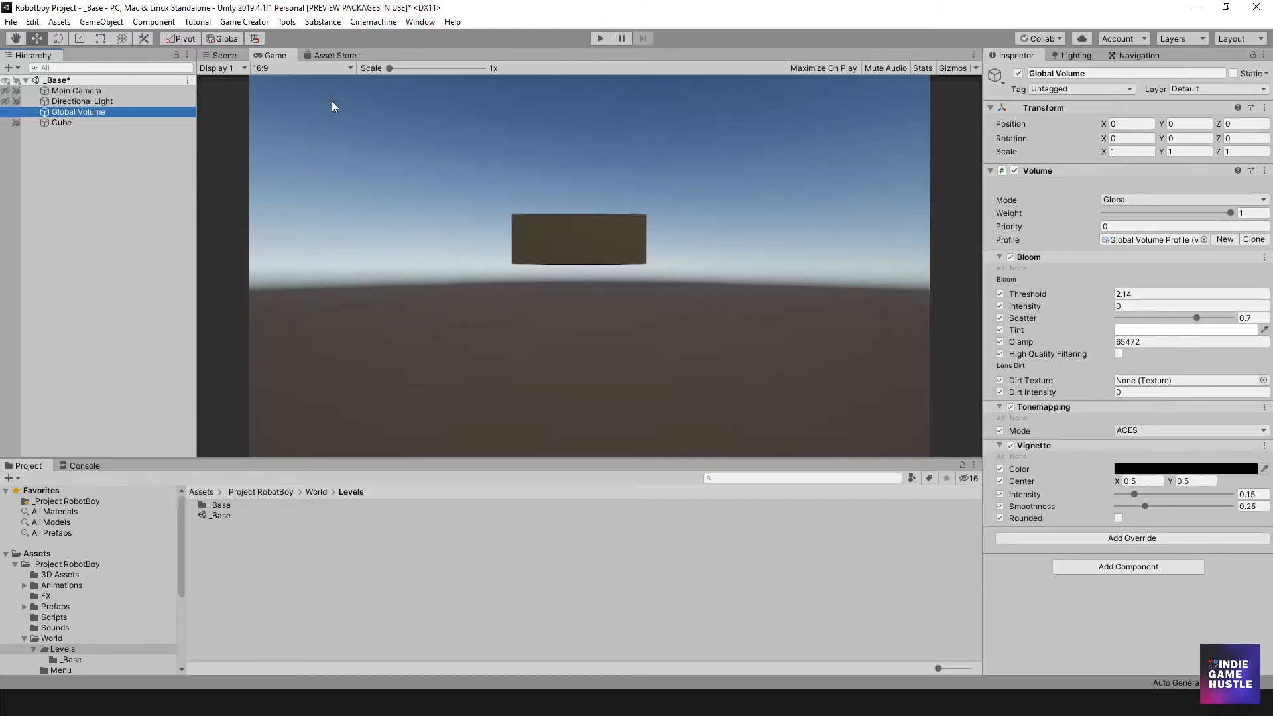
pyautogui.click(224, 56)
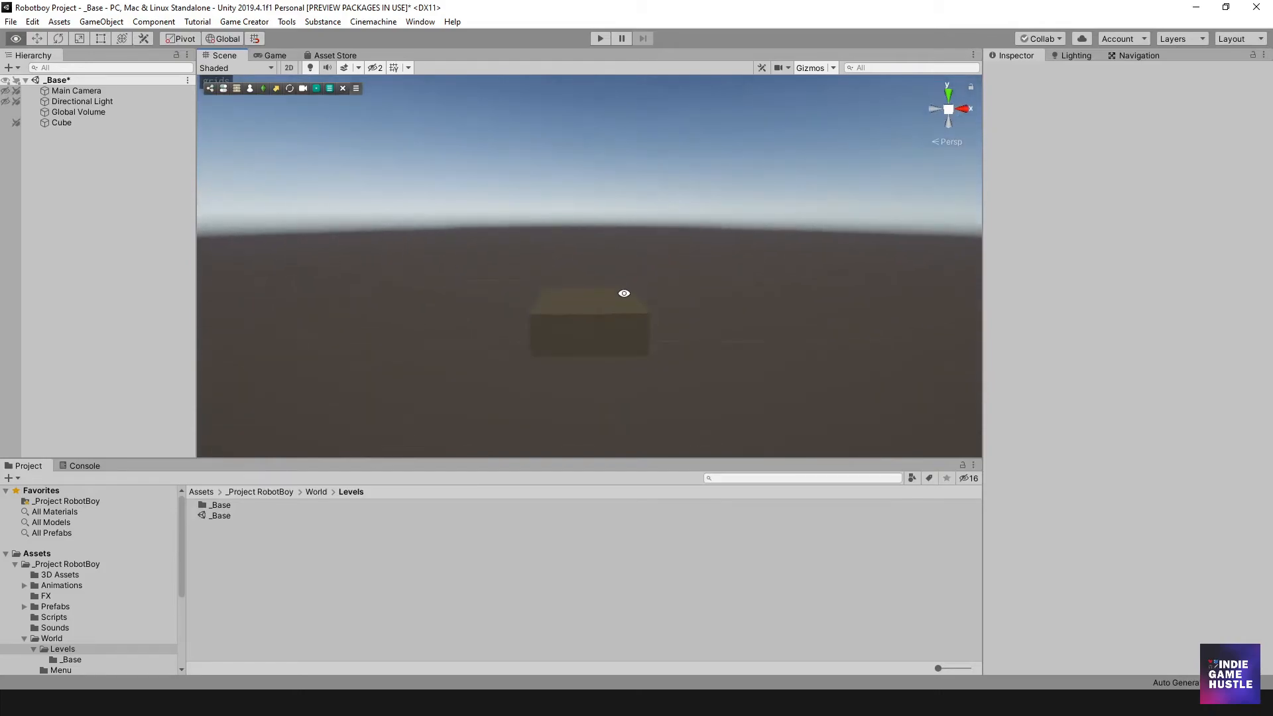
# In the Lighting window, set the Skybox Material to None
pyautogui.click(1077, 55)
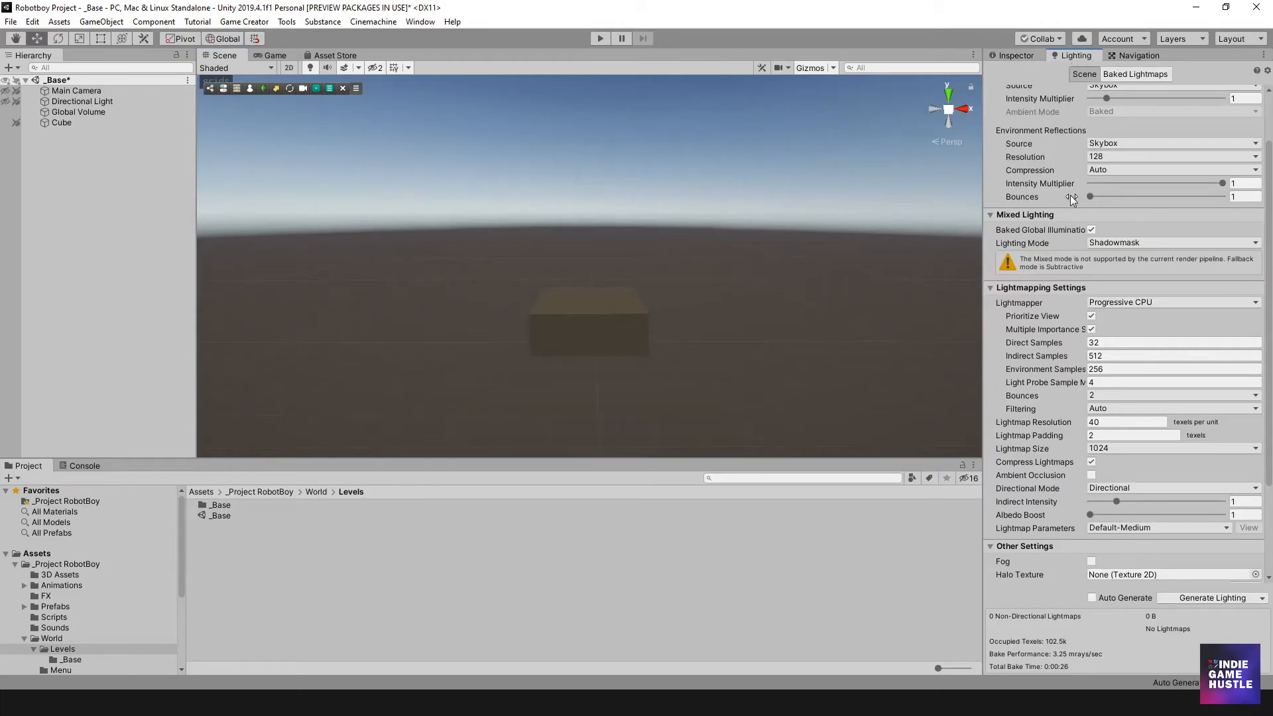
pyautogui.click(1256, 106)
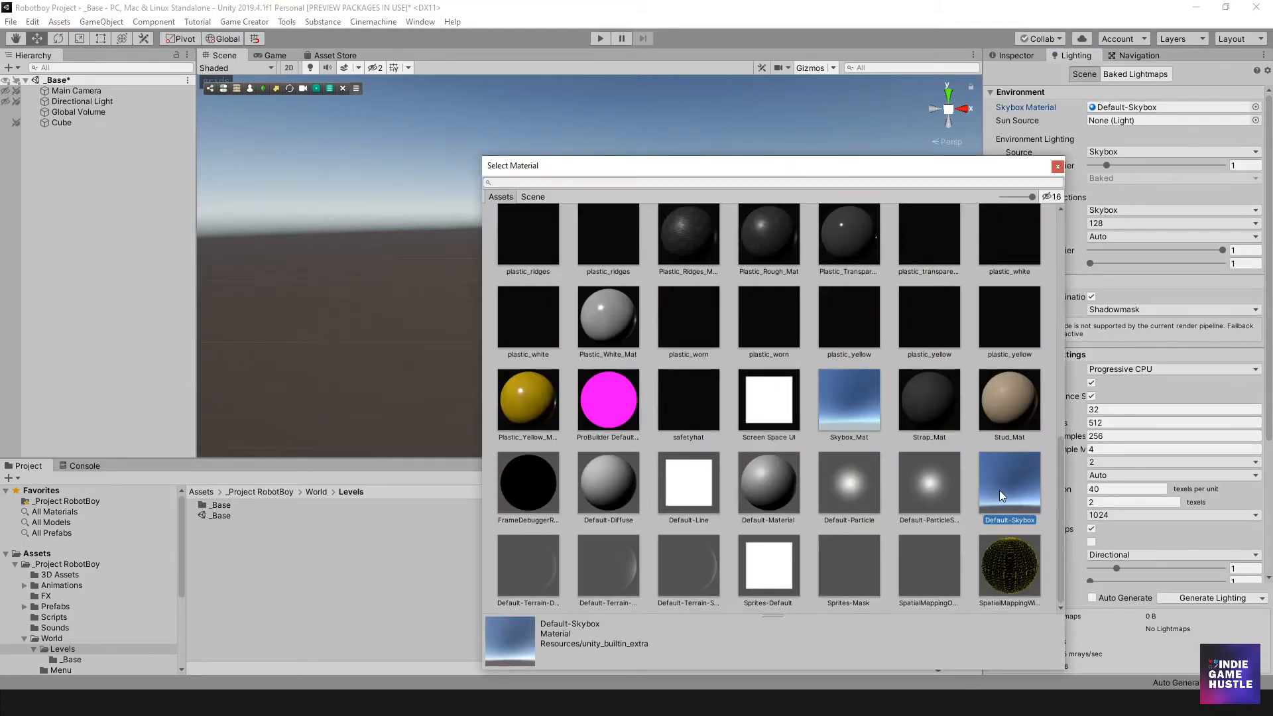
pyautogui.click(849, 401)
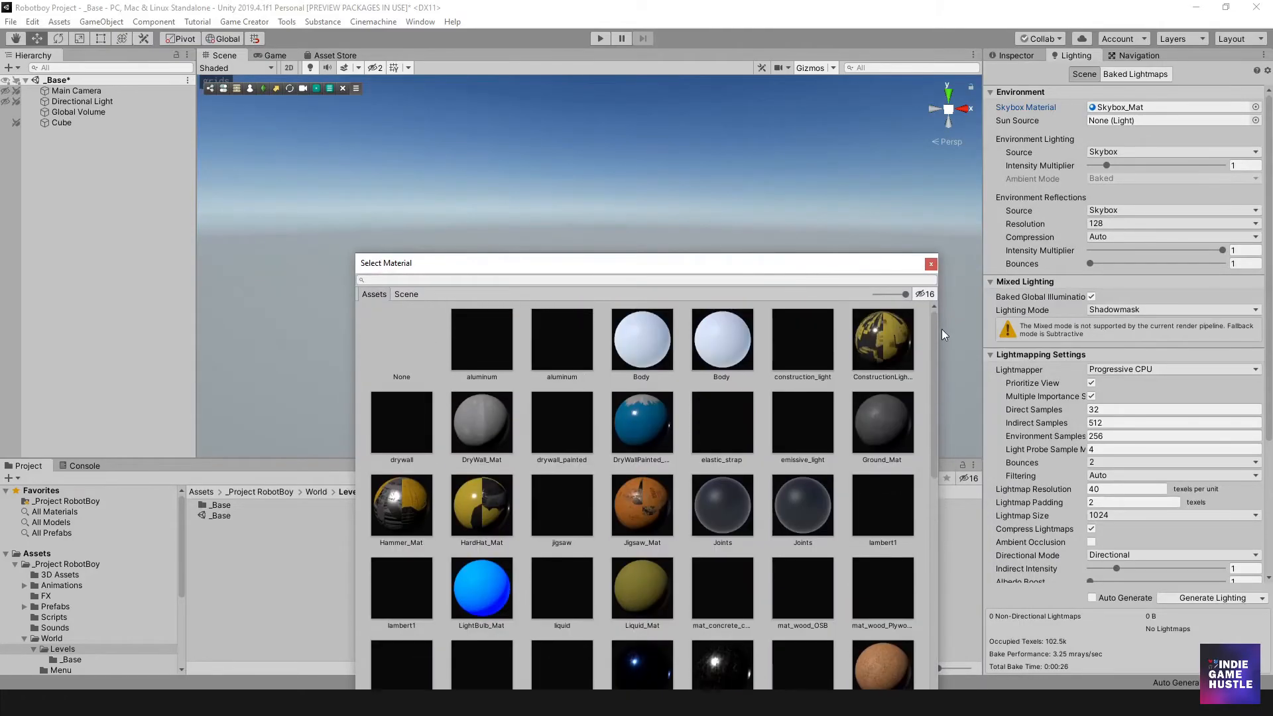
pyautogui.click(401, 337)
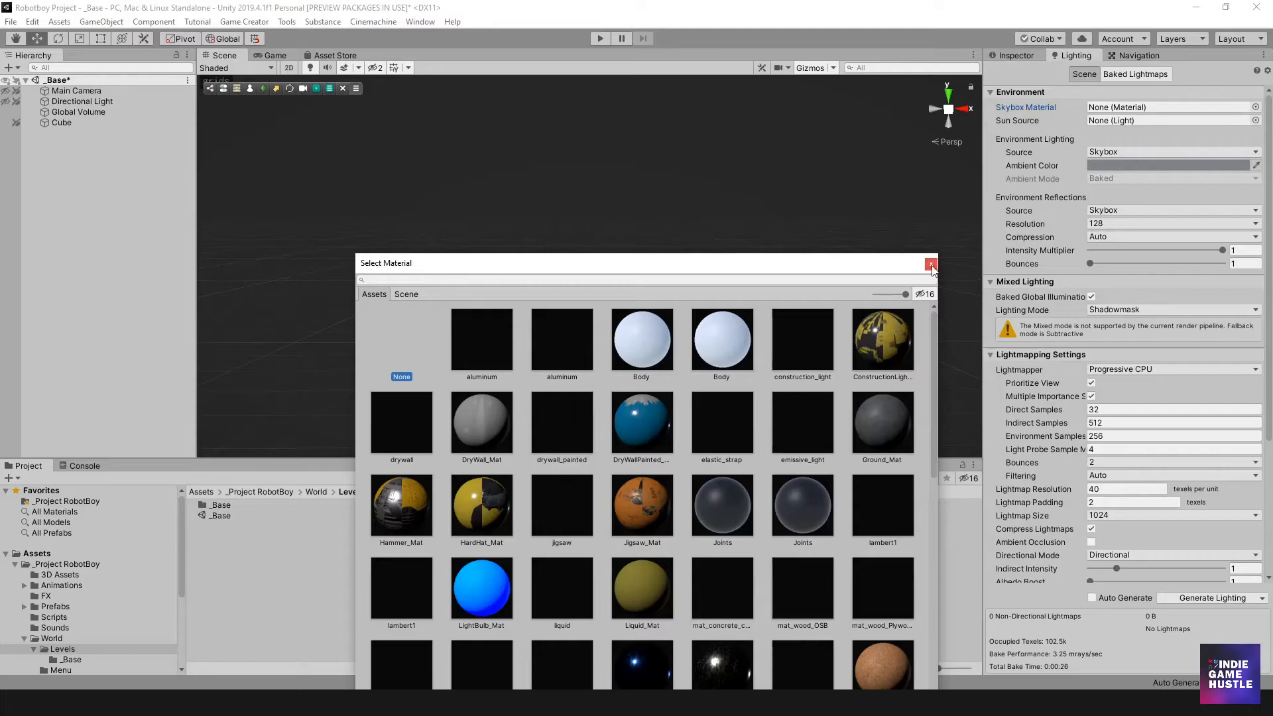
pyautogui.click(931, 265)
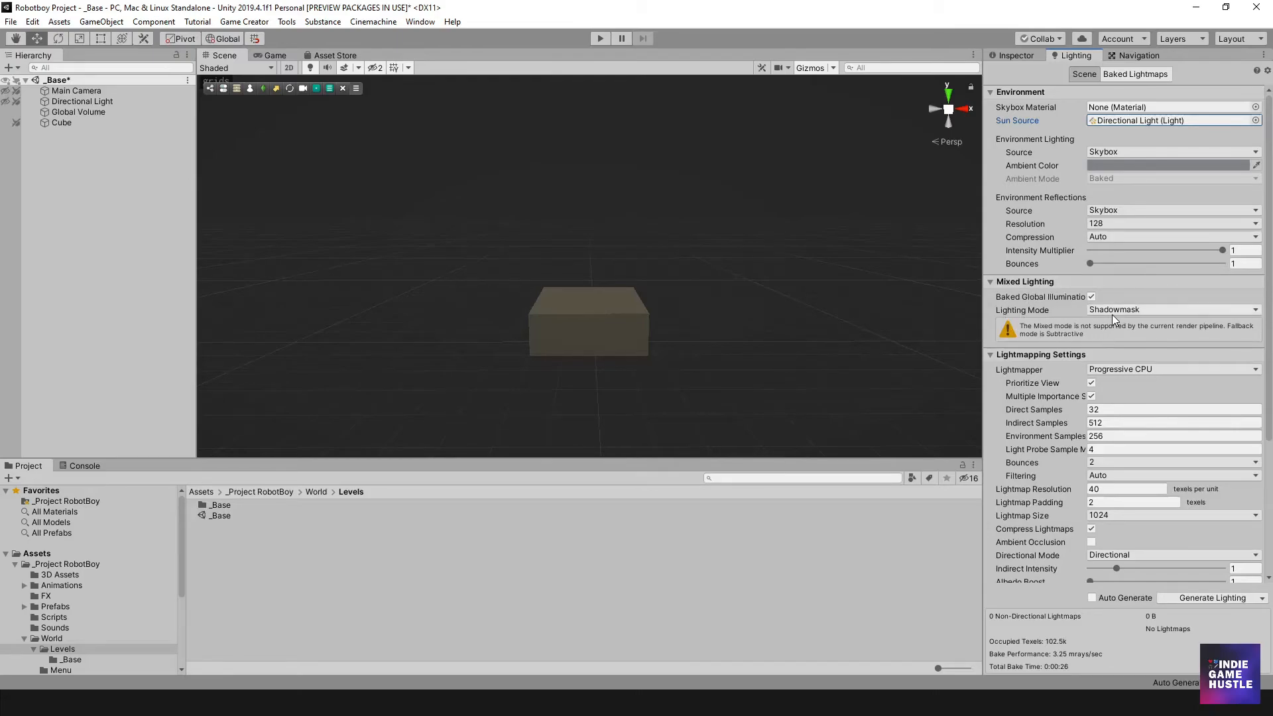
# Change Mixed Lighting mode from Shadowmask to Subtractive, then go back to the Inspector
pyautogui.click(1173, 310)
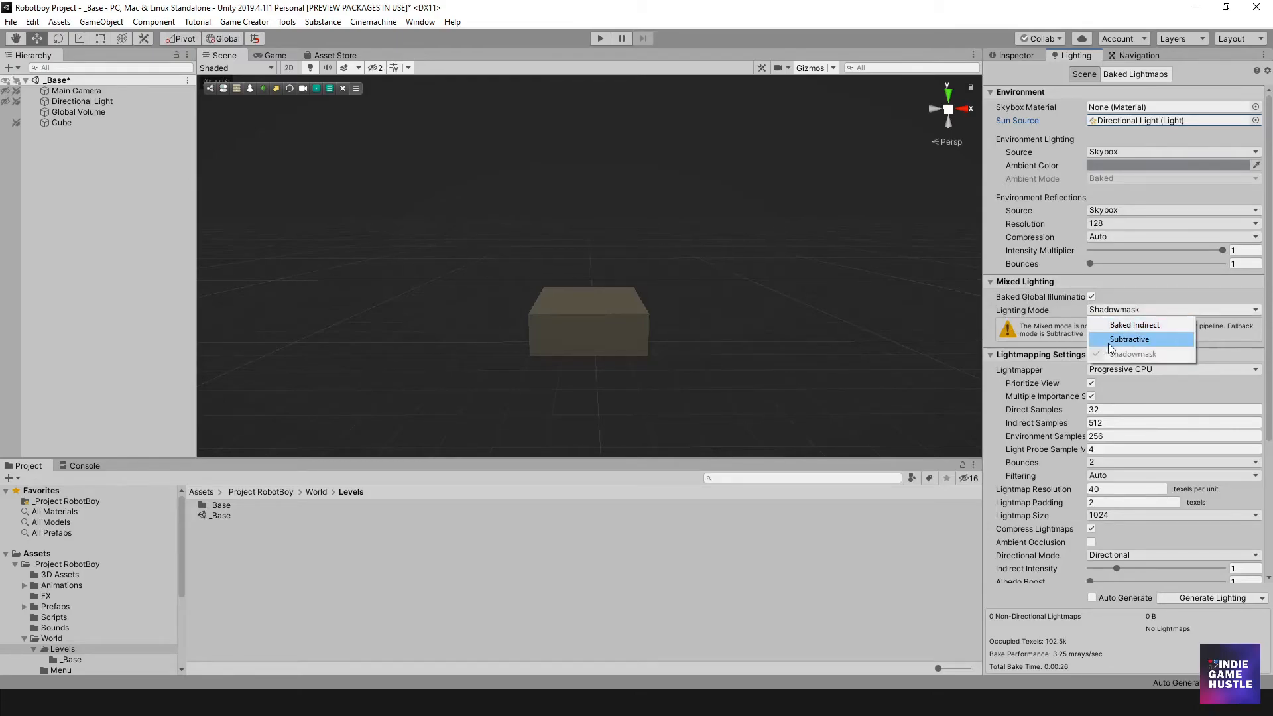
pyautogui.click(1129, 340)
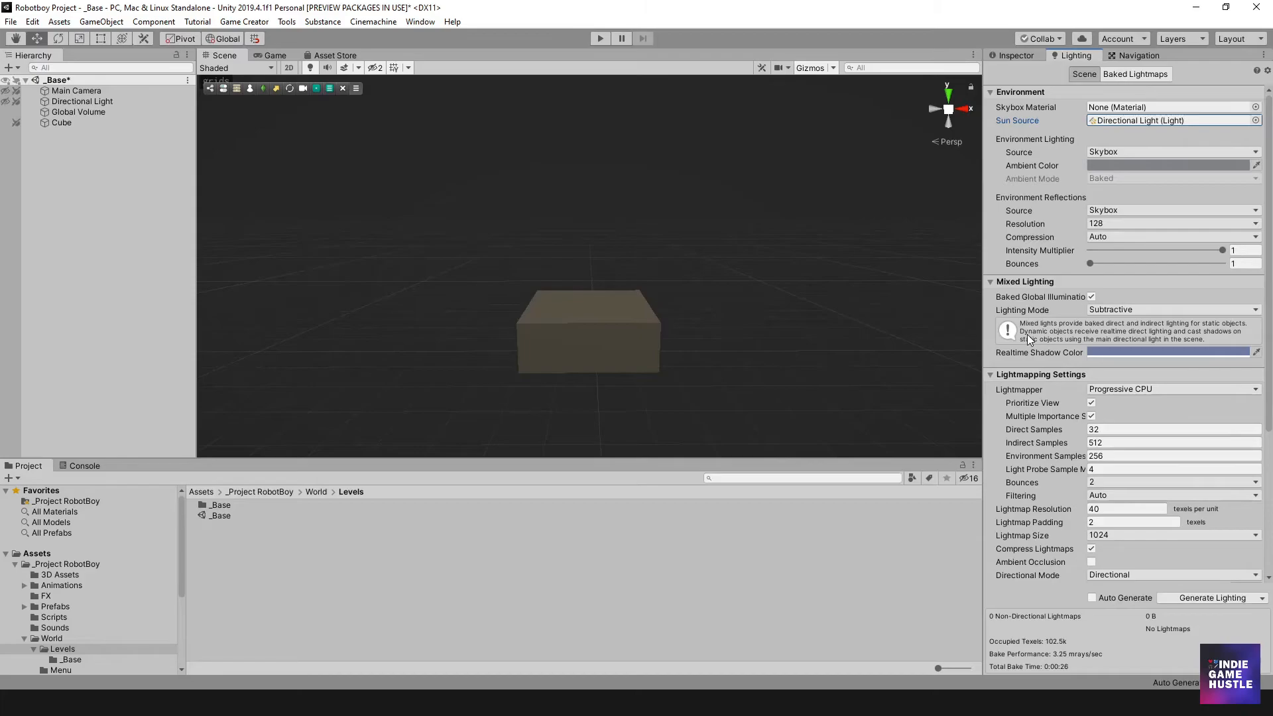
pyautogui.scroll(-3)
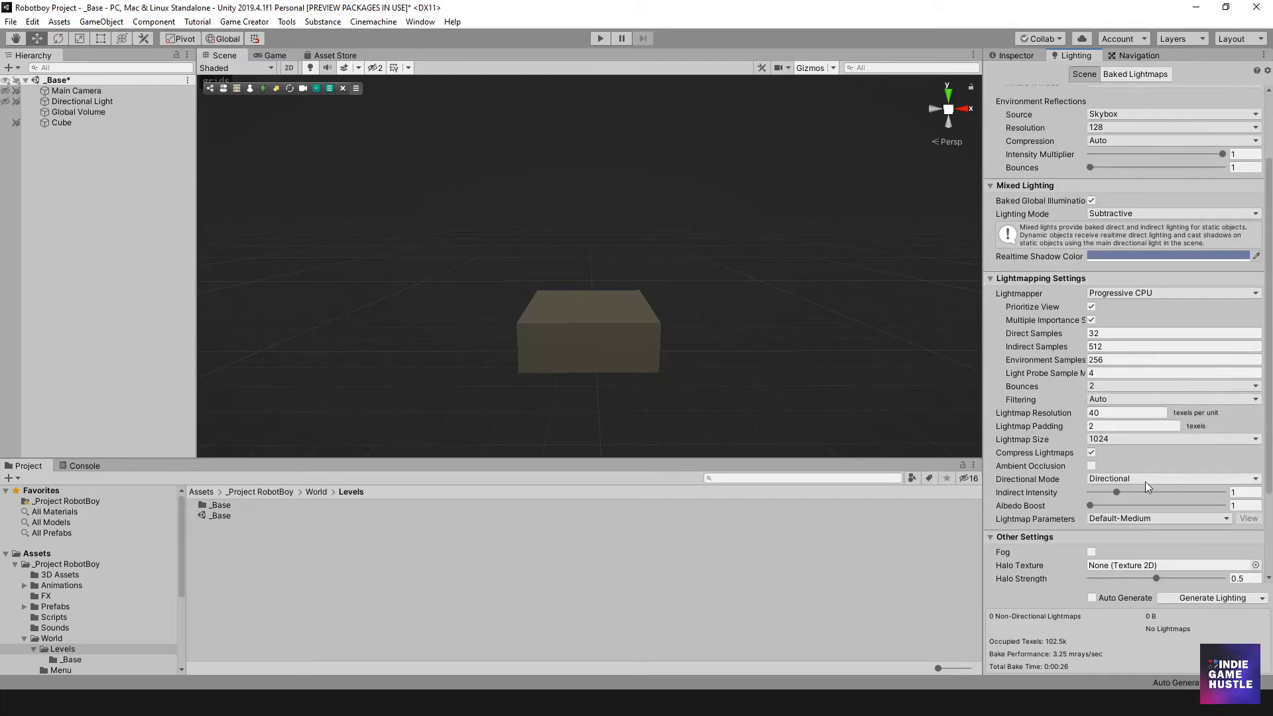
pyautogui.scroll(-3)
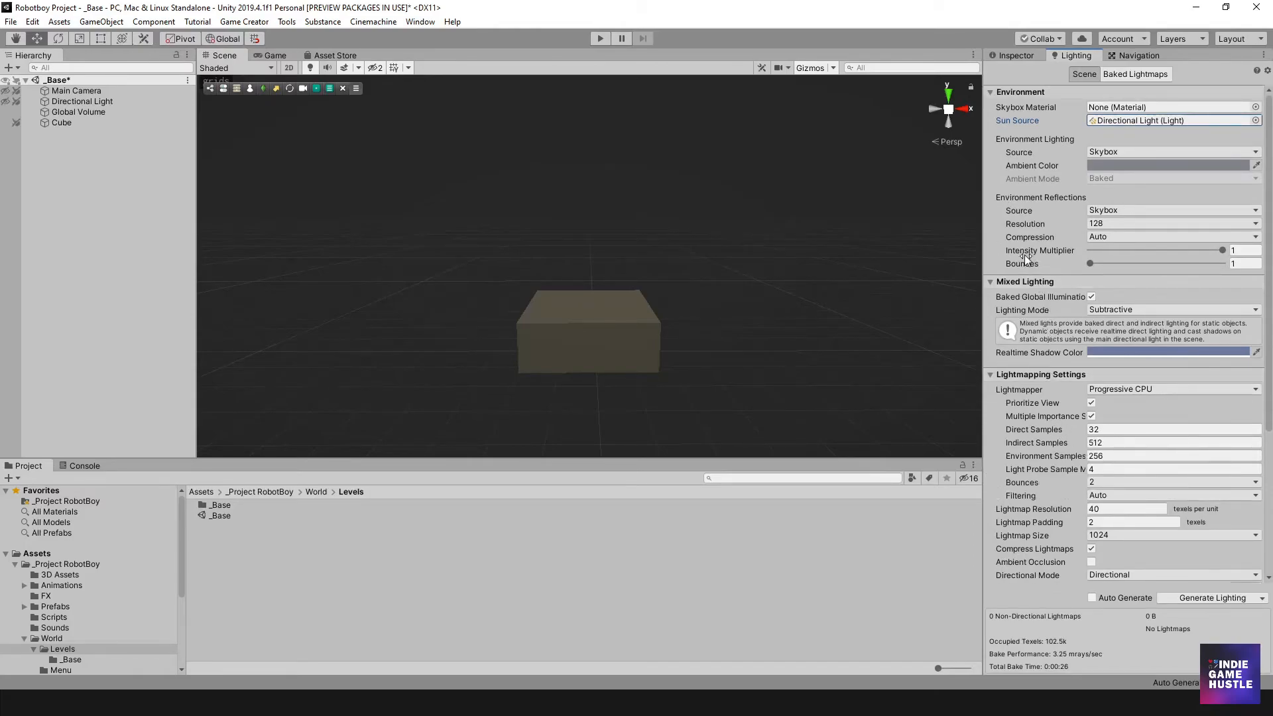
pyautogui.click(1015, 55)
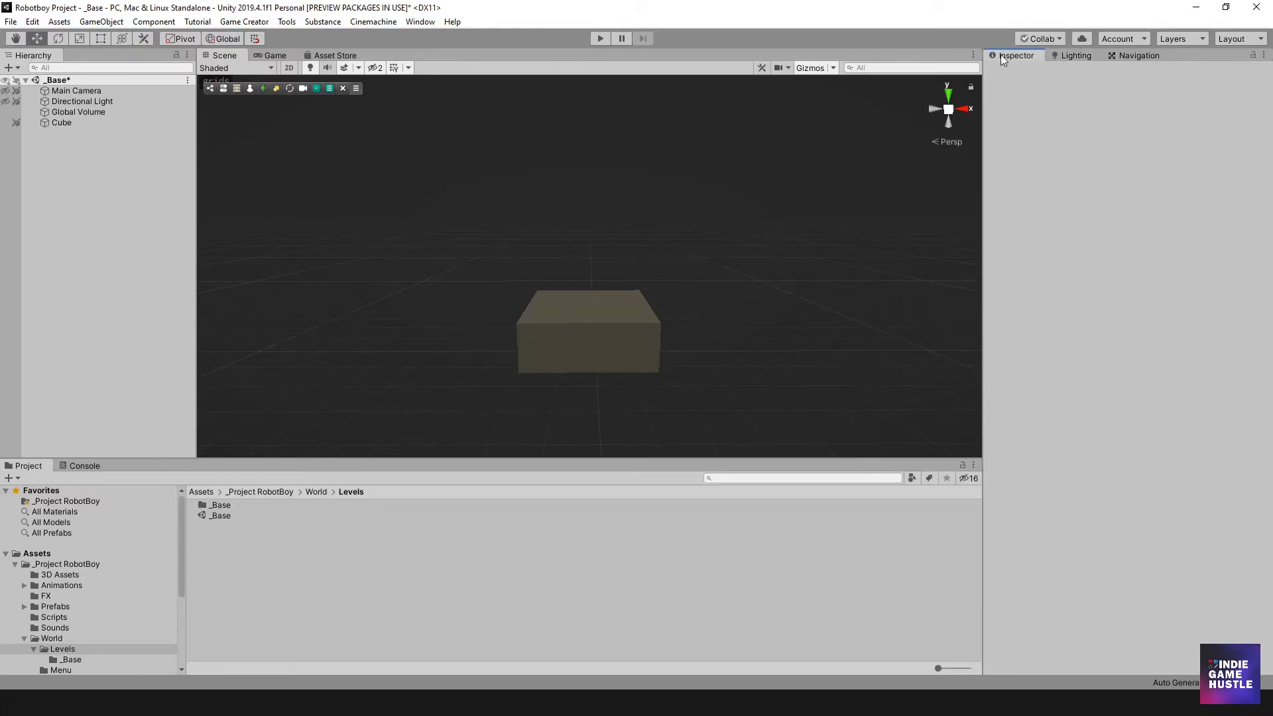
# Select the Main Camera and view the cube against its blue background in Game view
pyautogui.click(76, 90)
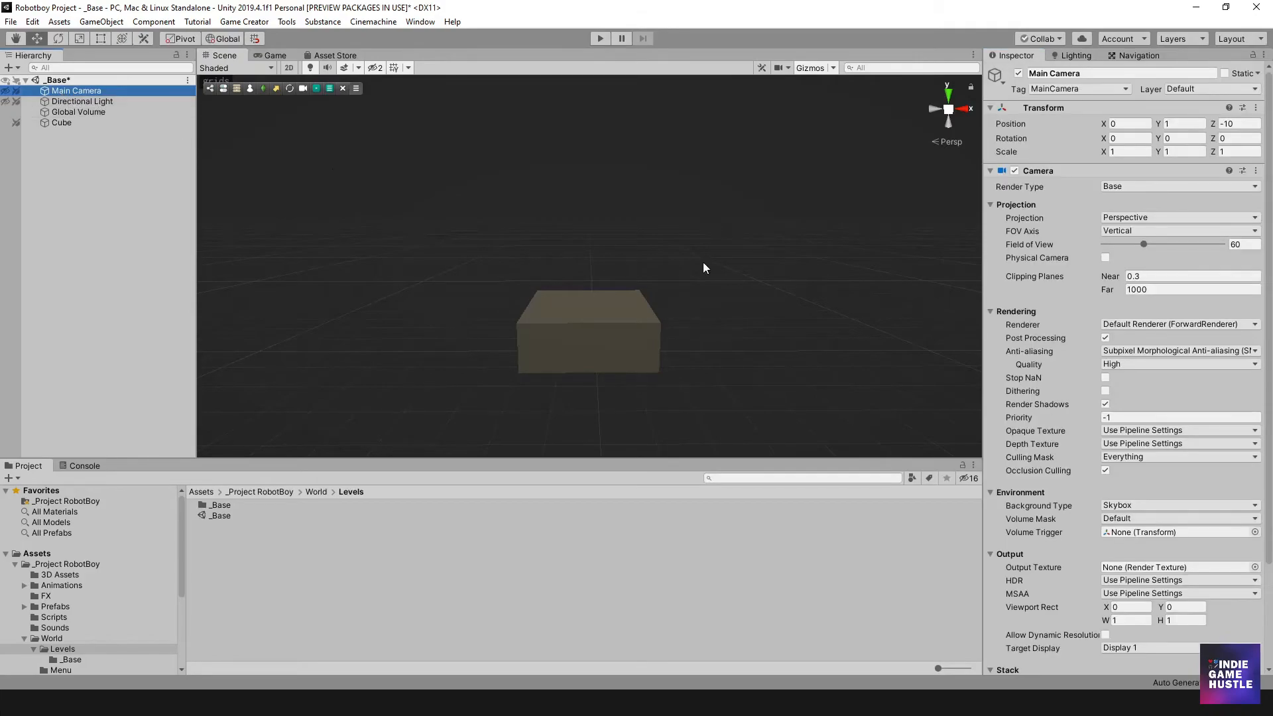
pyautogui.scroll(-3)
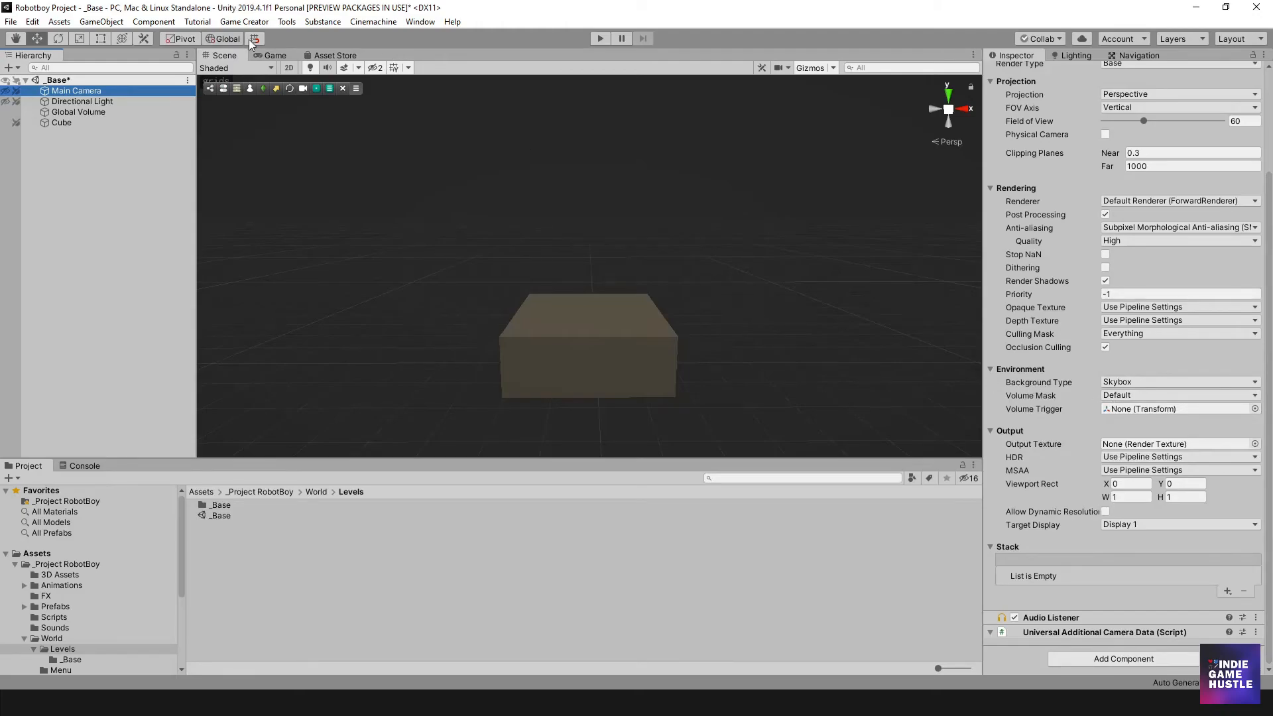
pyautogui.click(275, 55)
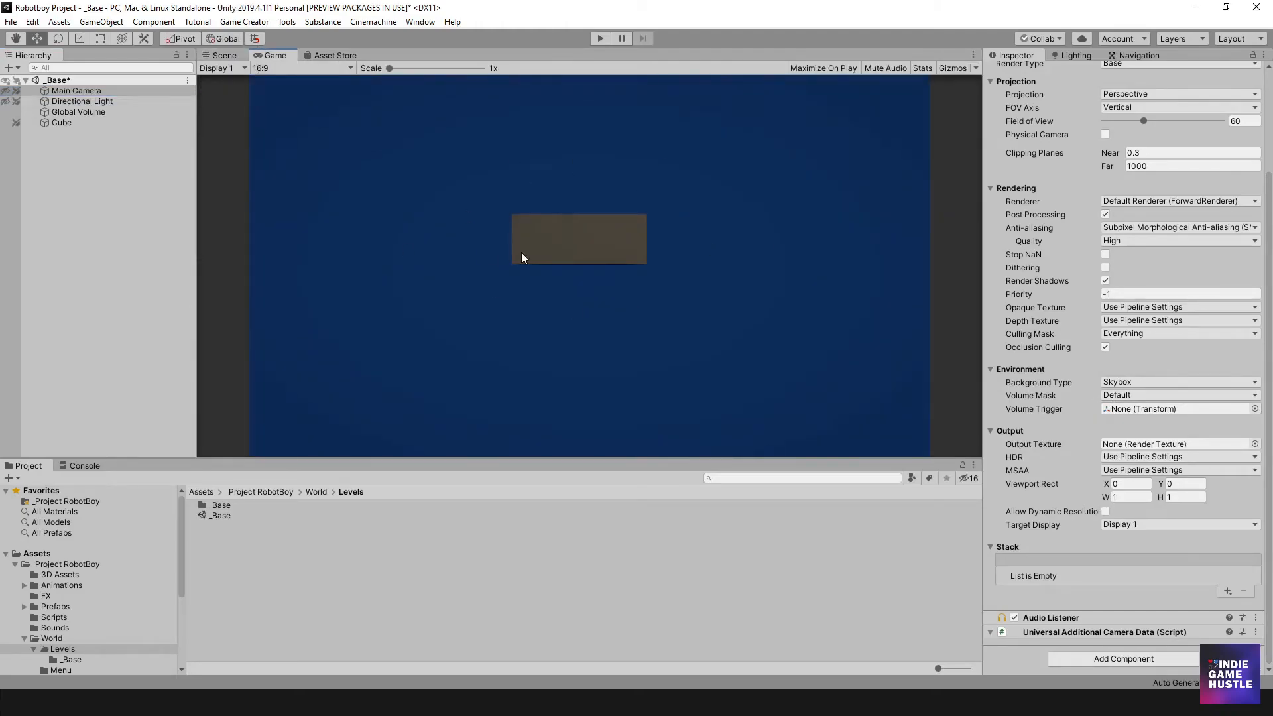
pyautogui.moveTo(650, 242)
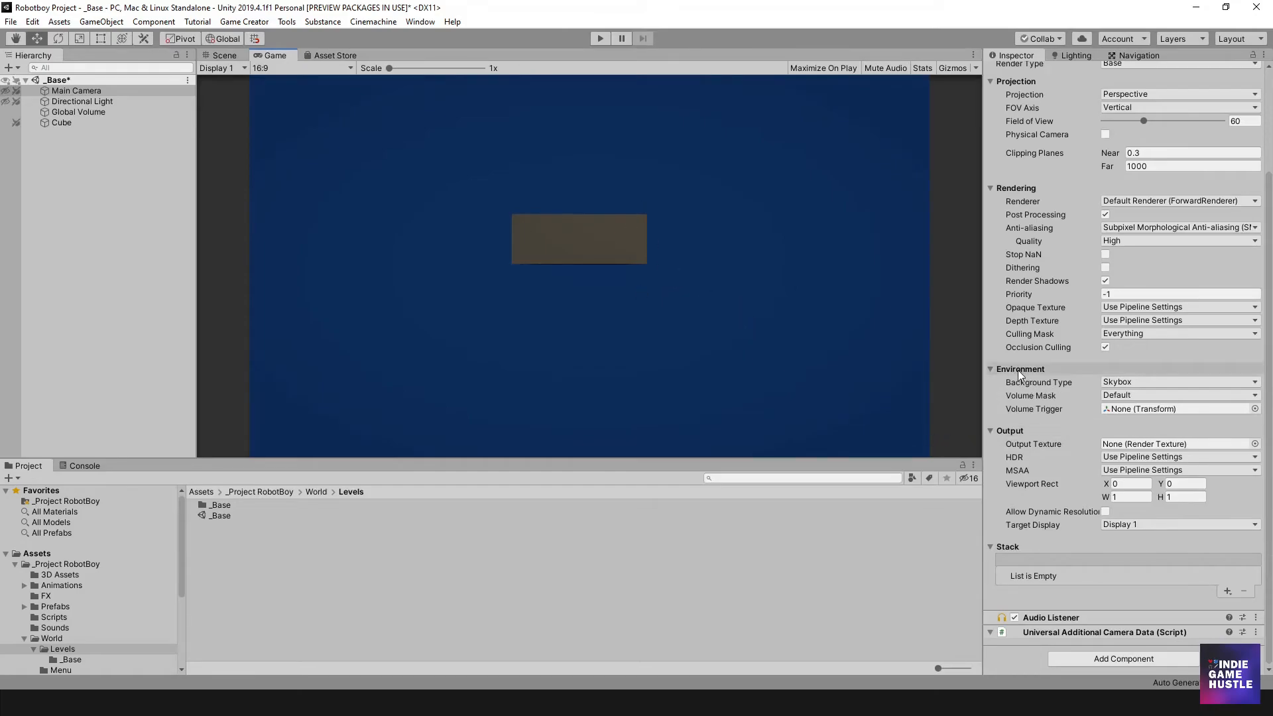
# Set the camera Background Type to Solid Color and enter hex colour 191919
pyautogui.click(1178, 382)
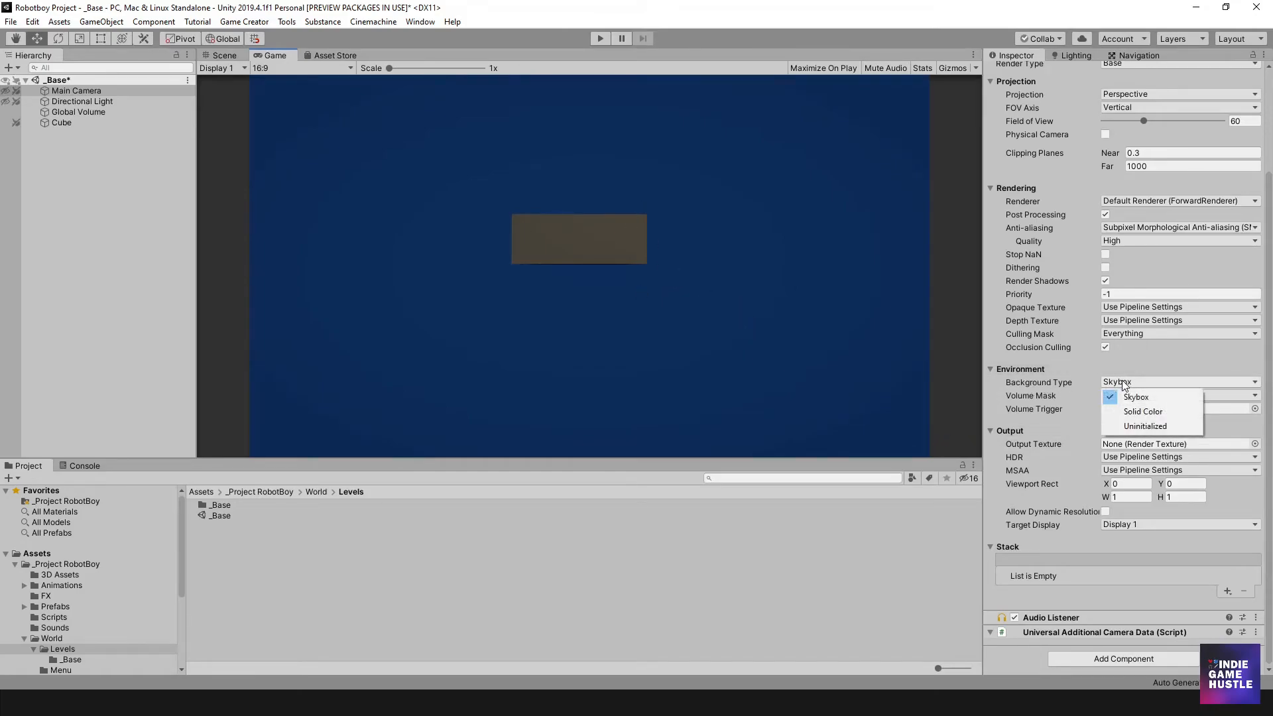
pyautogui.click(1142, 412)
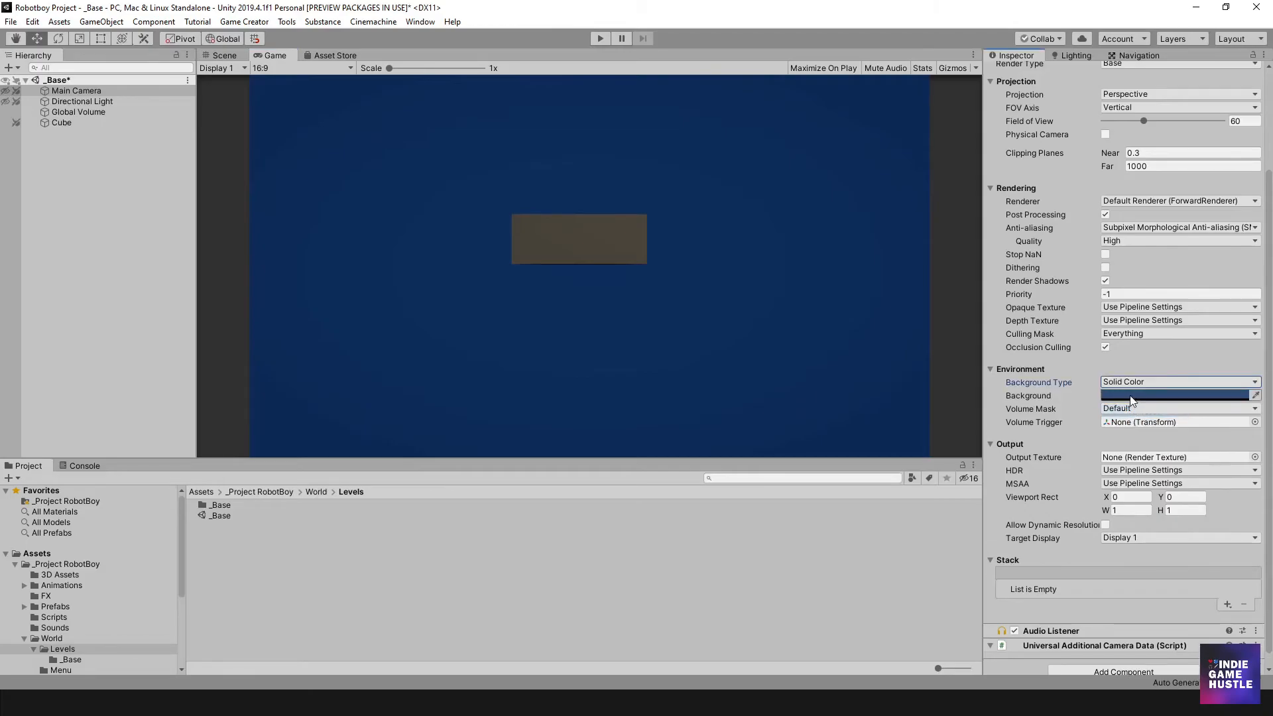
pyautogui.click(1174, 395)
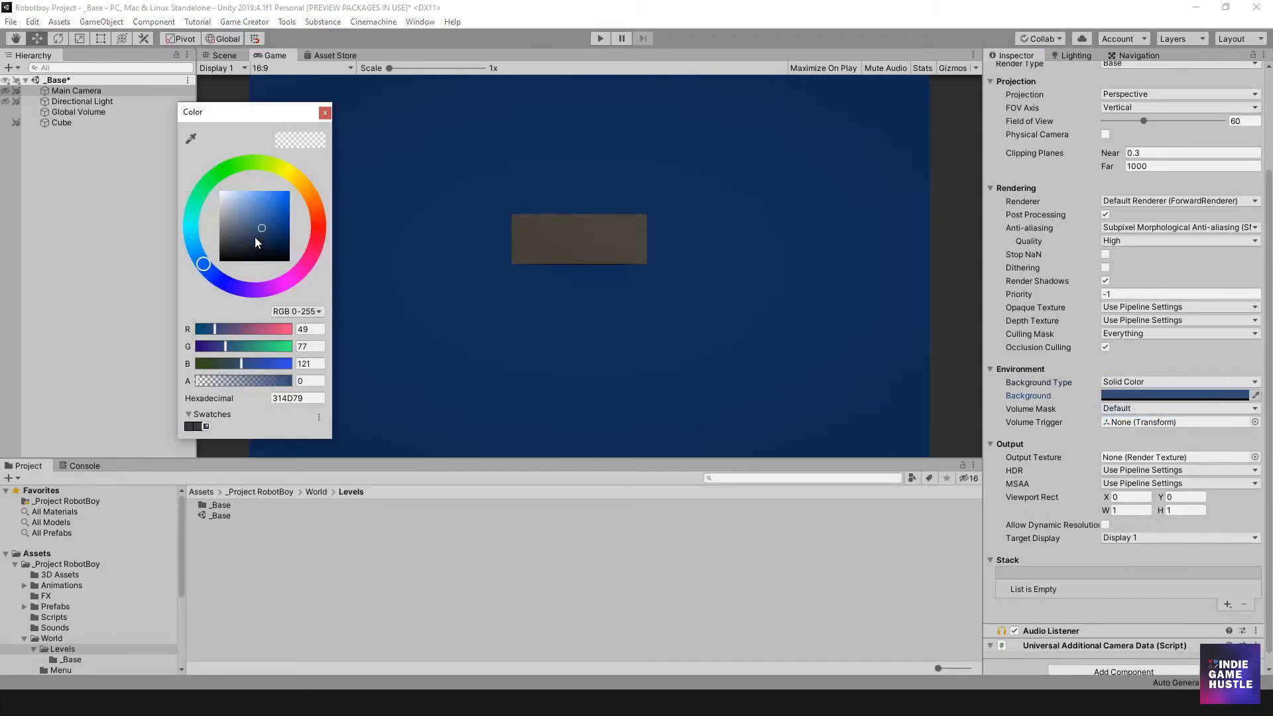
pyautogui.click(219, 238)
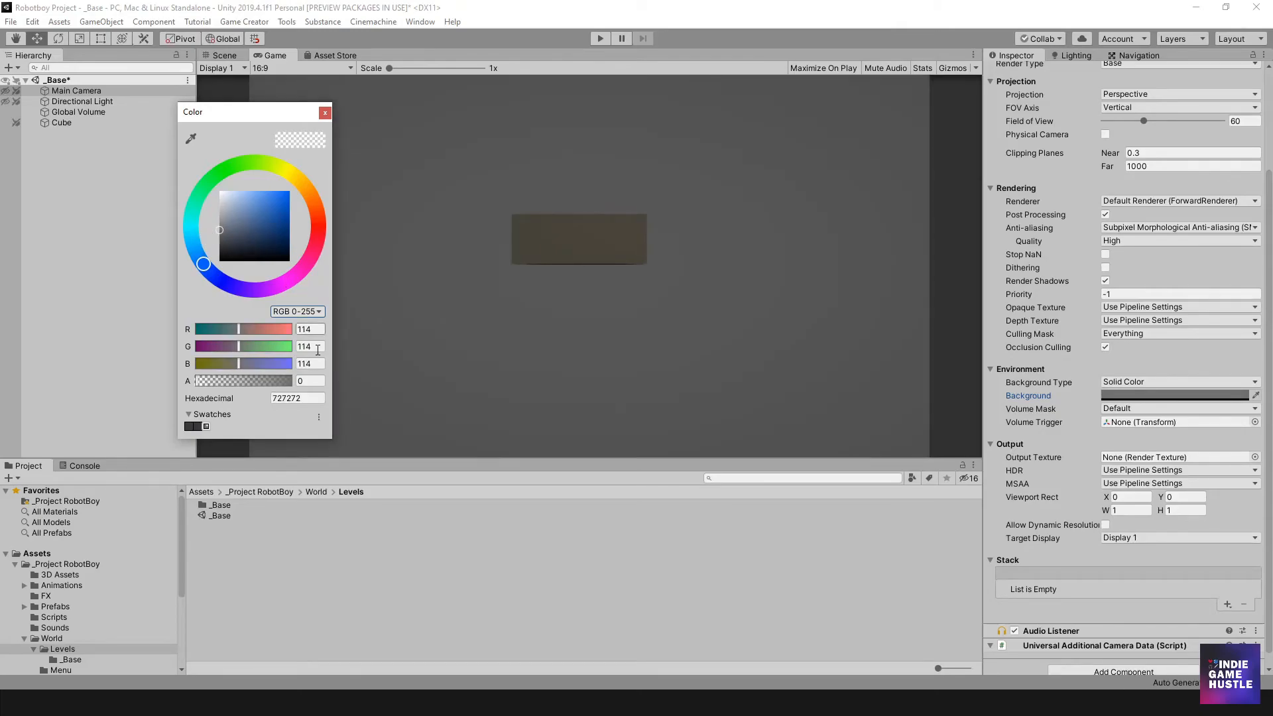
pyautogui.write('191919')
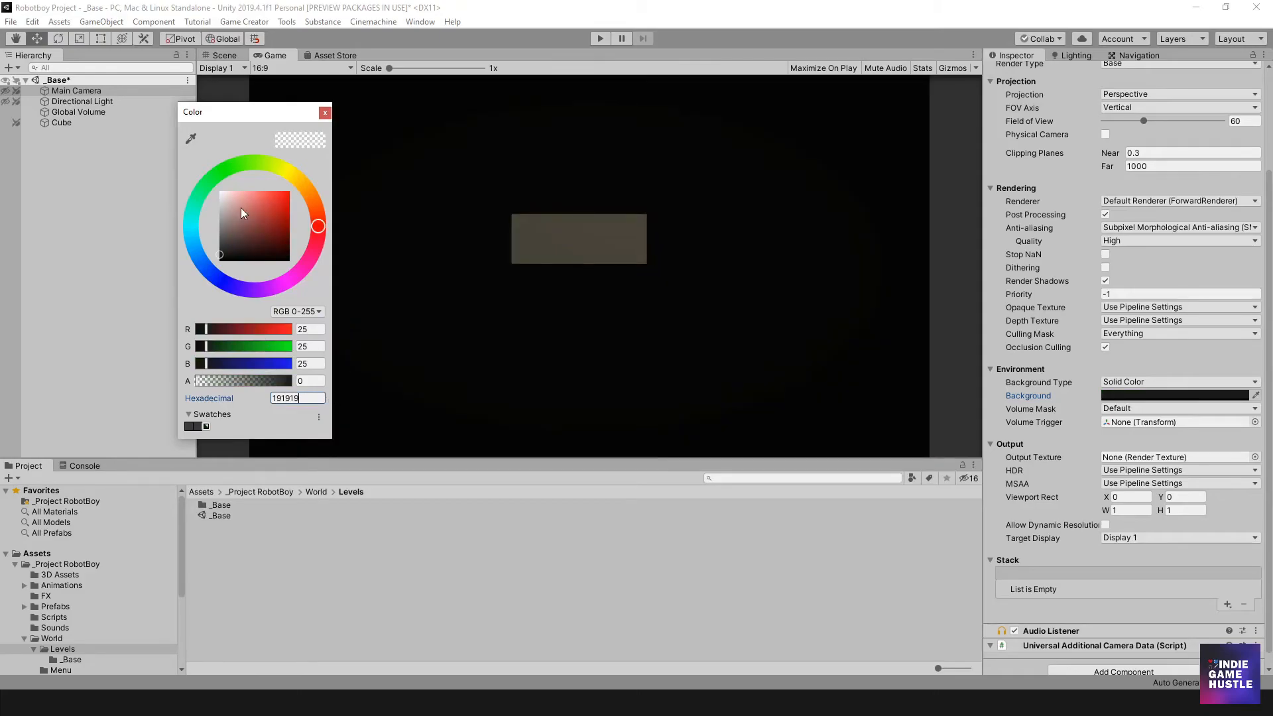
pyautogui.click(224, 55)
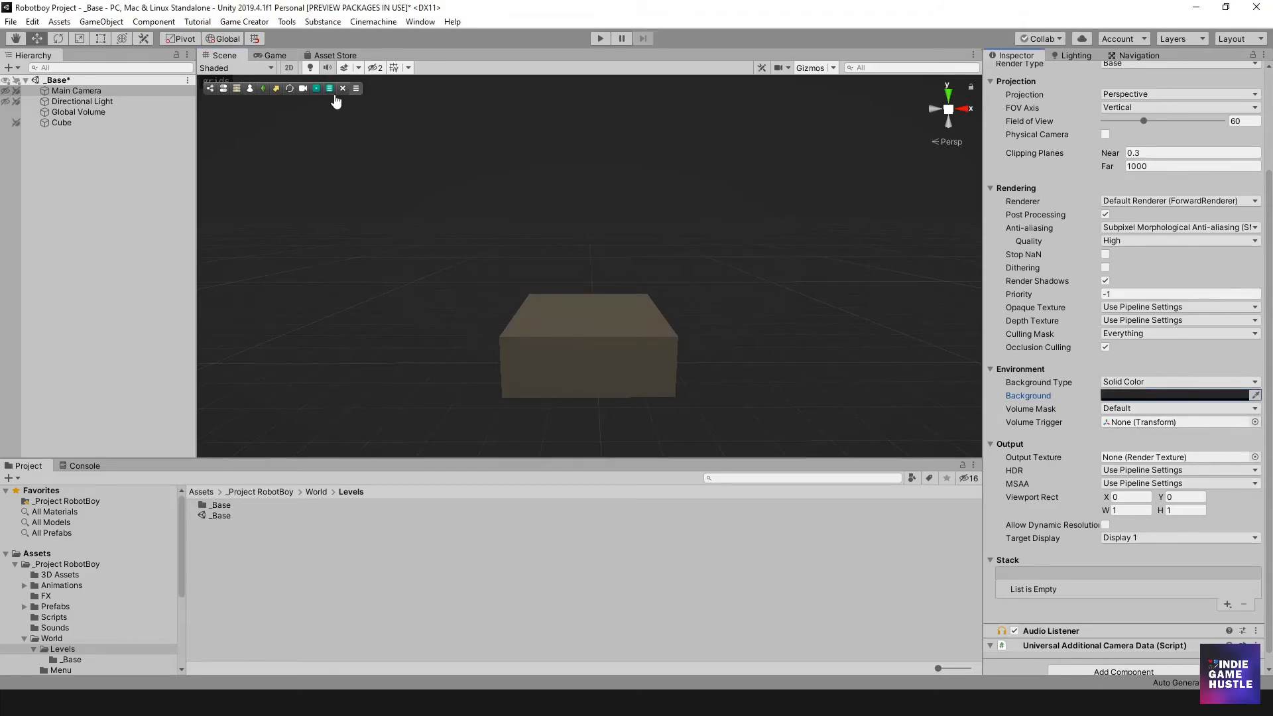
# Preview the dark gray background in Game view, confirm the colour, and return to Scene view
pyautogui.click(274, 55)
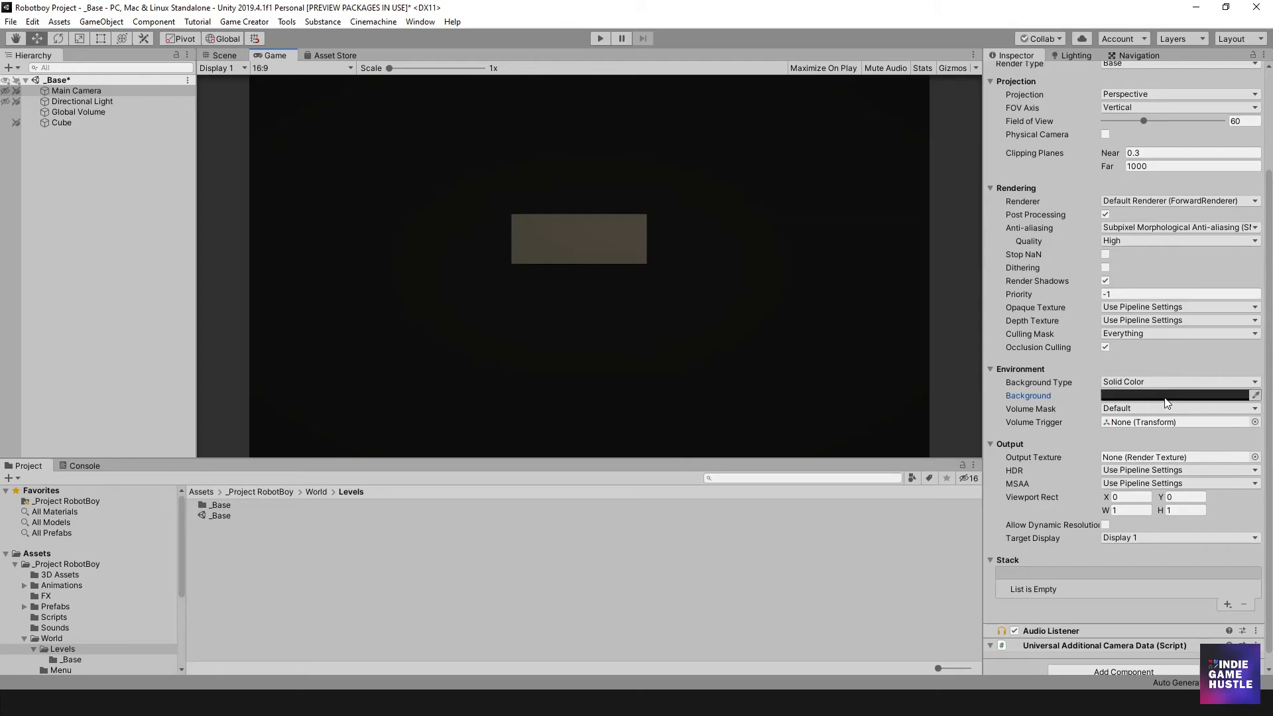
pyautogui.click(1174, 395)
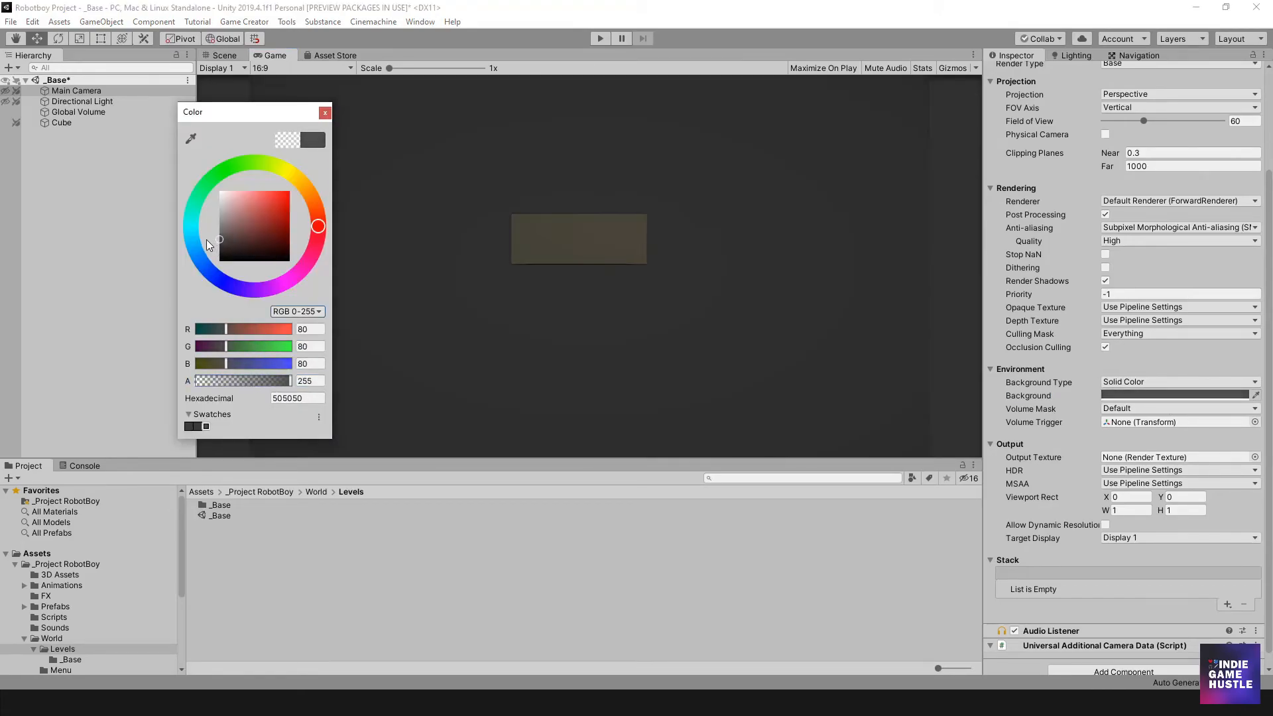
pyautogui.click(325, 112)
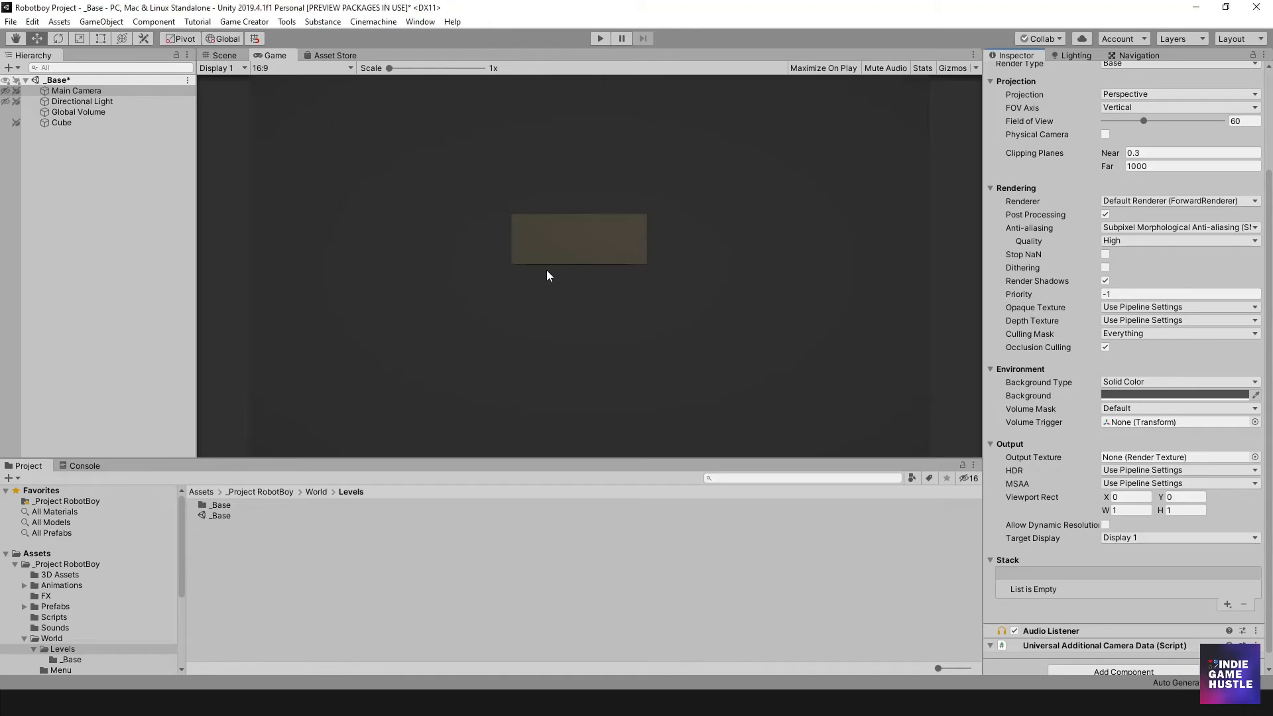
pyautogui.moveTo(1209, 364)
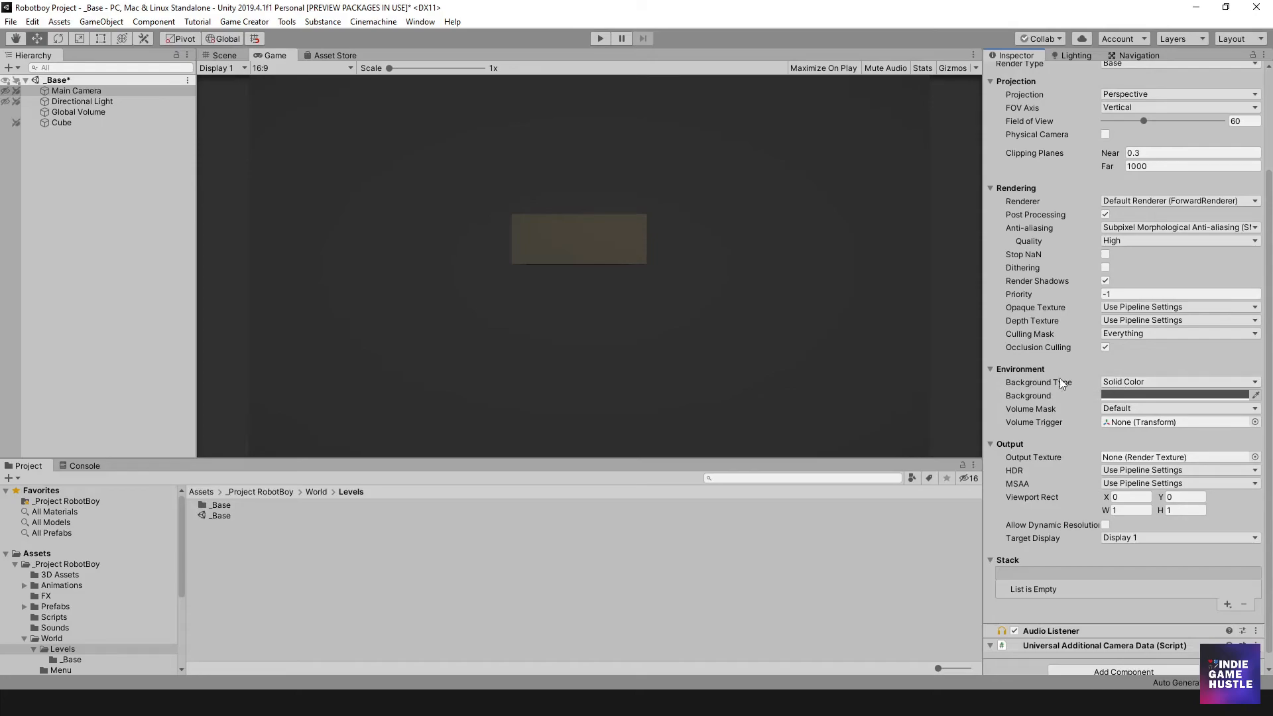
pyautogui.click(224, 55)
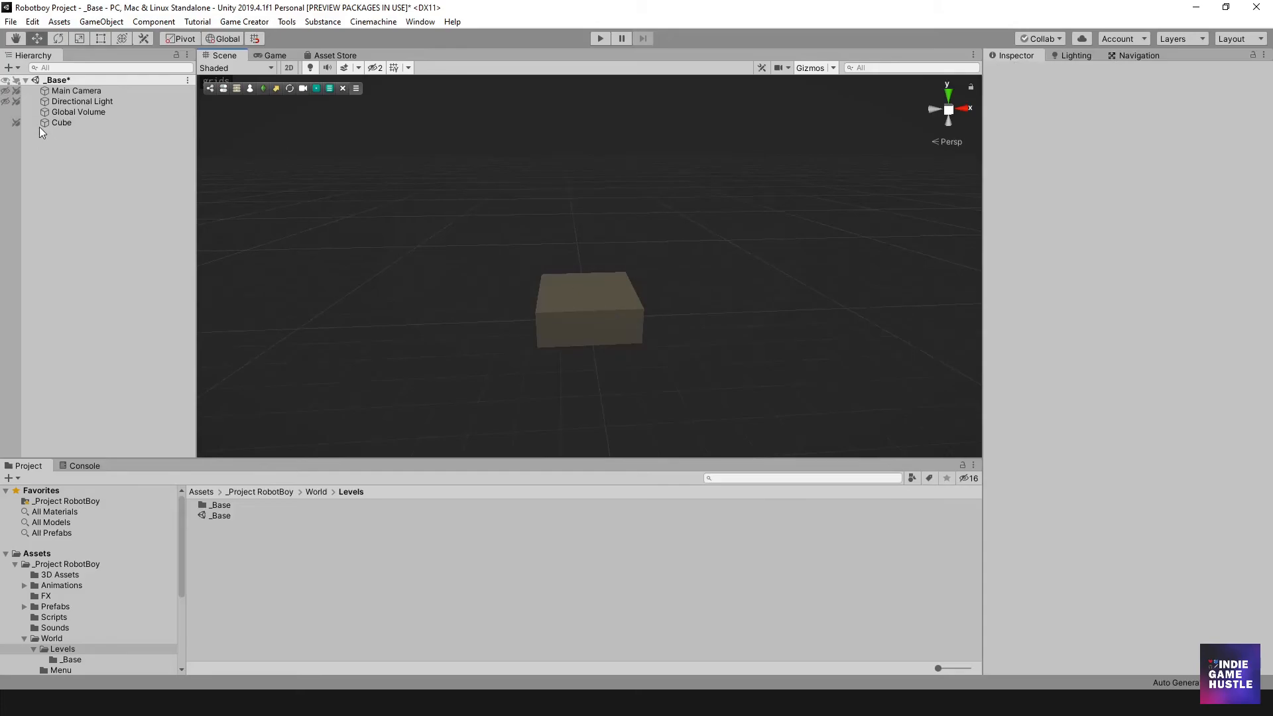
# Delete the old Cube and create a new cube shape from the ProBuilder window
pyautogui.click(62, 122)
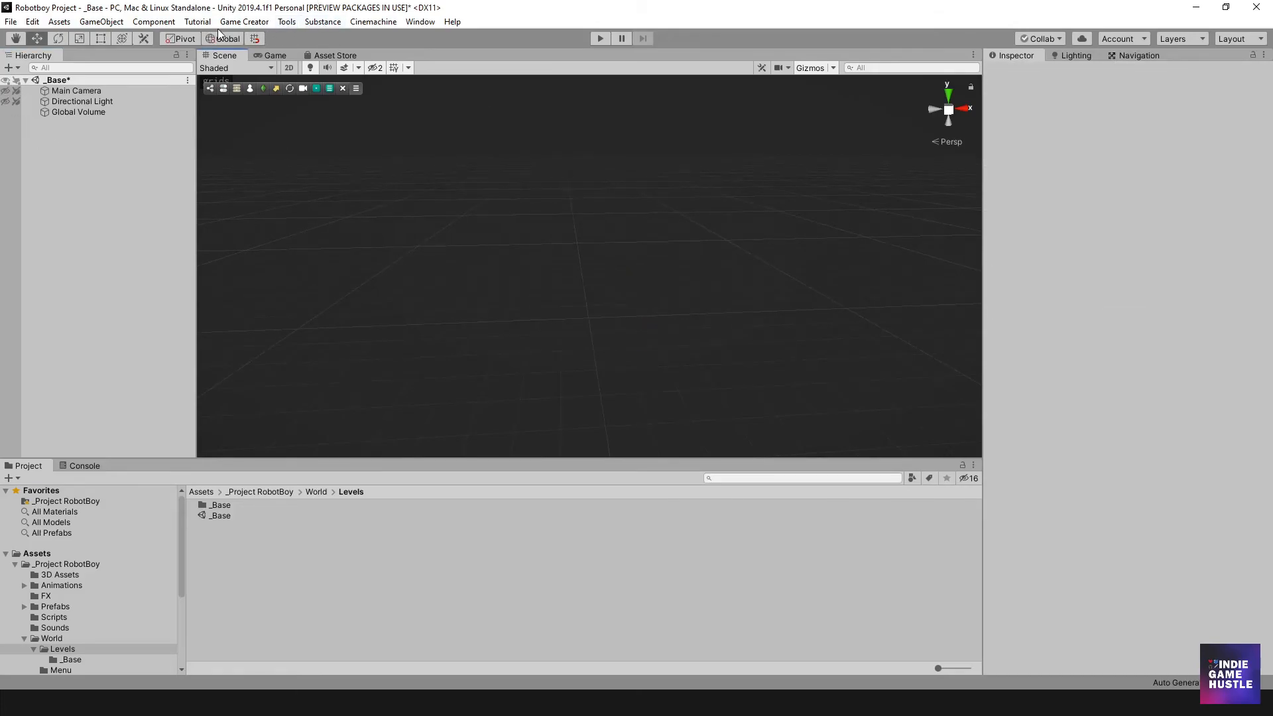
pyautogui.click(286, 21)
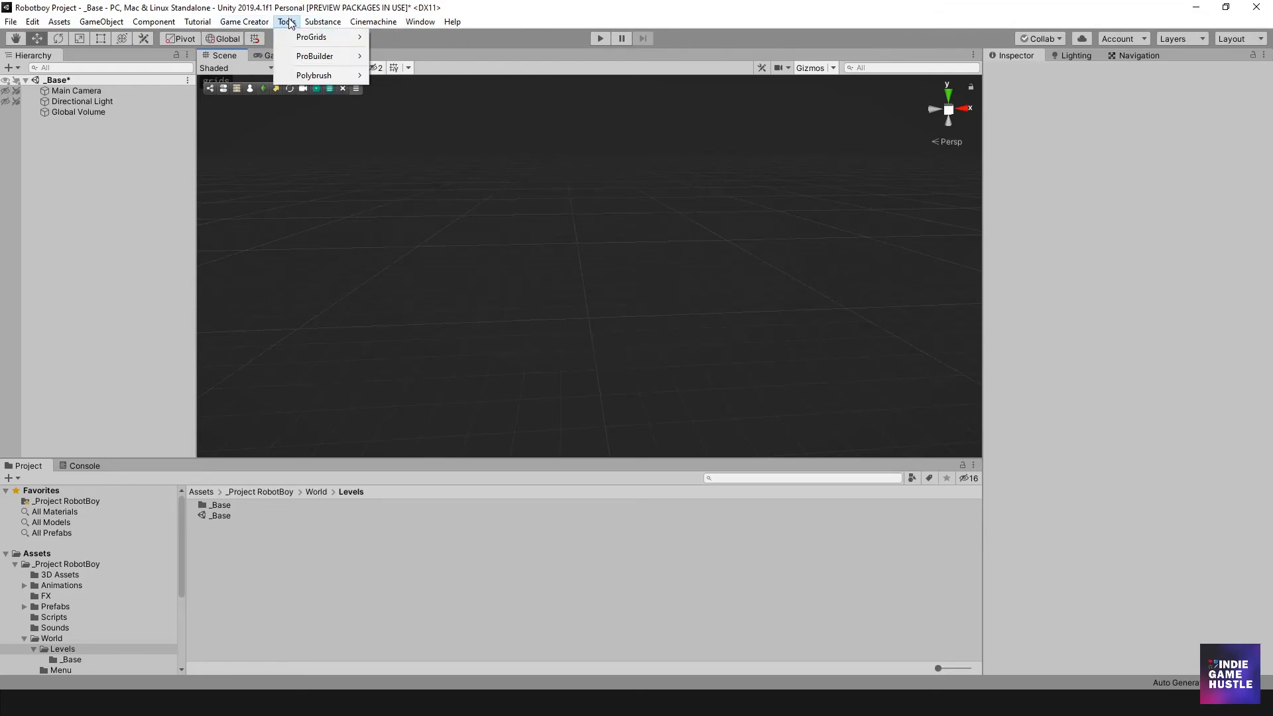
pyautogui.moveTo(315, 56)
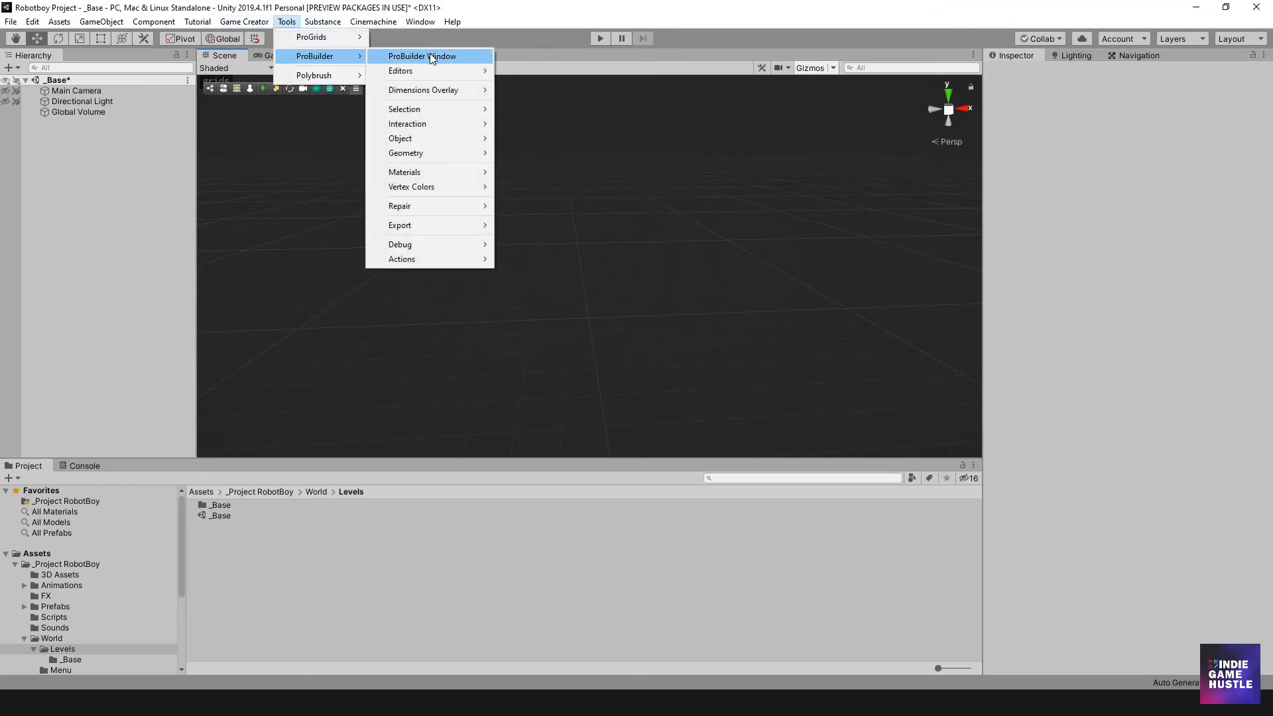
pyautogui.click(422, 55)
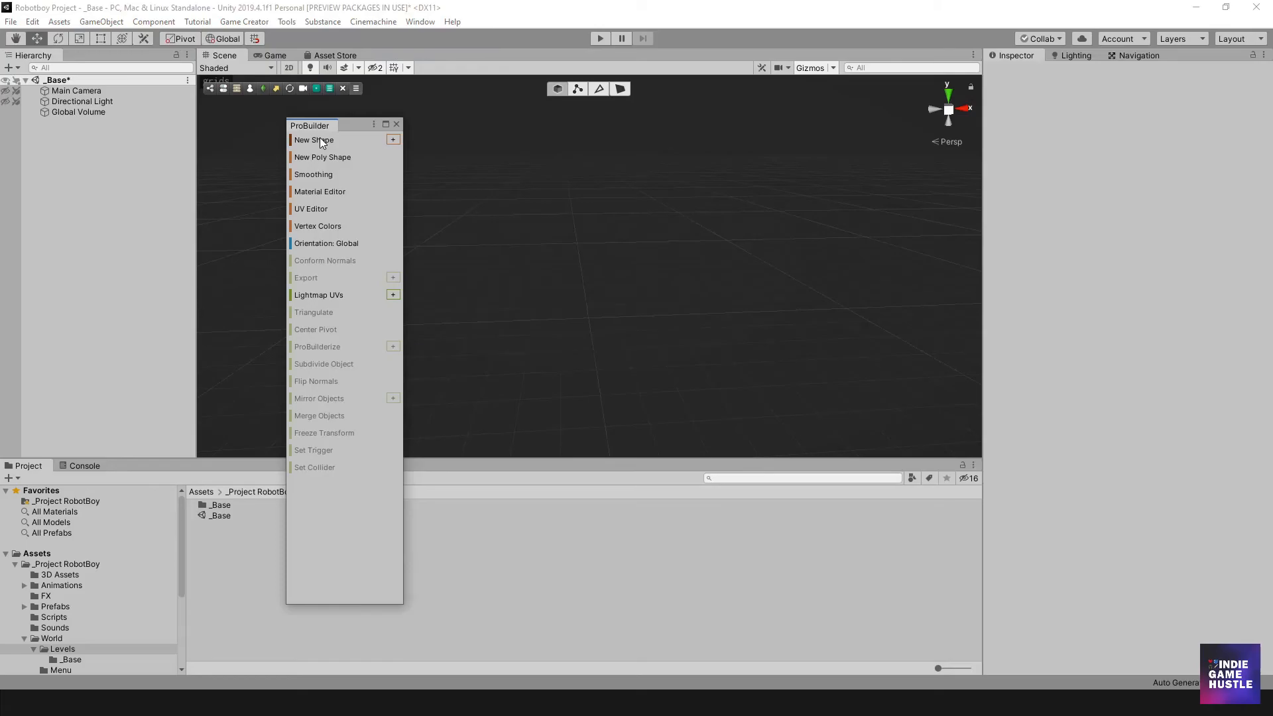
pyautogui.click(314, 140)
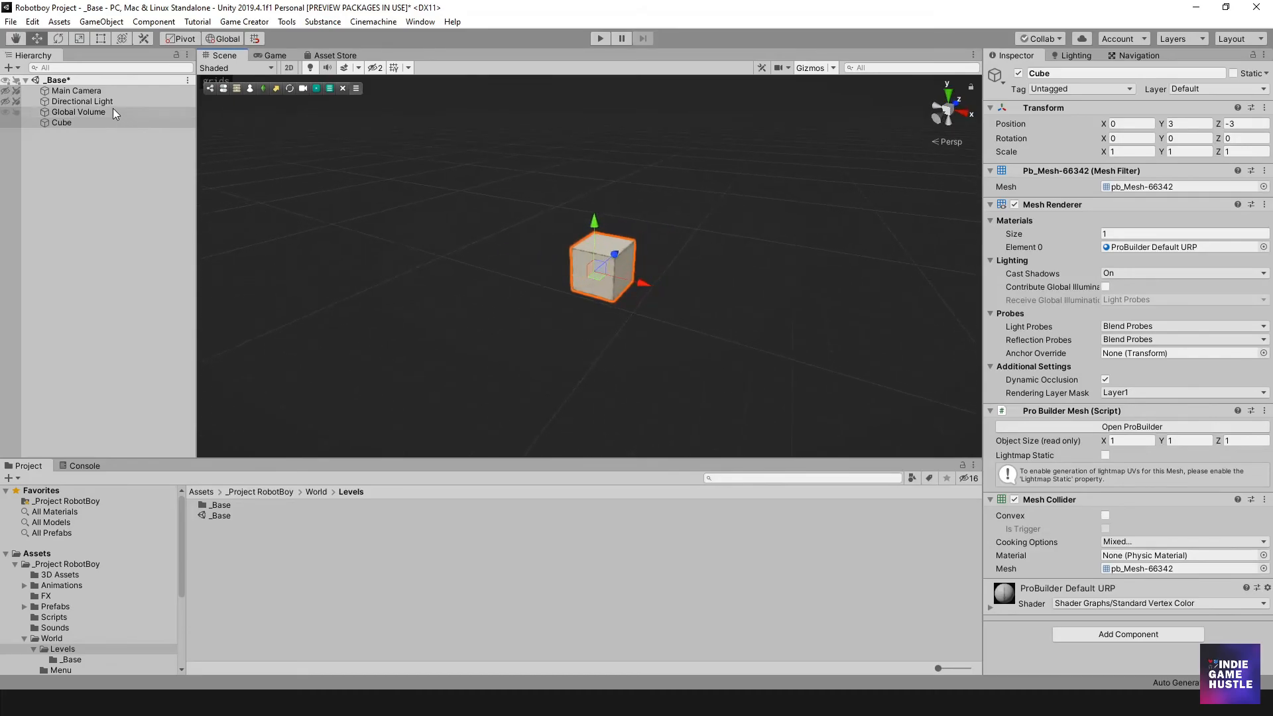
# Select the Directional Light and set its colour to FFFFFF
pyautogui.click(81, 101)
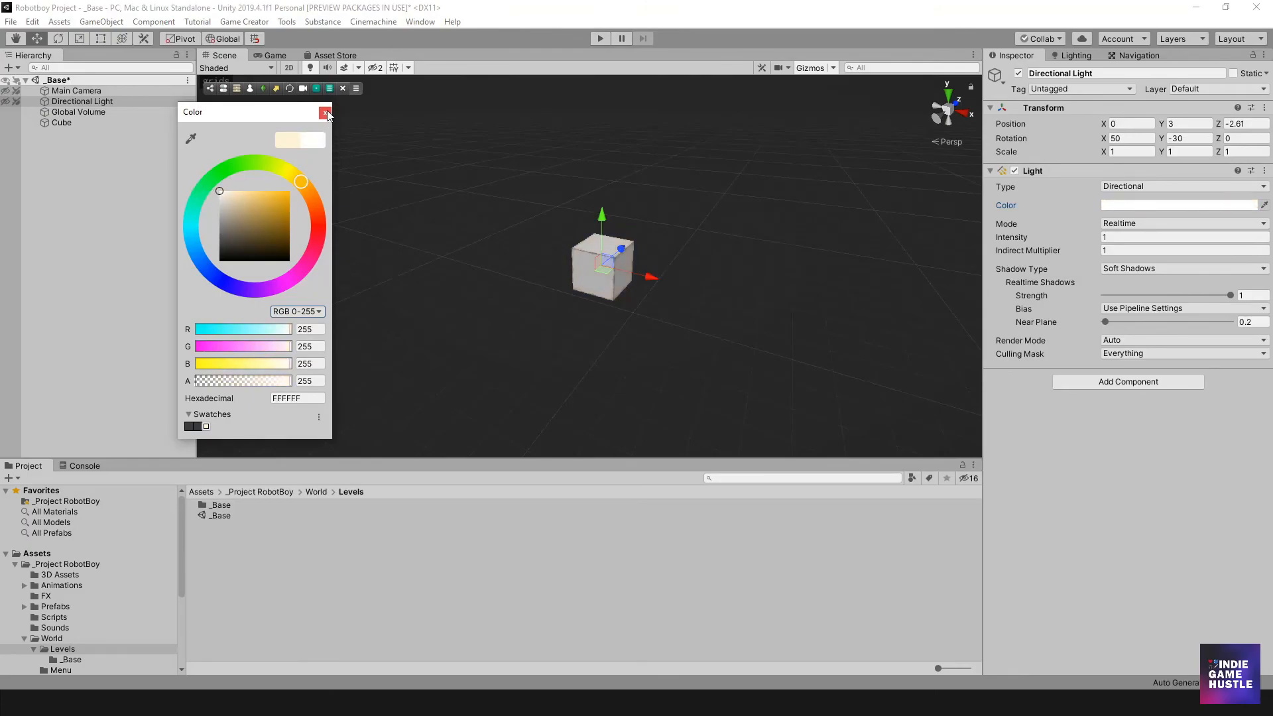
pyautogui.click(326, 112)
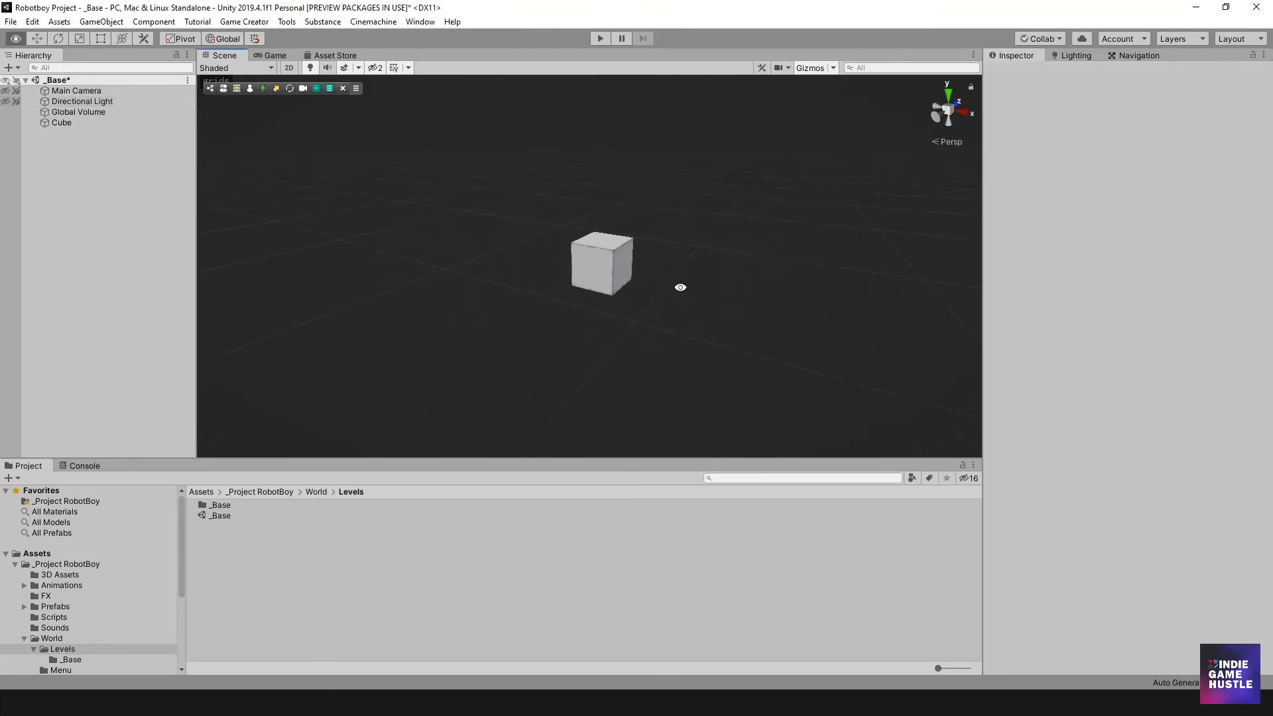
# Select the ProBuilder cube and set its Transform position to 0, 0, 0
pyautogui.click(61, 122)
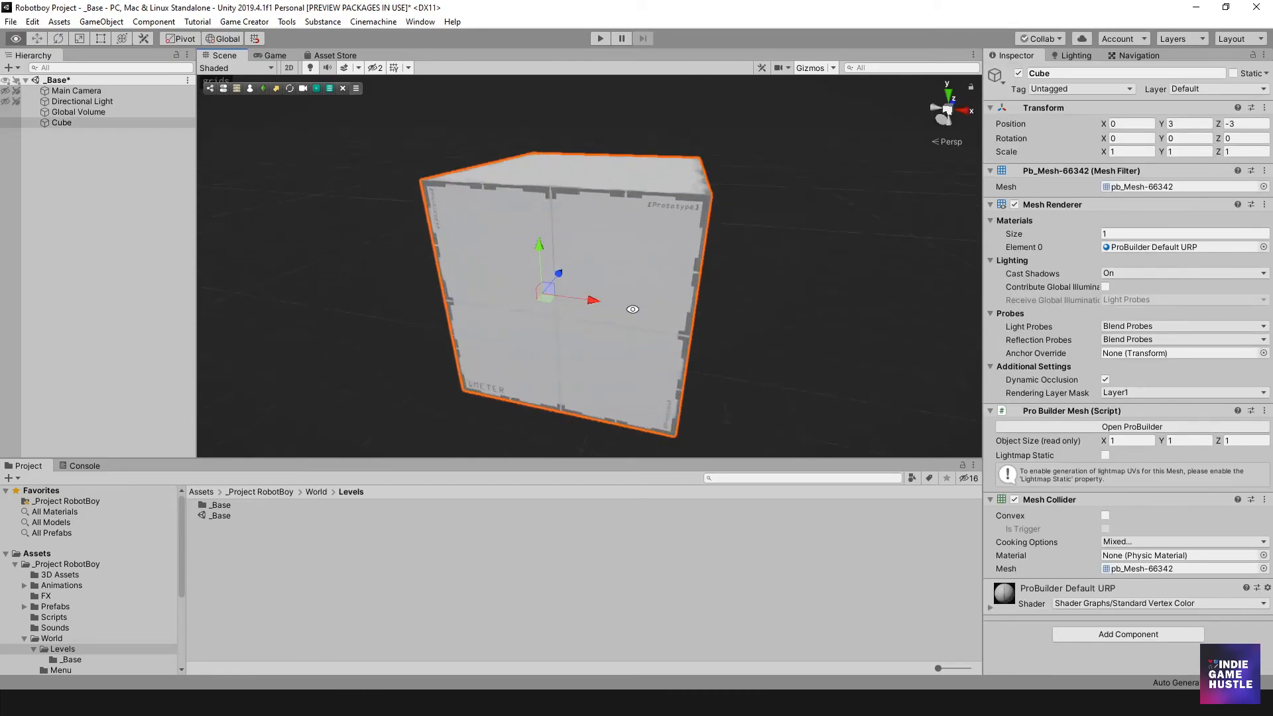
pyautogui.scroll(-3)
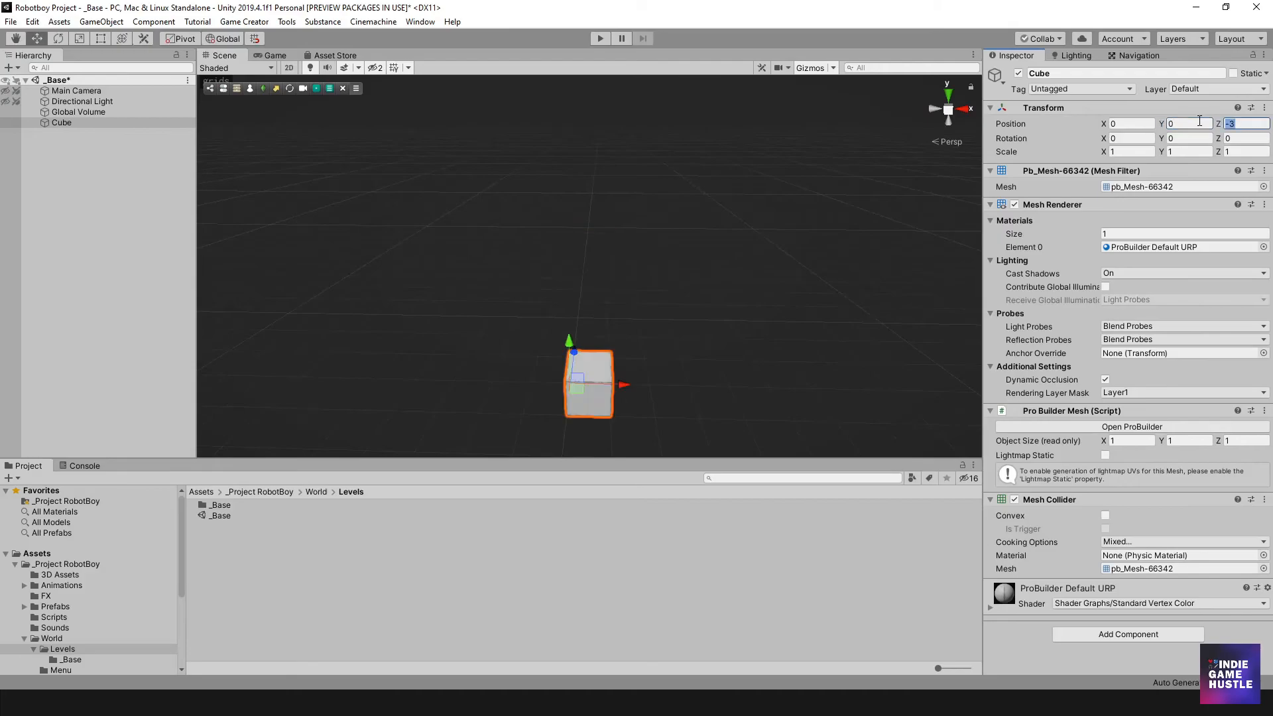
pyautogui.write('0')
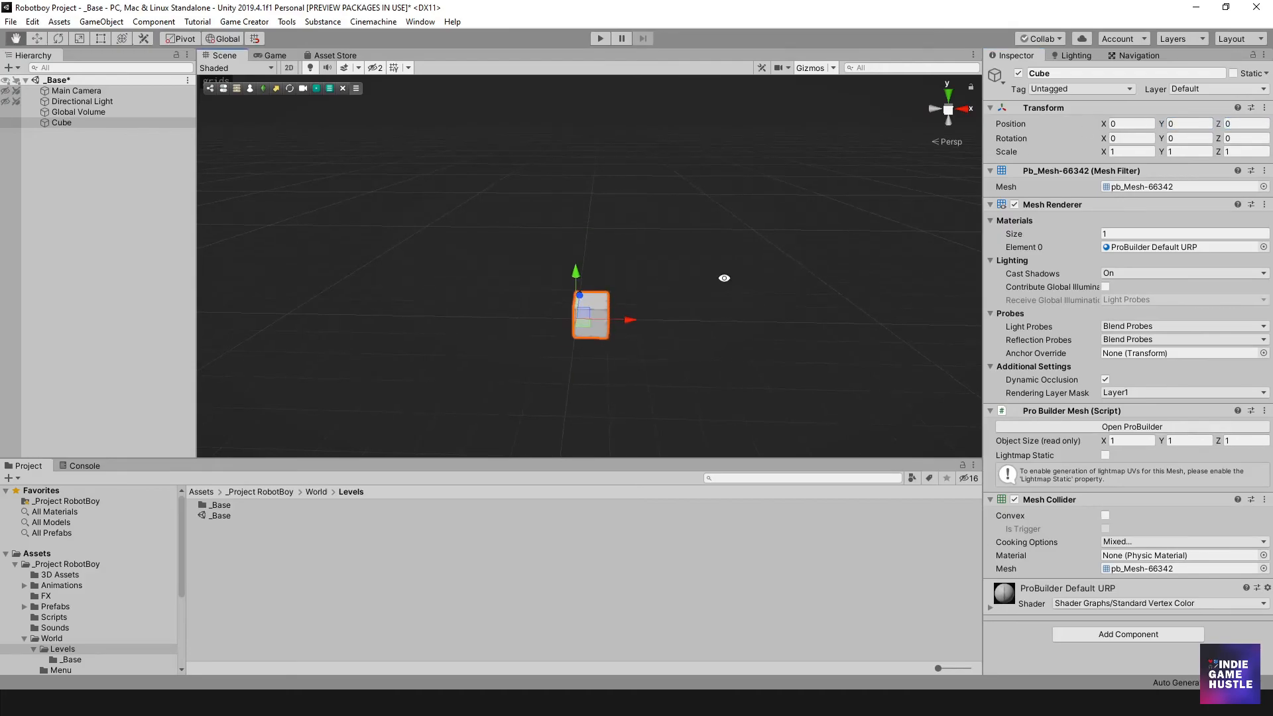